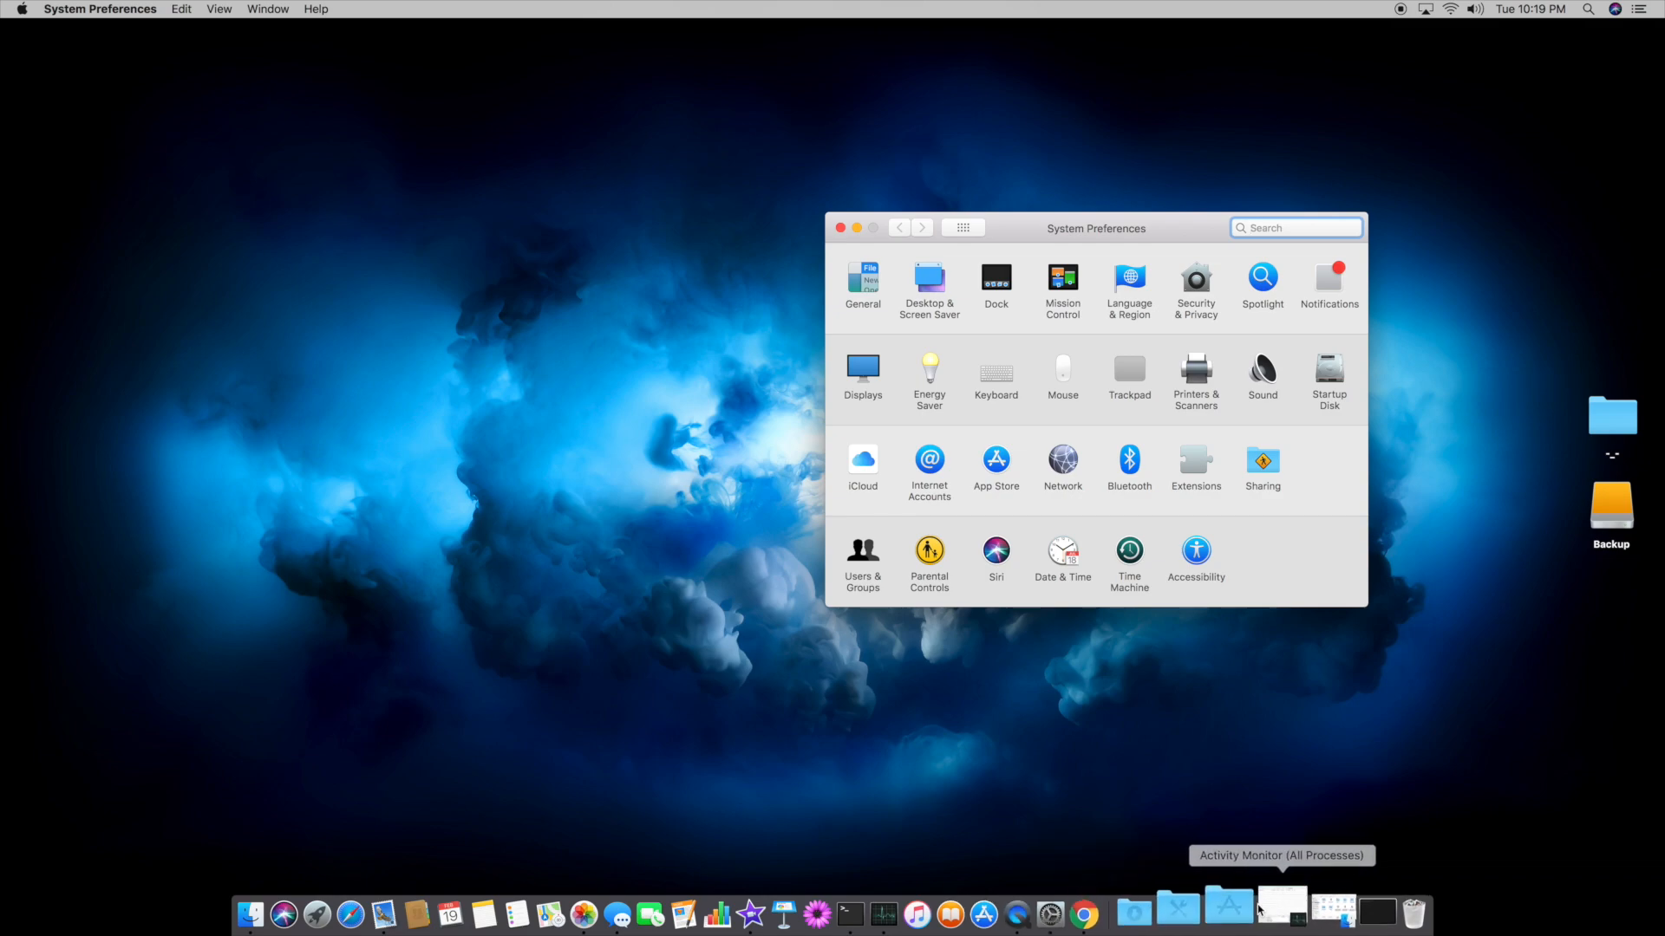
mouse_move(1107, 417)
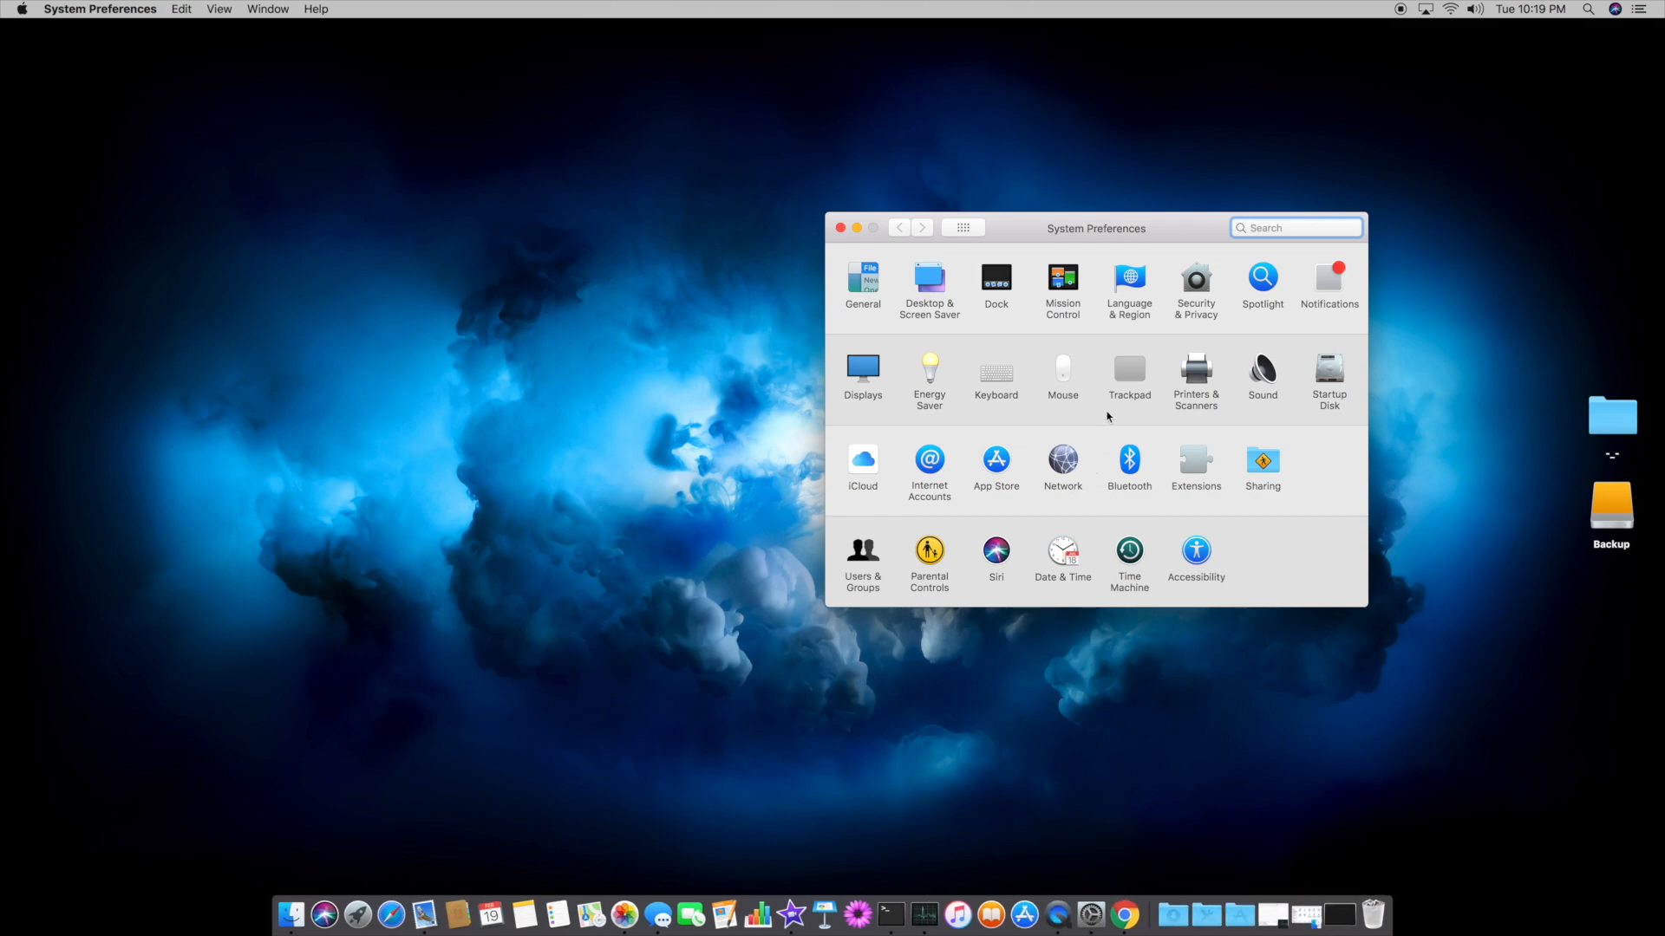
mouse_move(1196, 284)
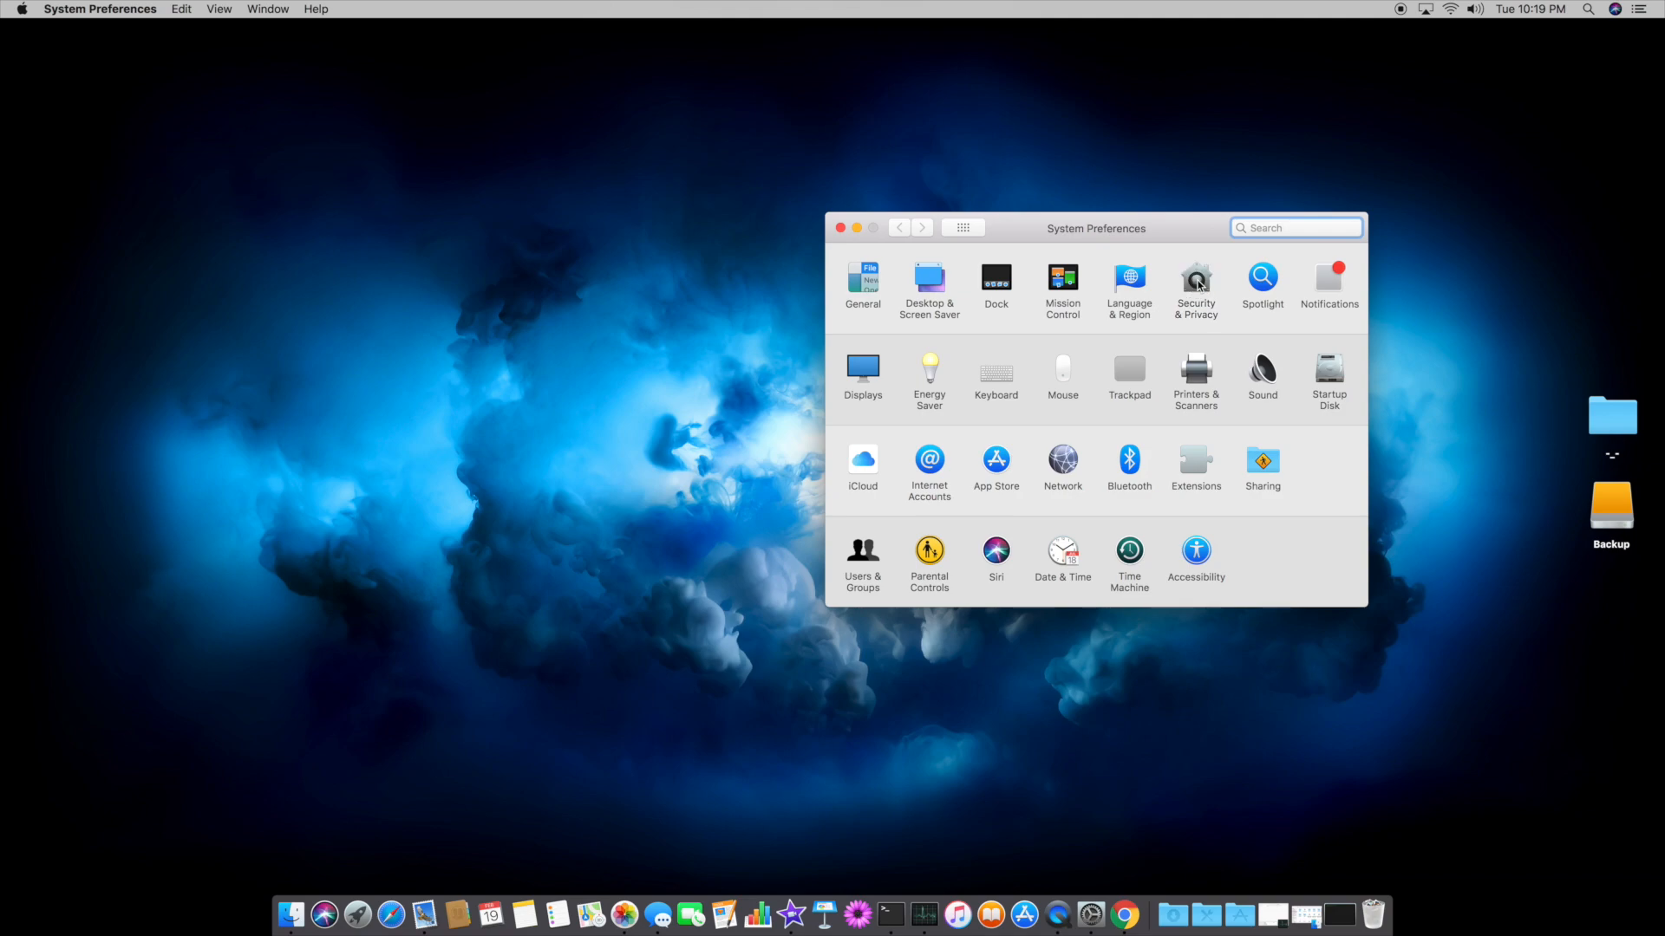
- Unlock Security & Privacy with the admin password and switch the firewall on
click(1195, 279)
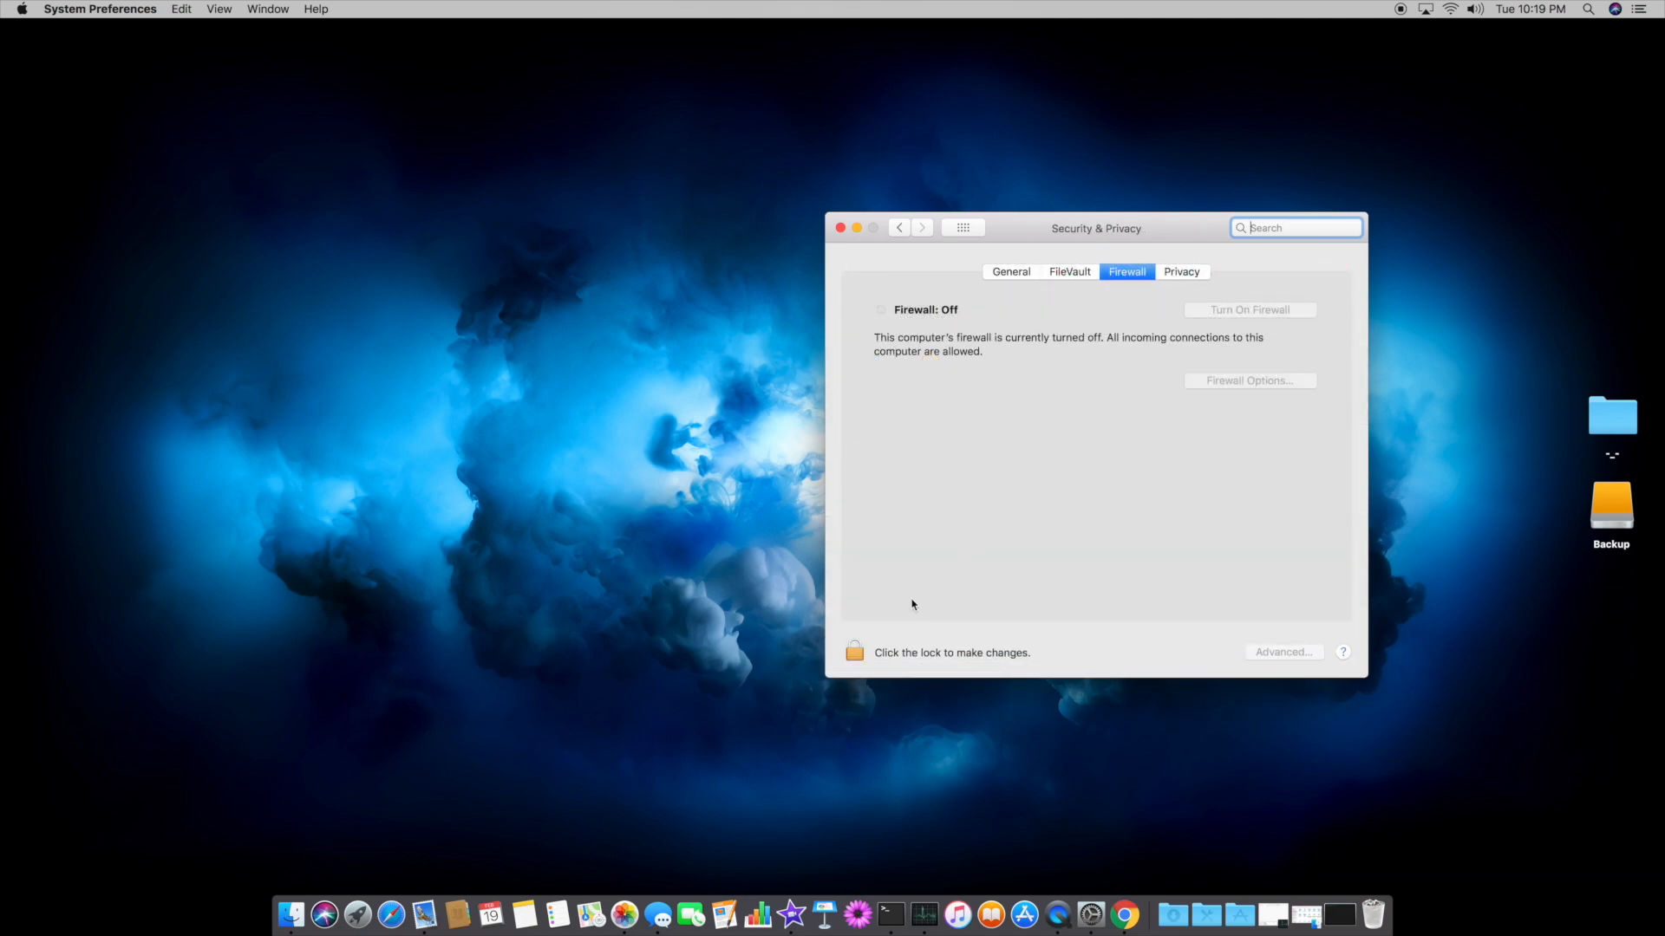
click(855, 652)
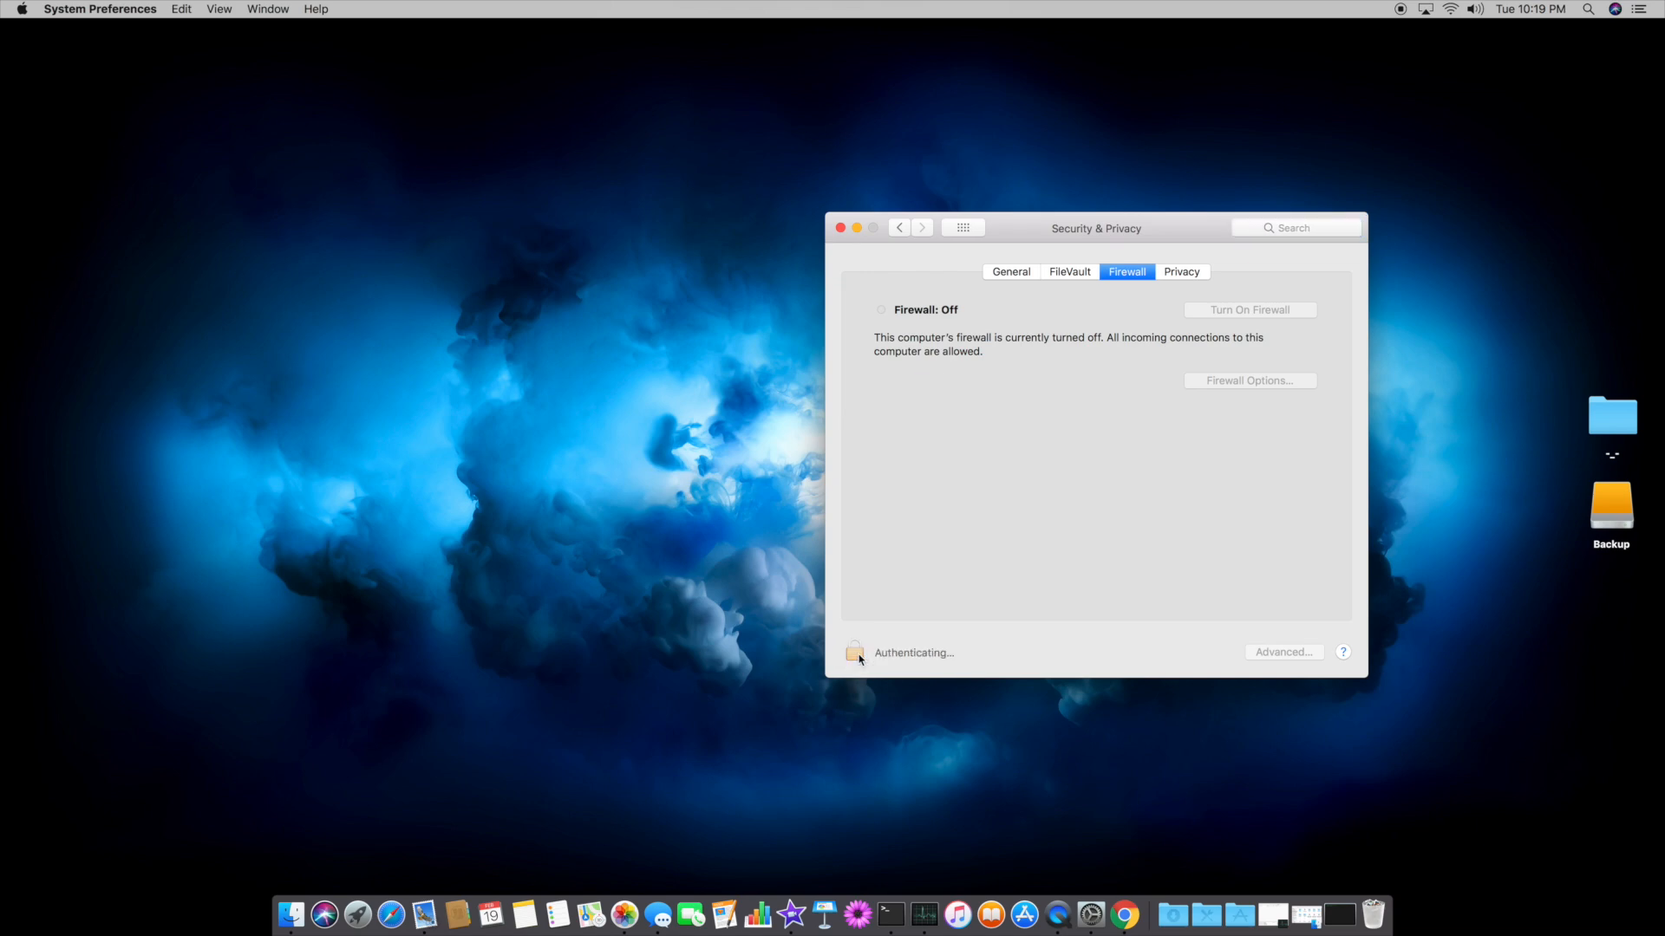
click(855, 652)
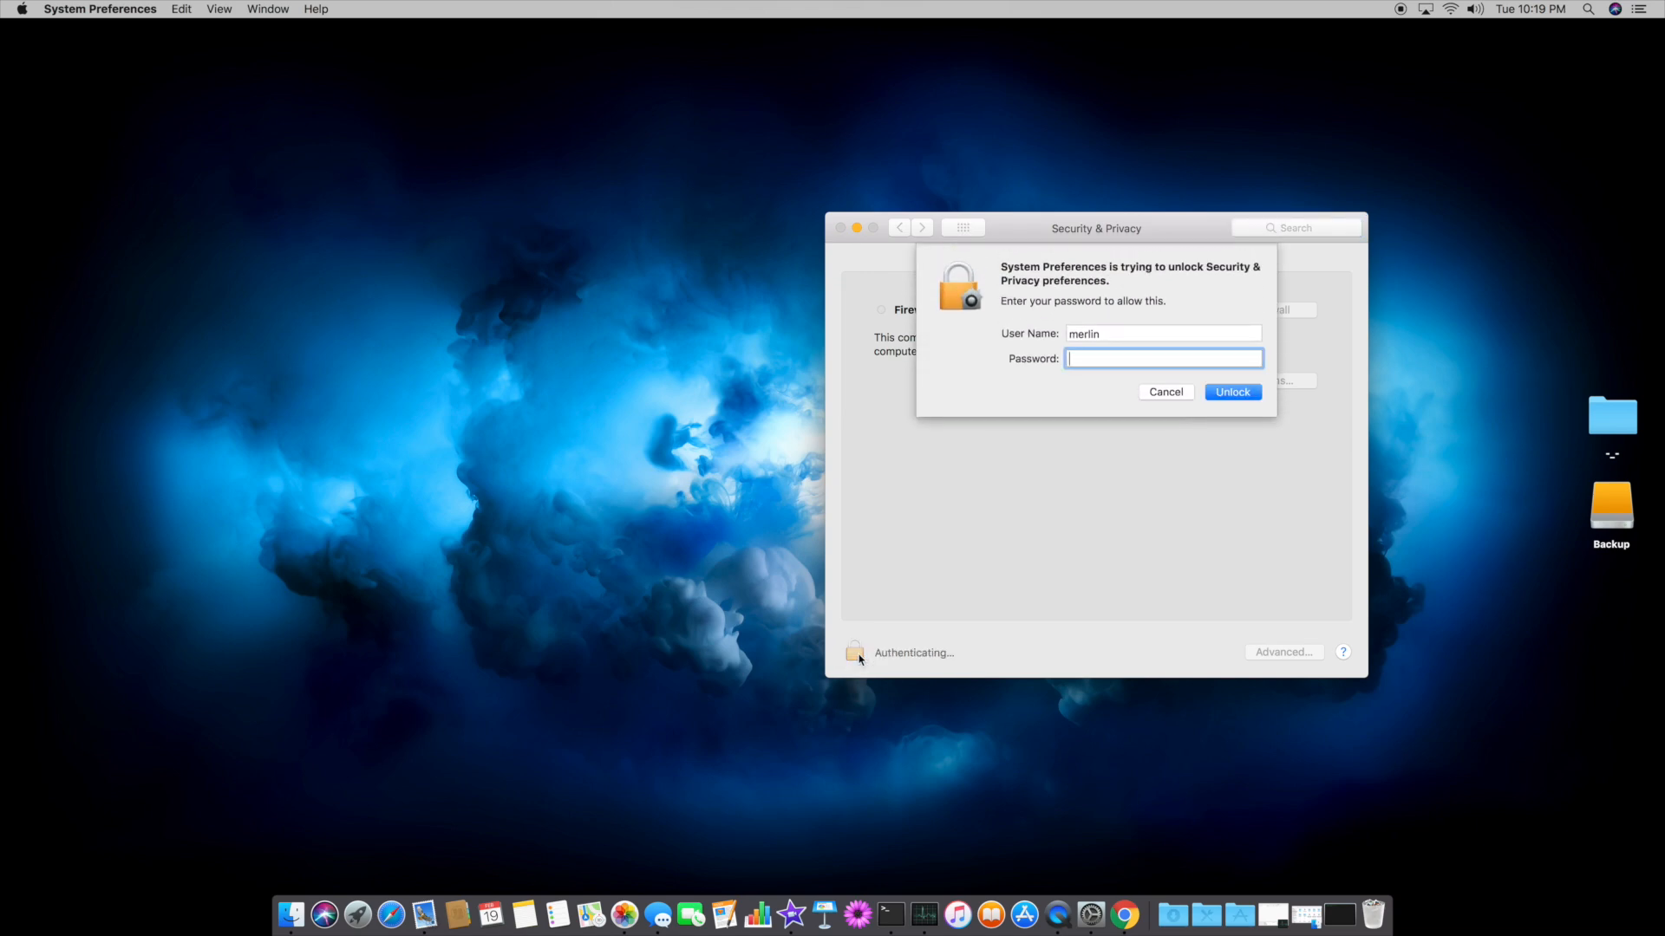
text(password)
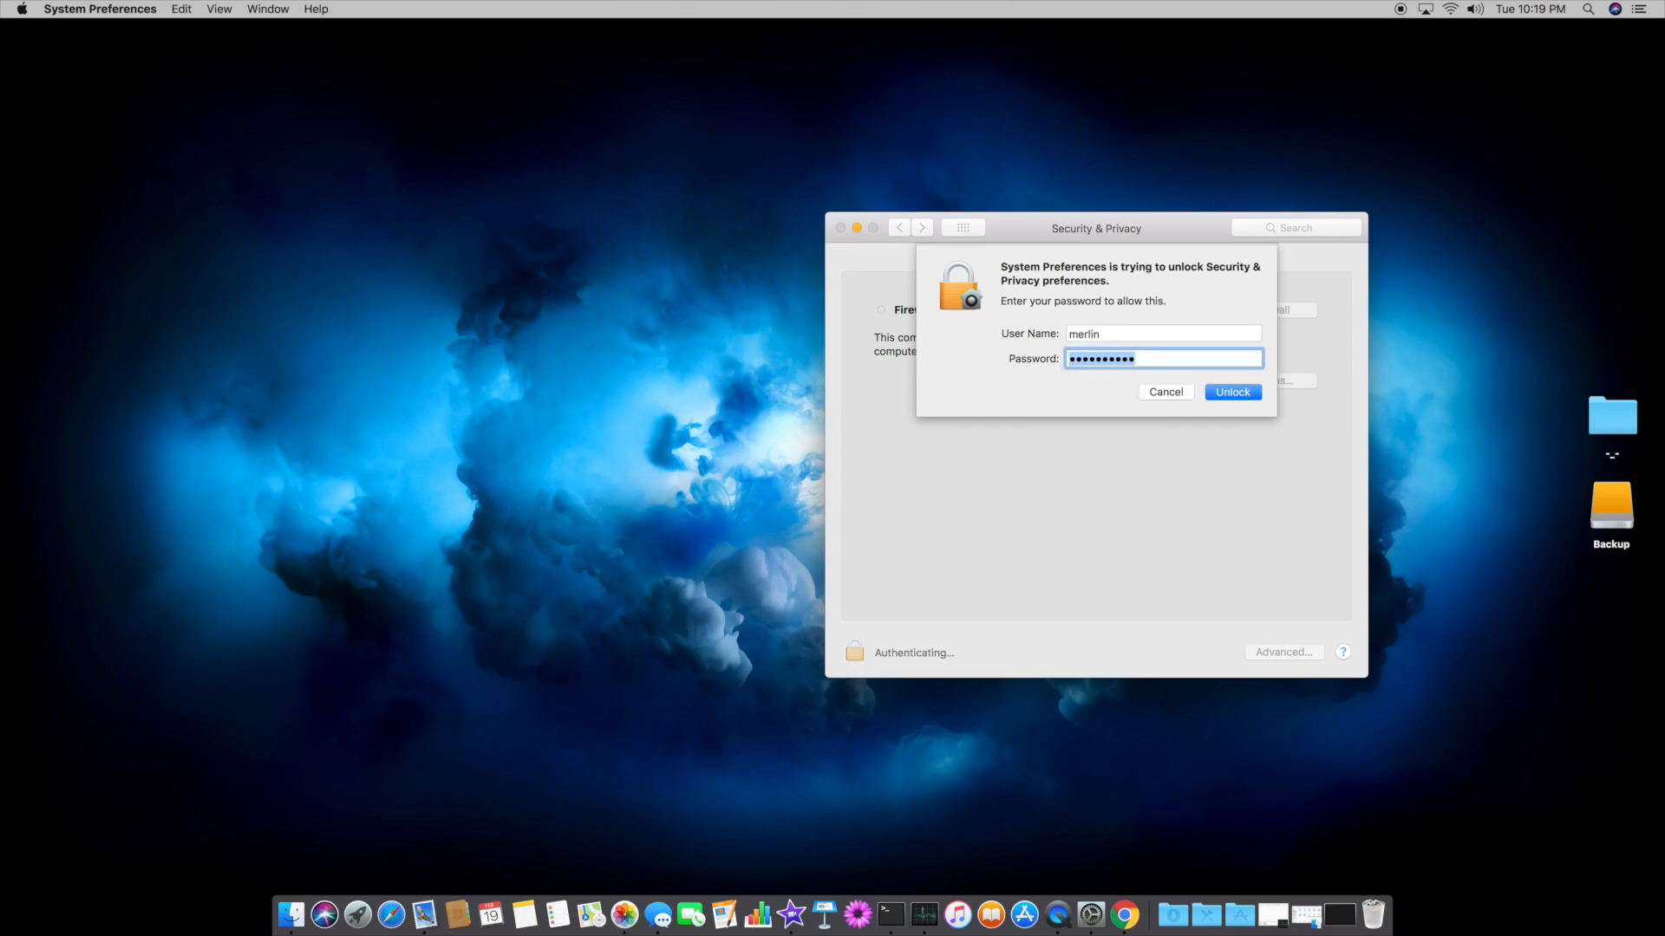
click(1232, 392)
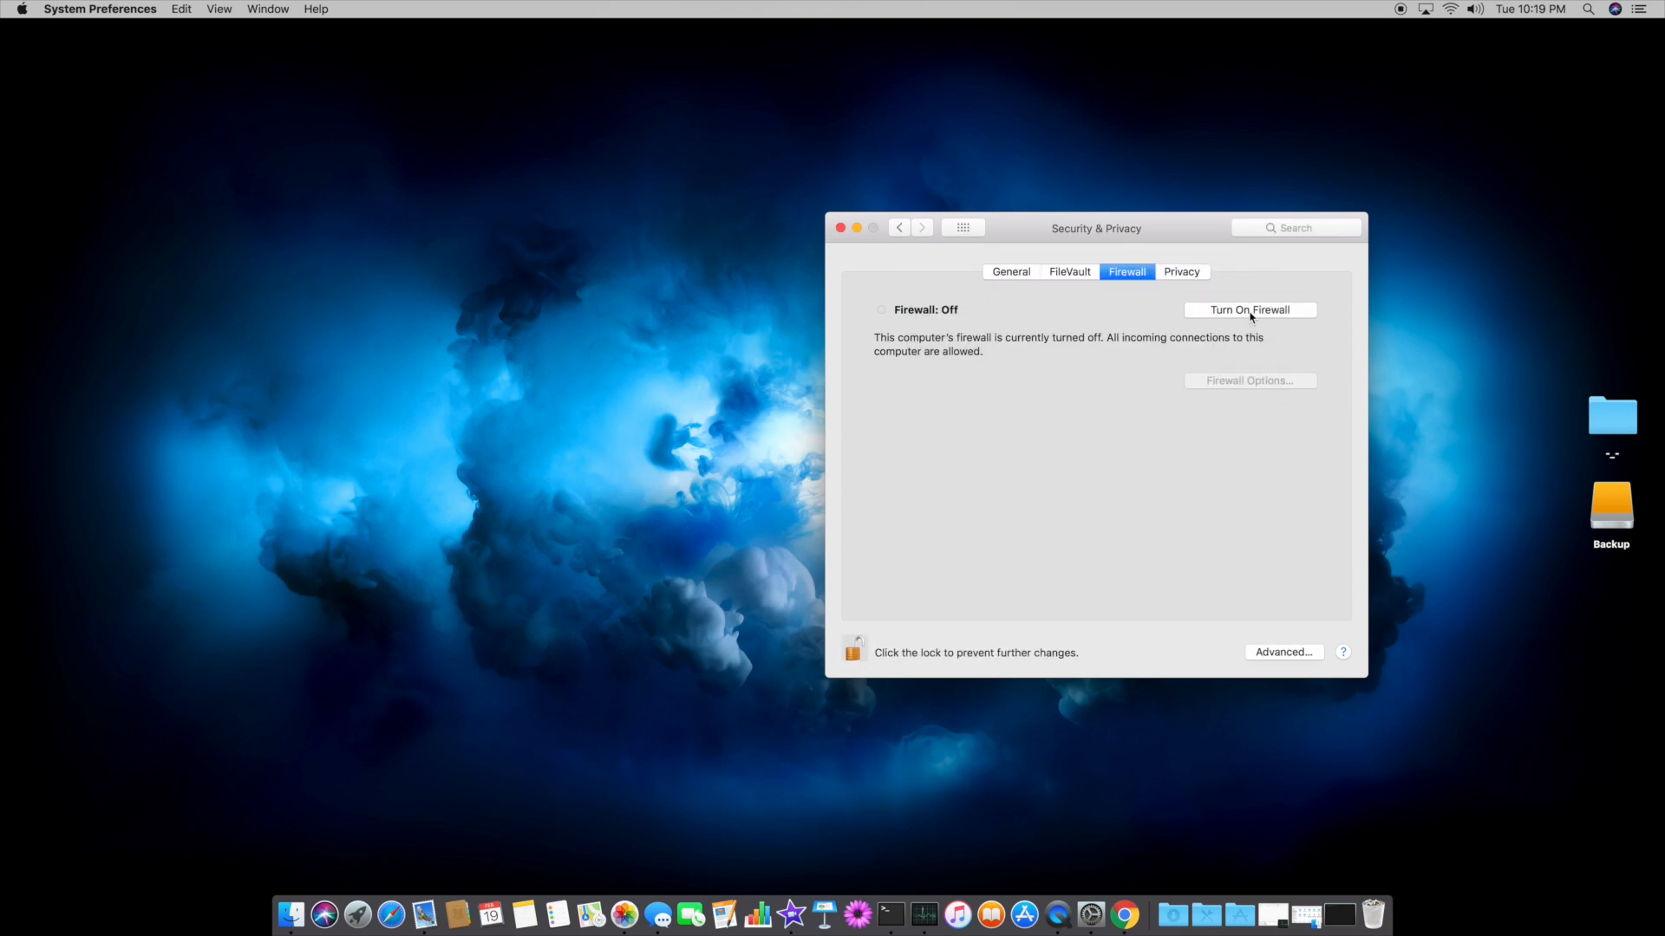
click(1249, 309)
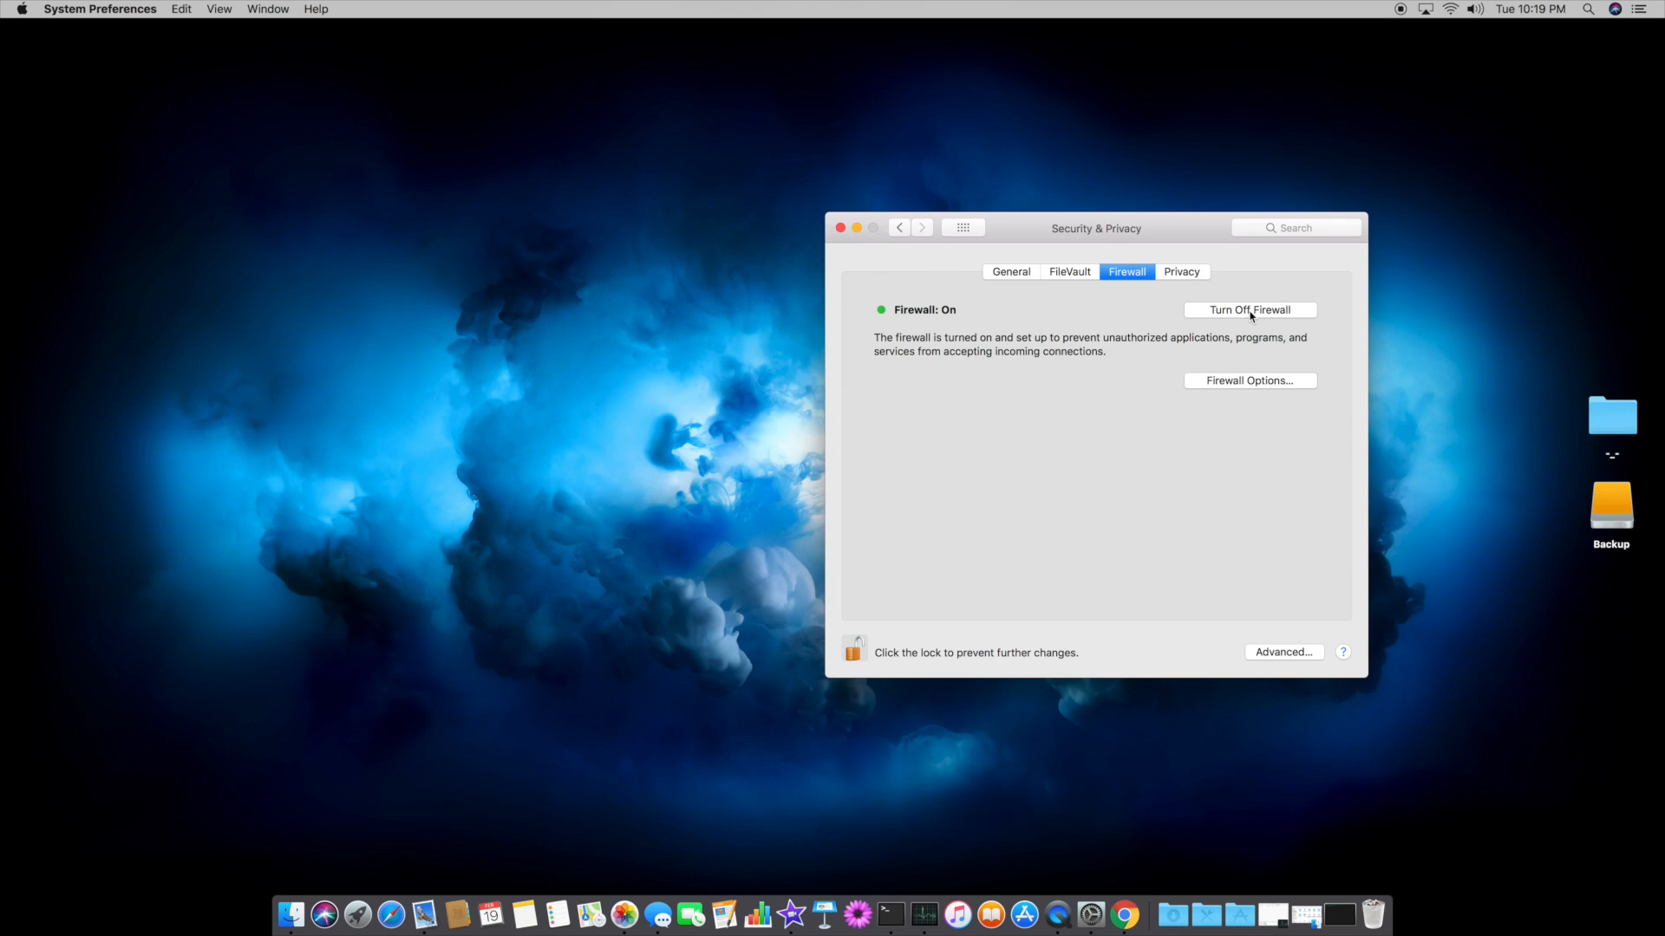
mouse_move(1250, 370)
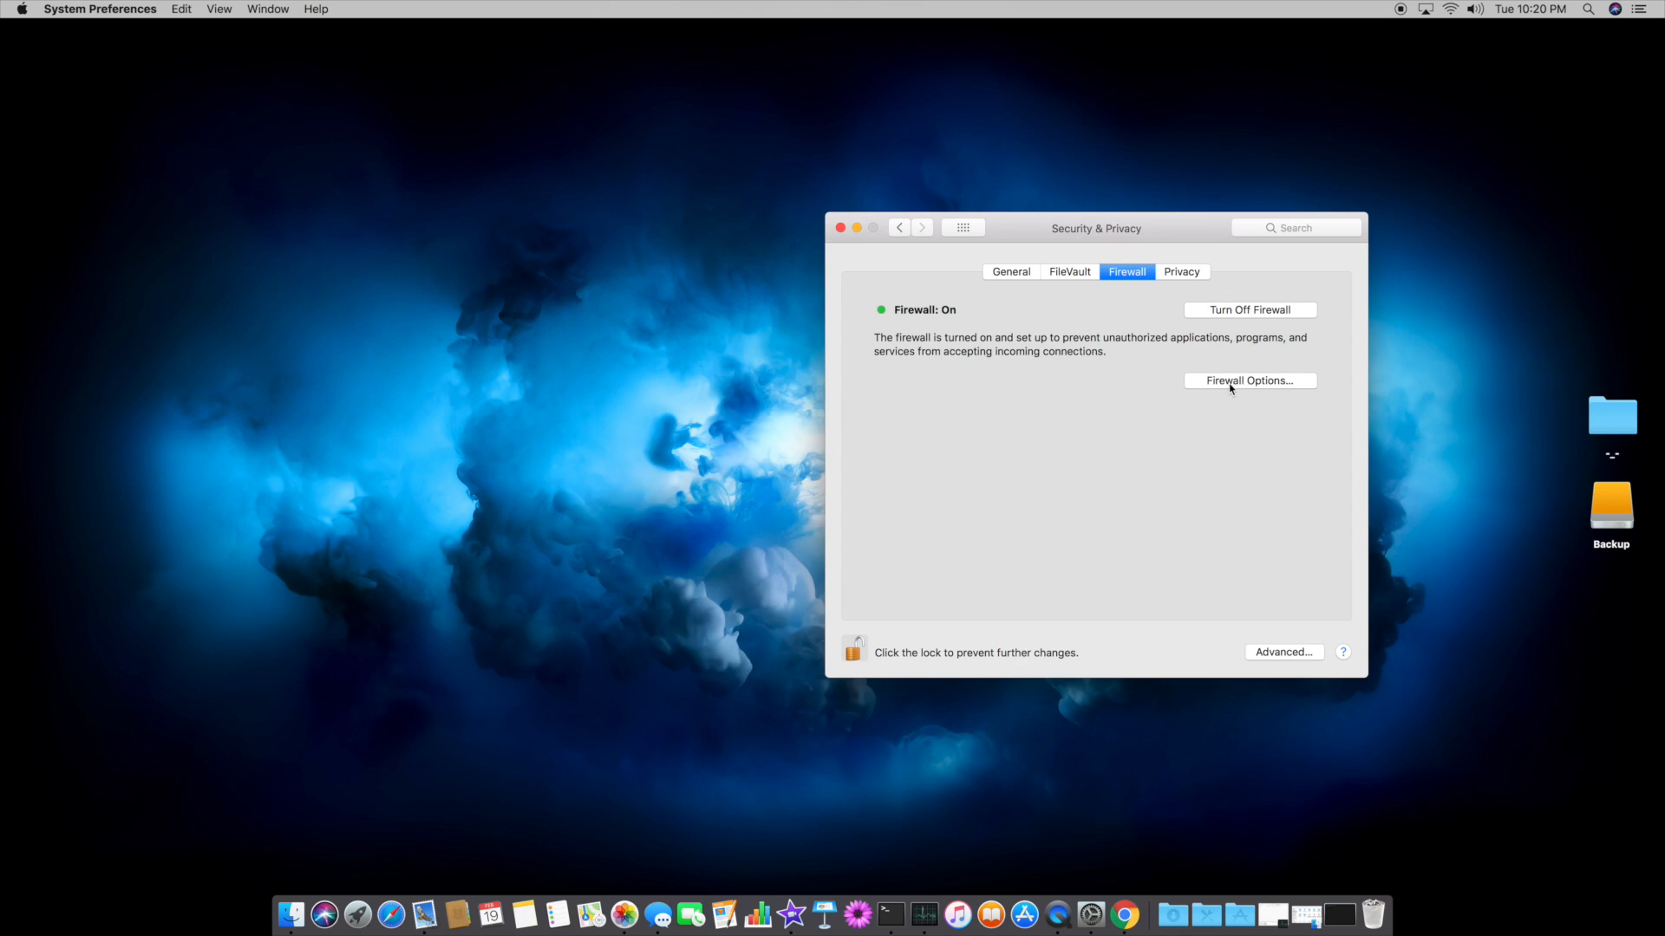
- Open Firewall Options to review the apps allowed incoming connections
click(1248, 380)
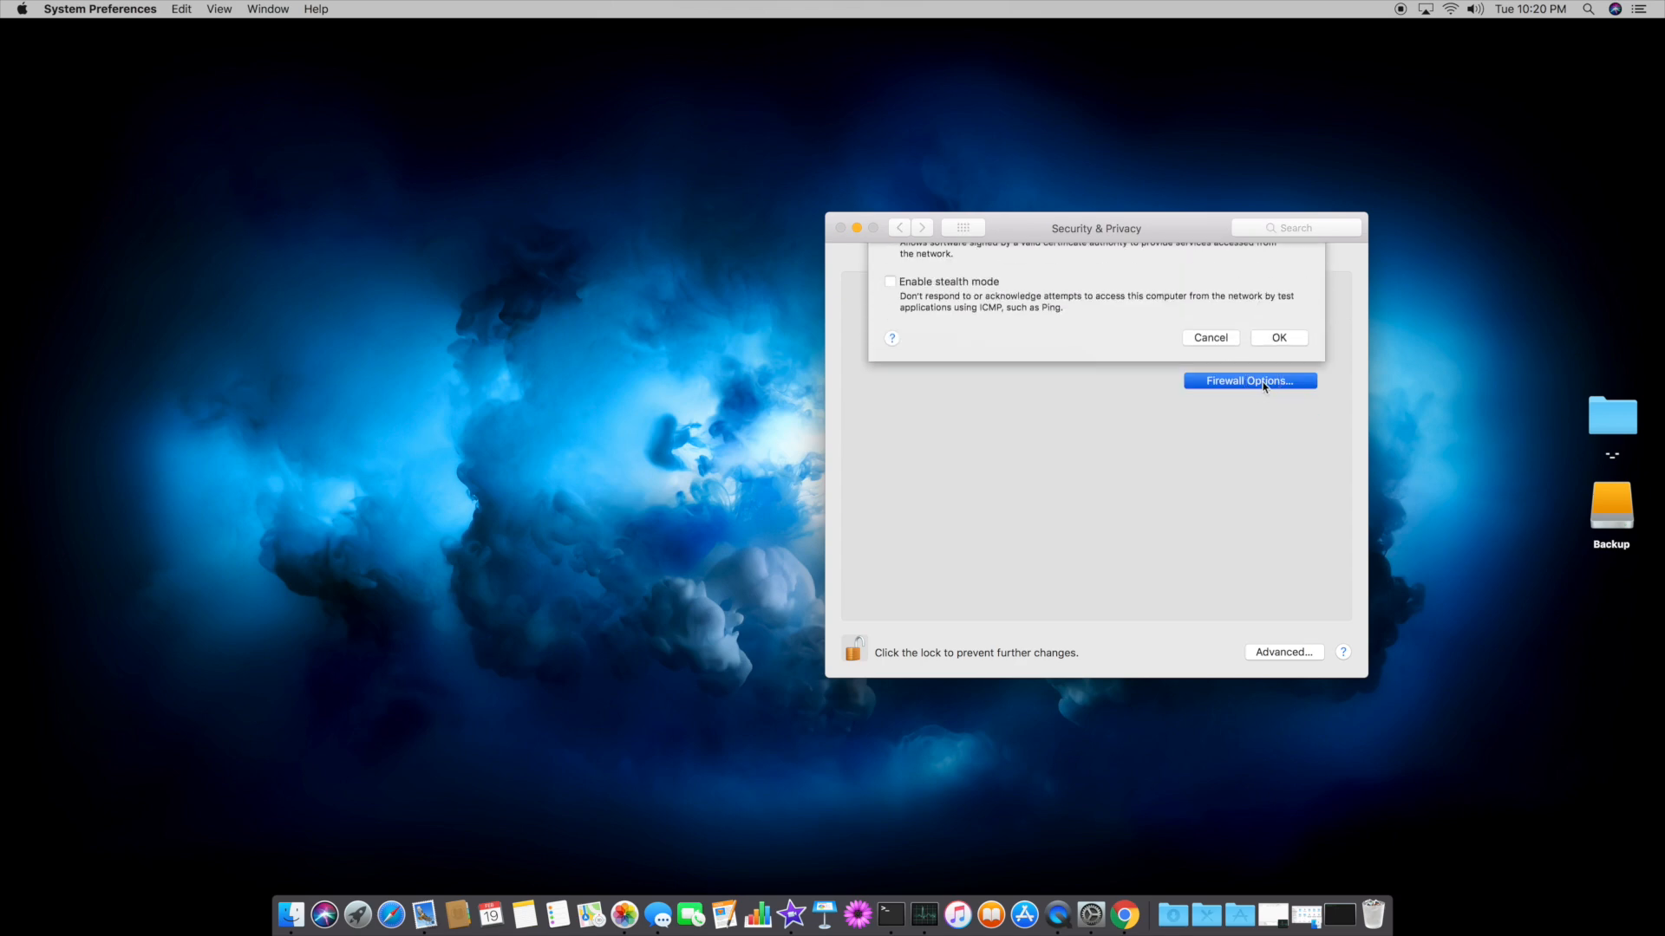
click(1249, 380)
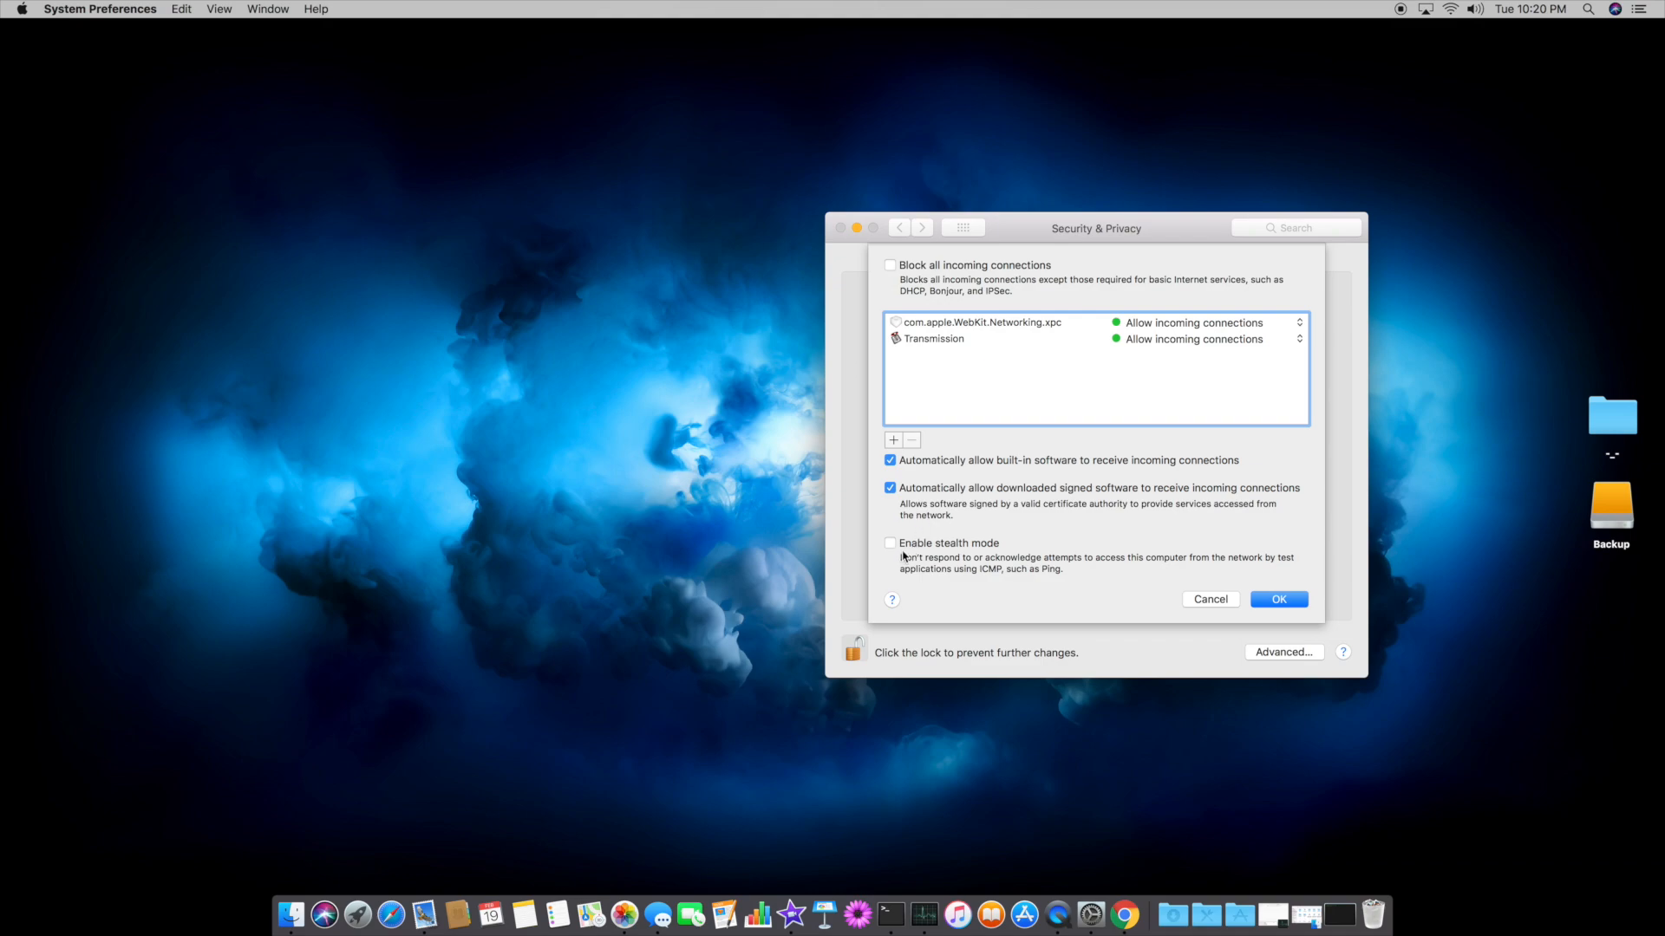
mouse_move(919, 860)
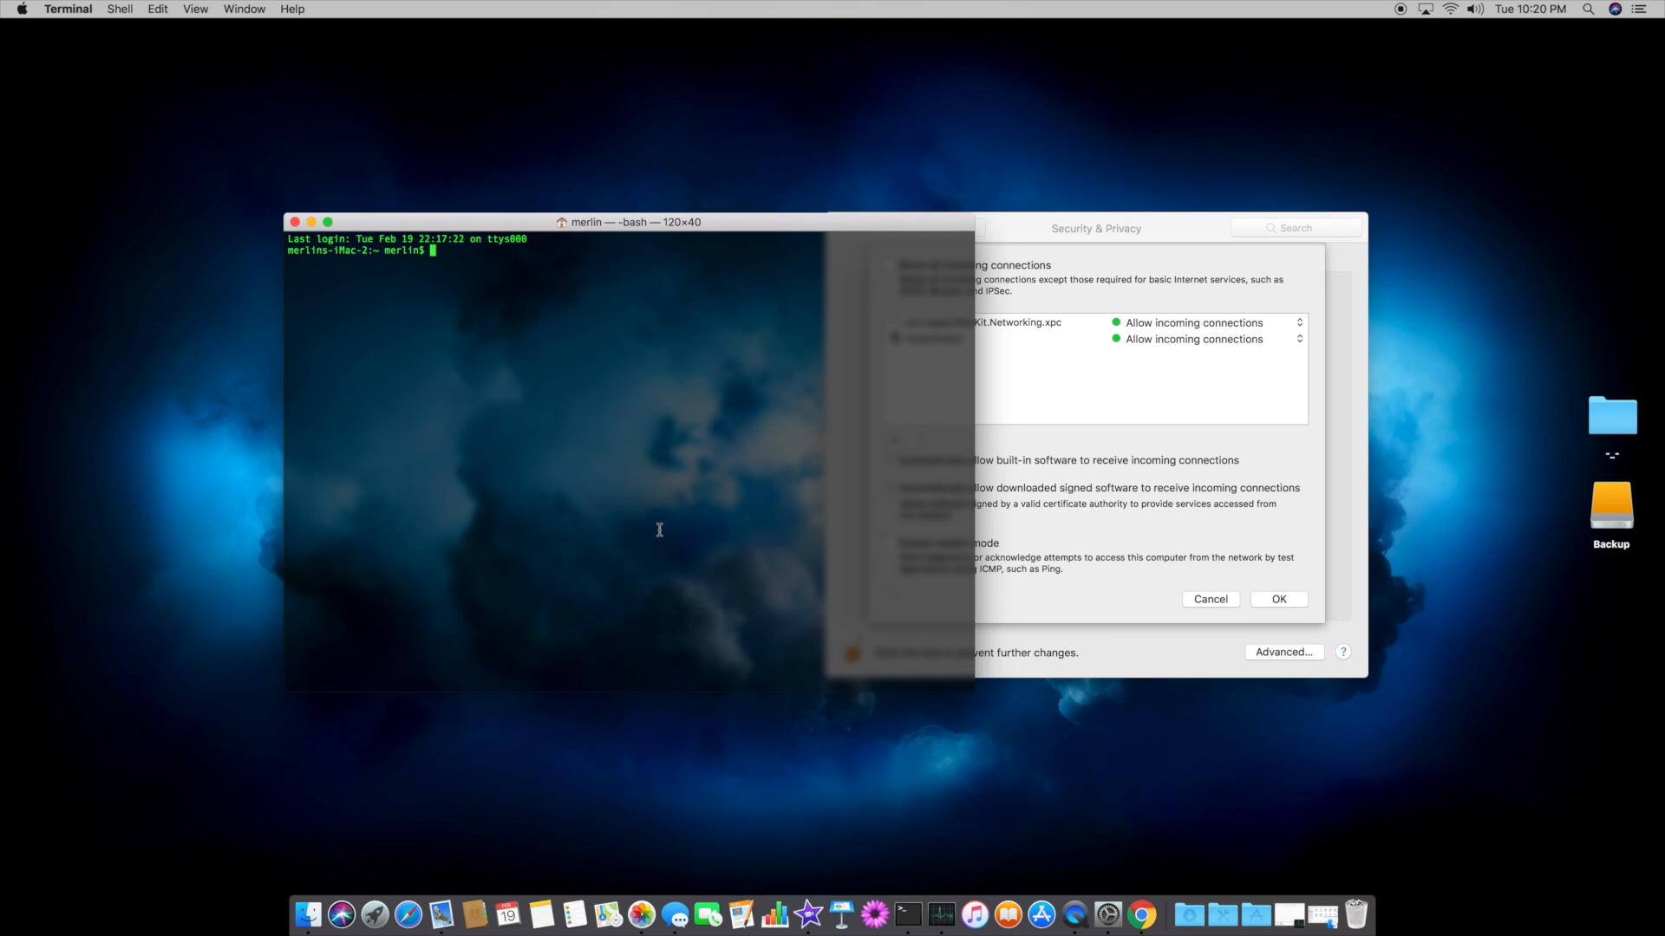
- Run 'ping localhost' in Terminal, then enable stealth mode in Firewall Options and confirm
text(p)
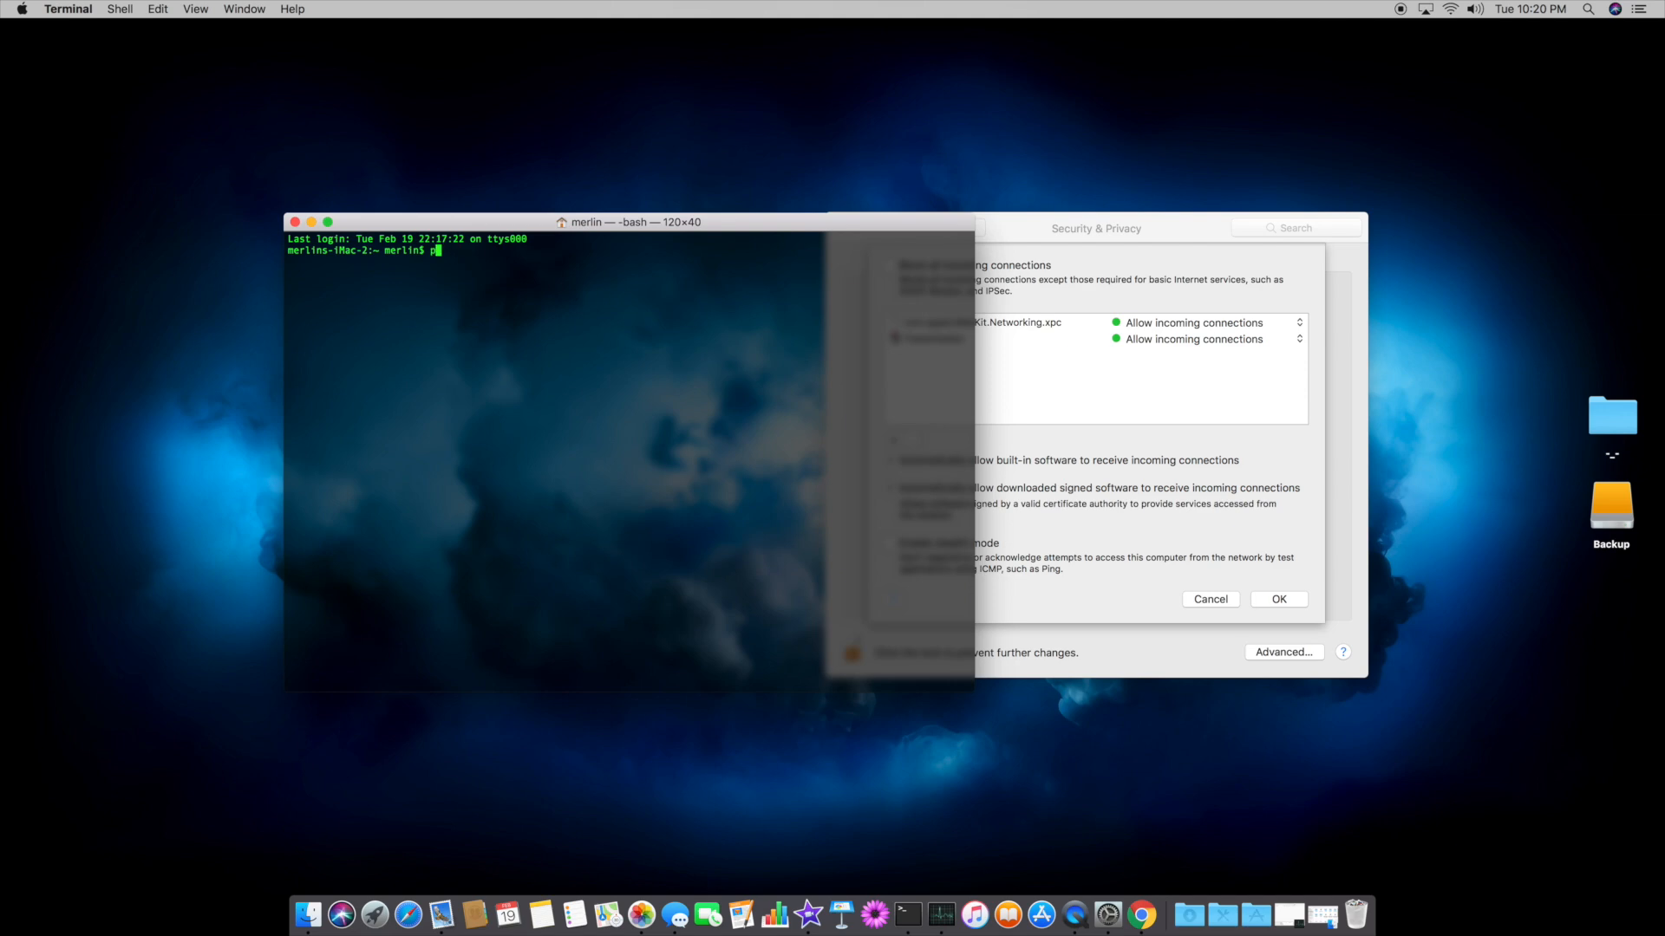
text(ing localhost)
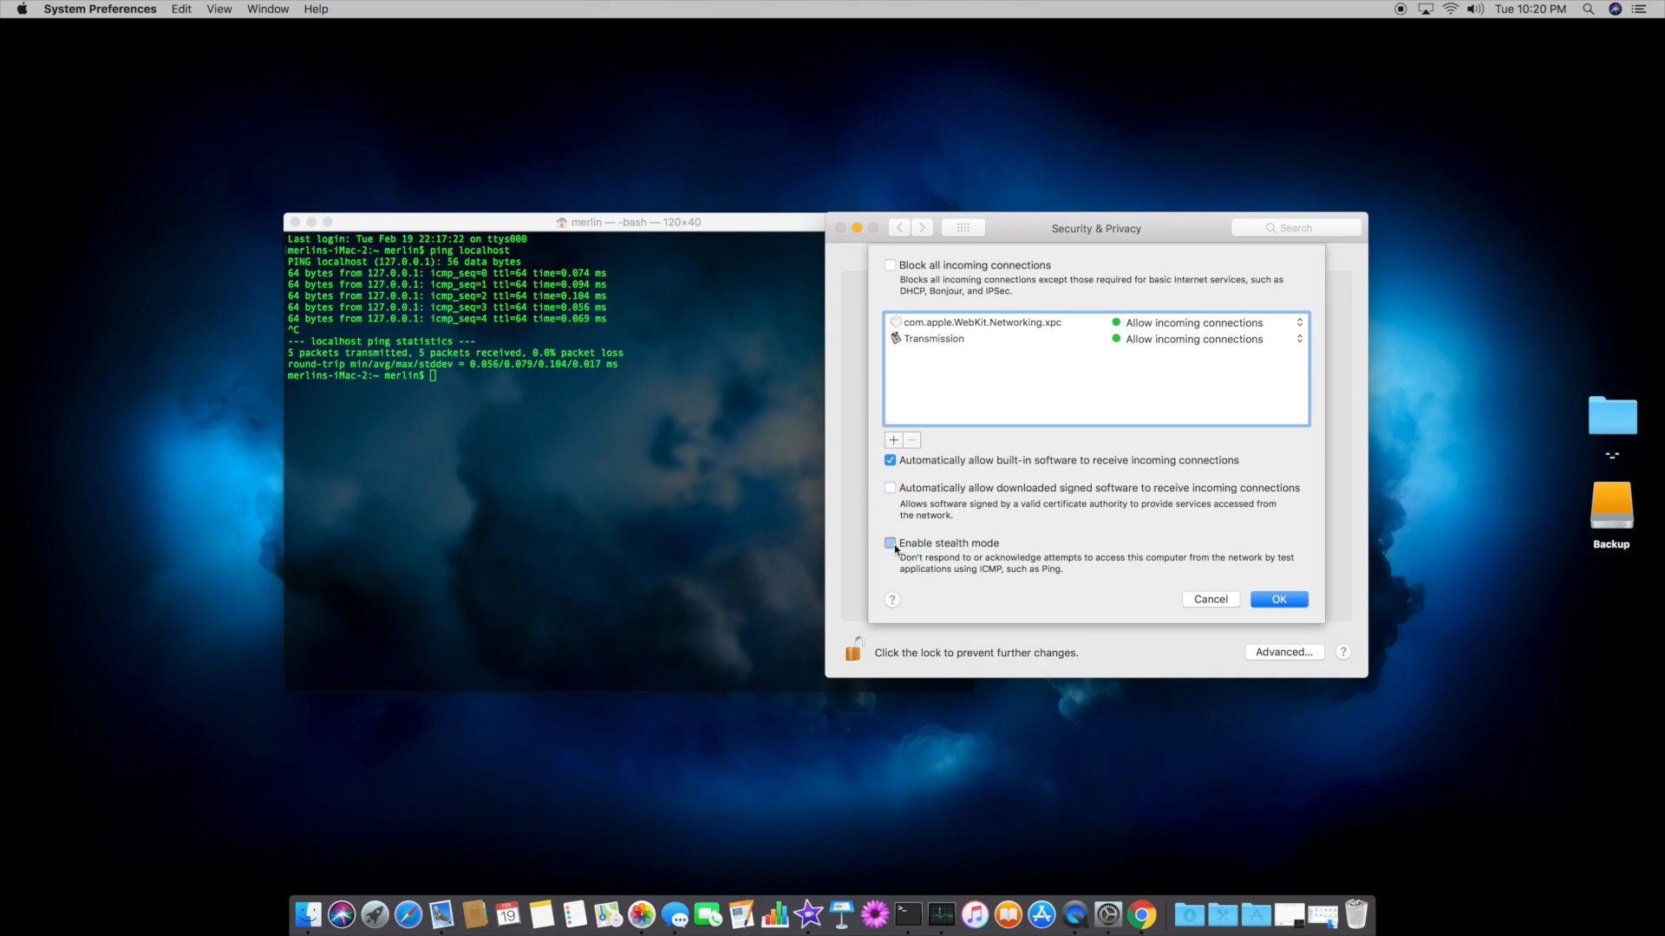
click(890, 544)
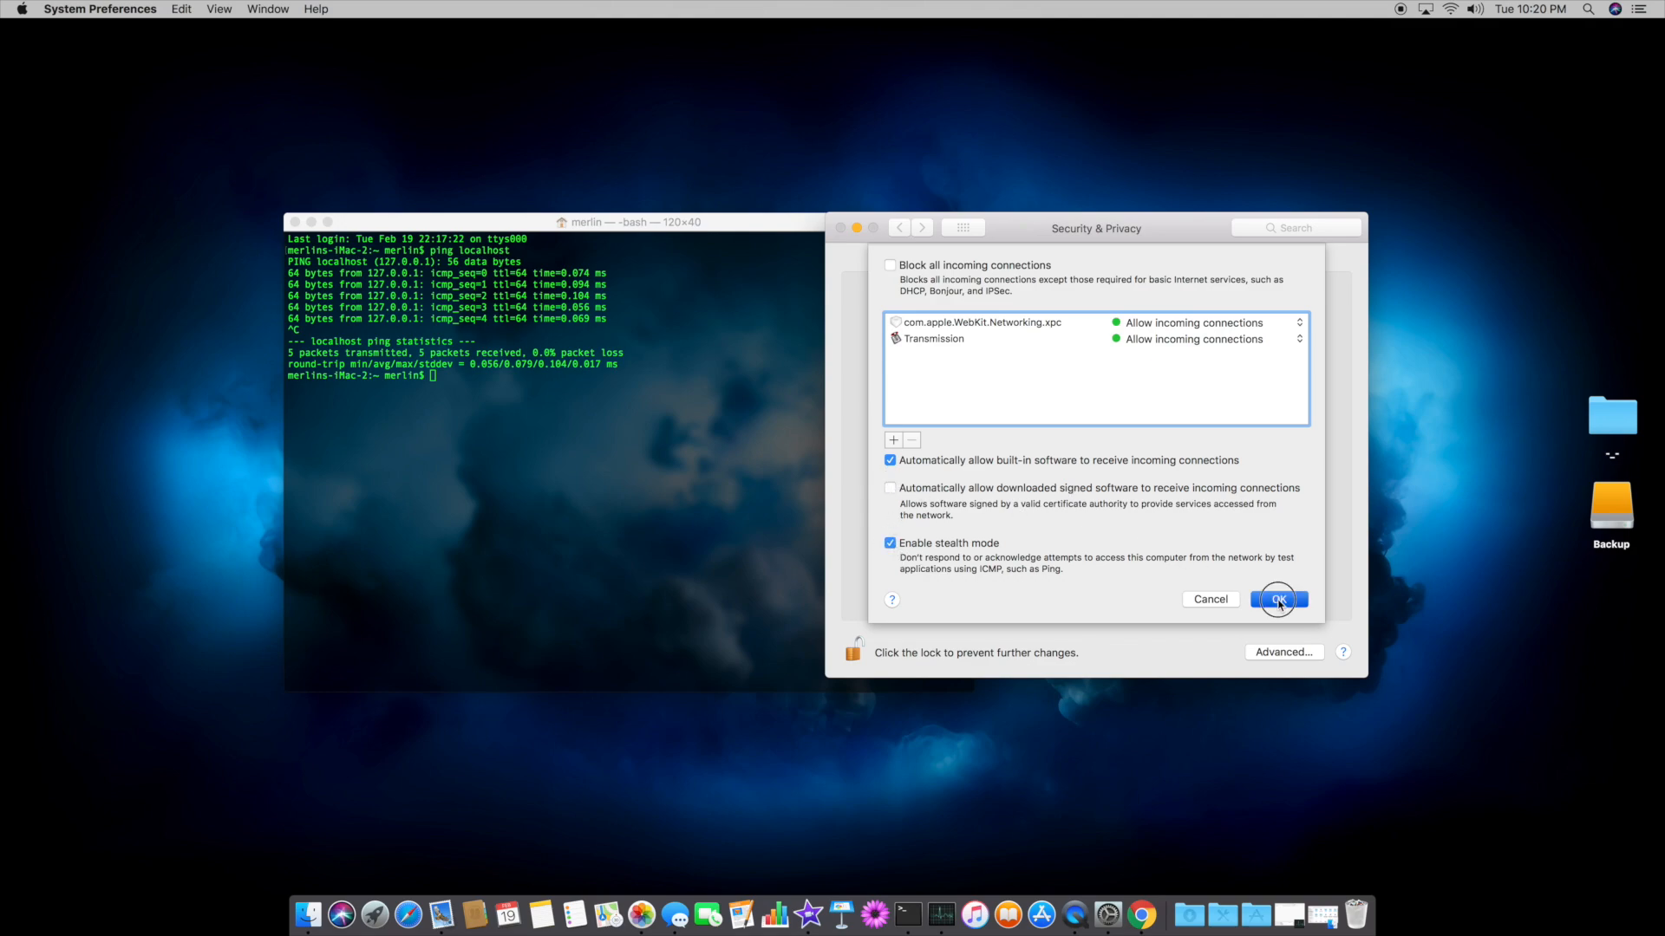
click(1277, 599)
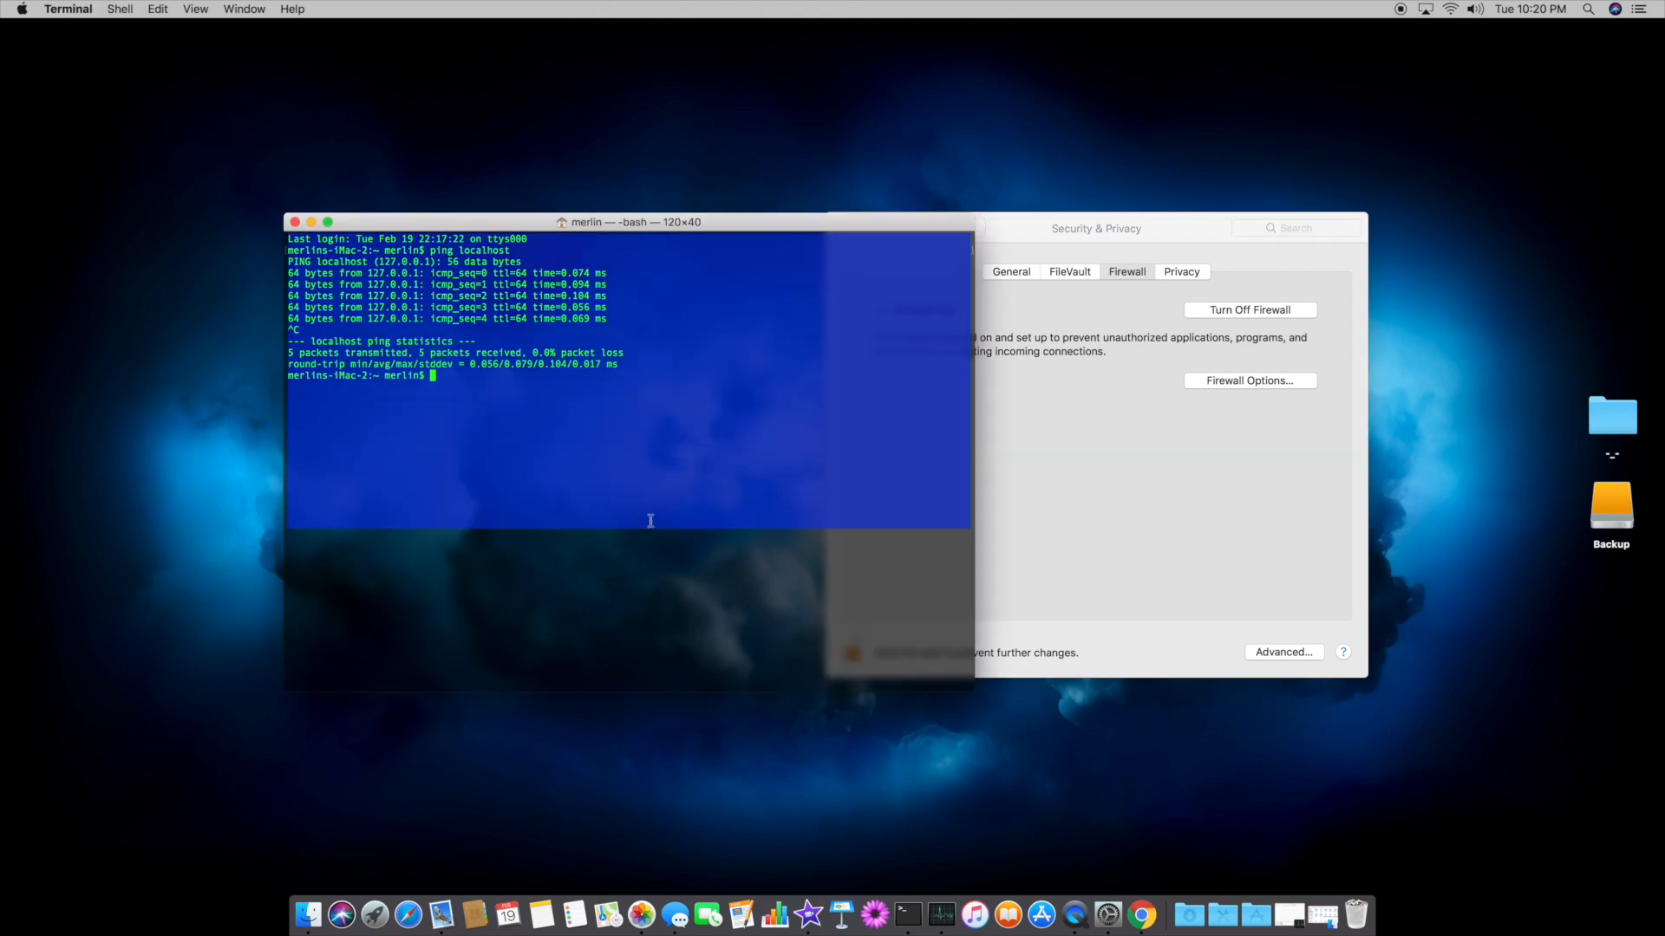
- Re-run 'ping localhost' until it times out, stop it with Ctrl+C, then open Users & Groups
text(ping localhost)
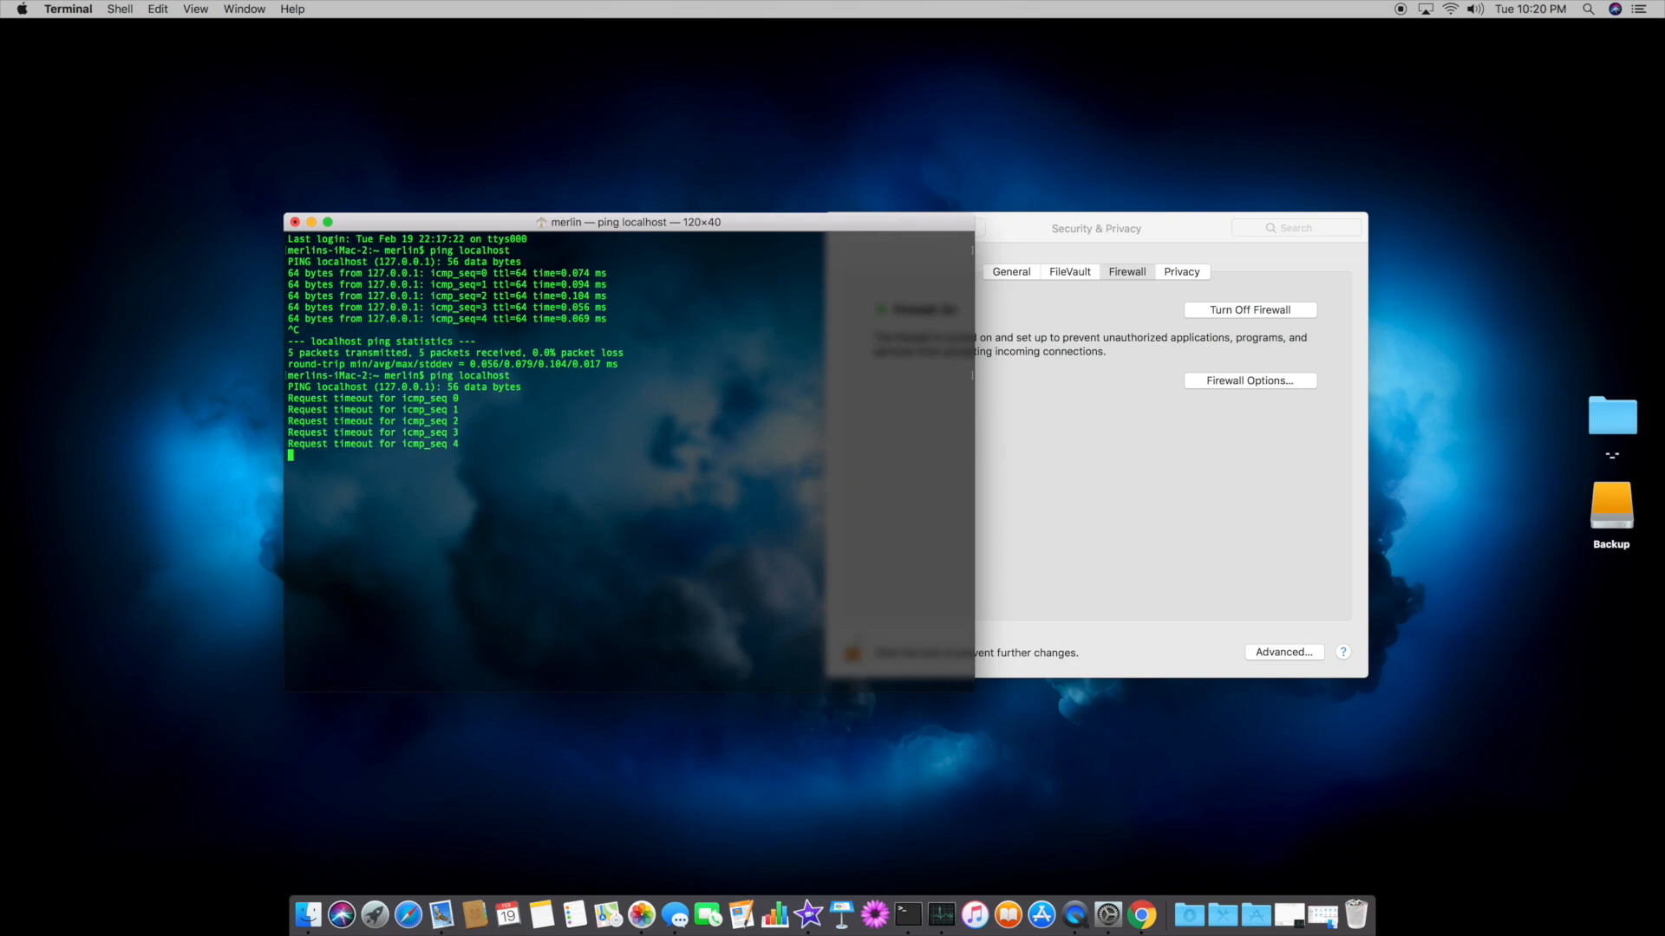
key(ctrl+c)
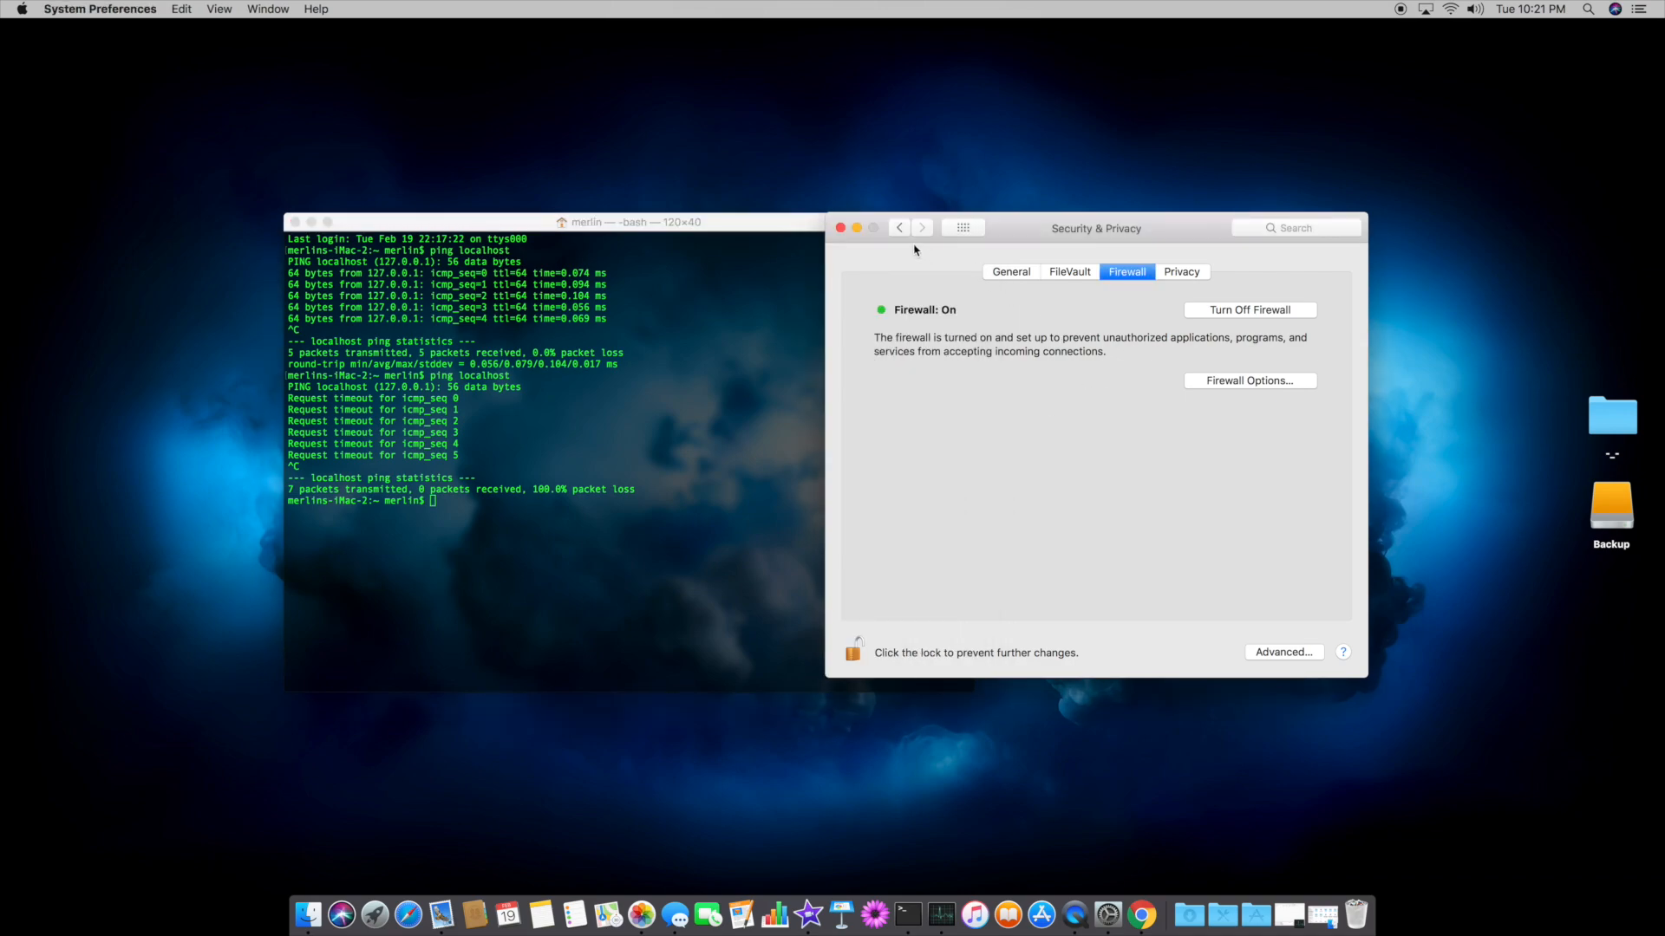
click(960, 227)
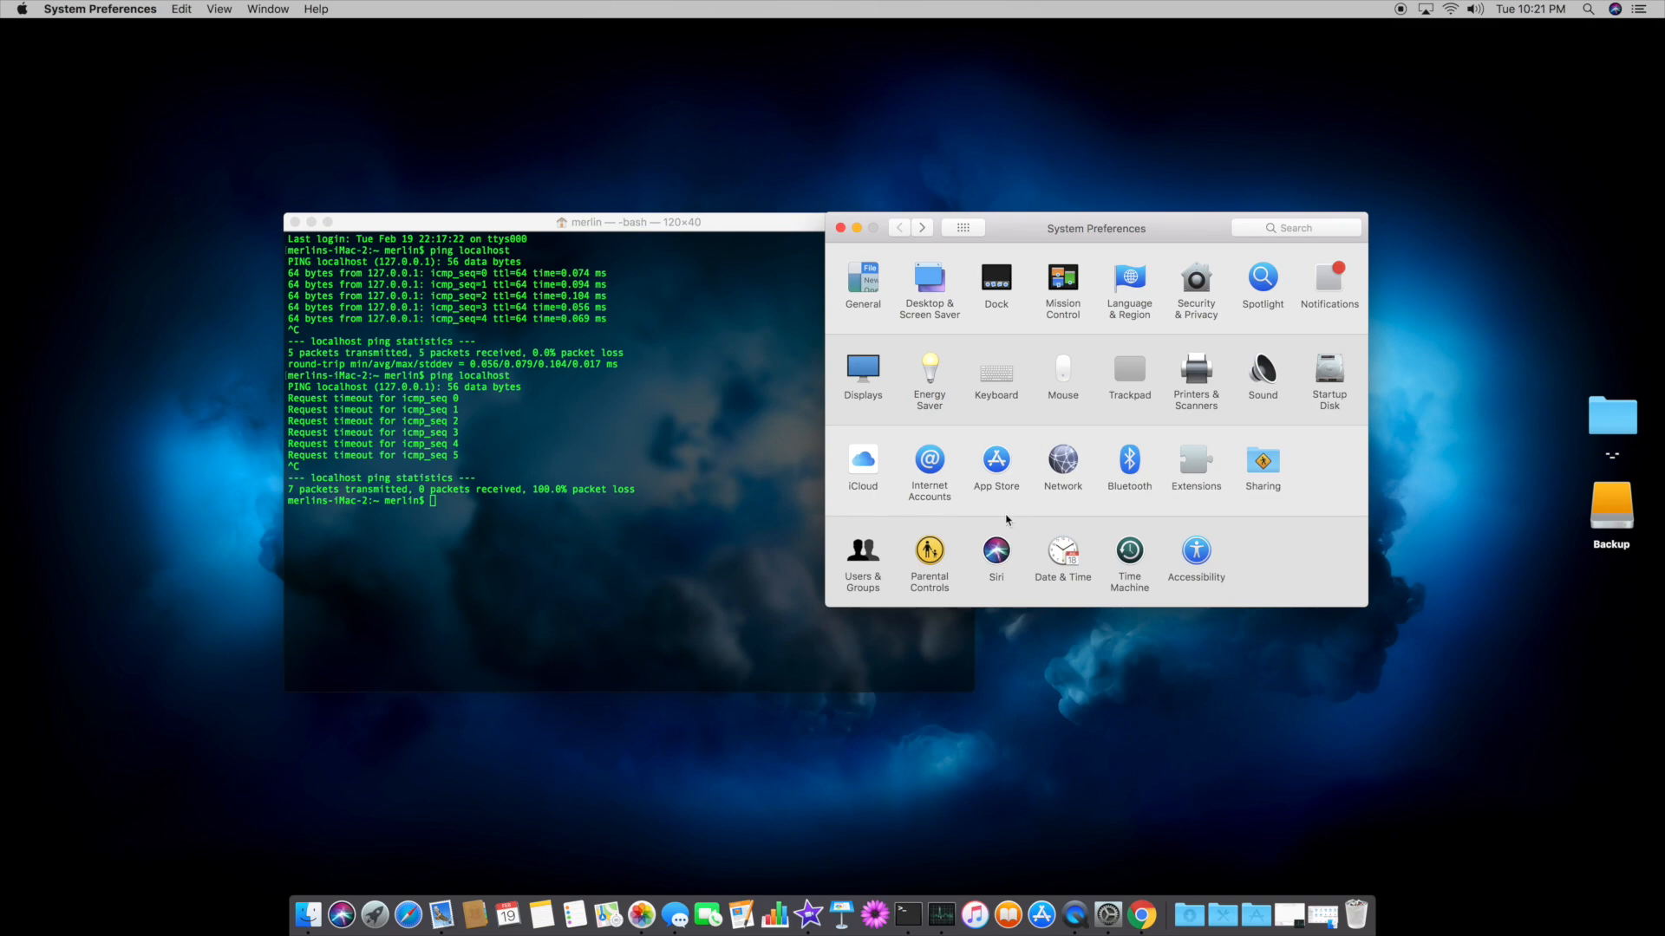
mouse_move(870, 557)
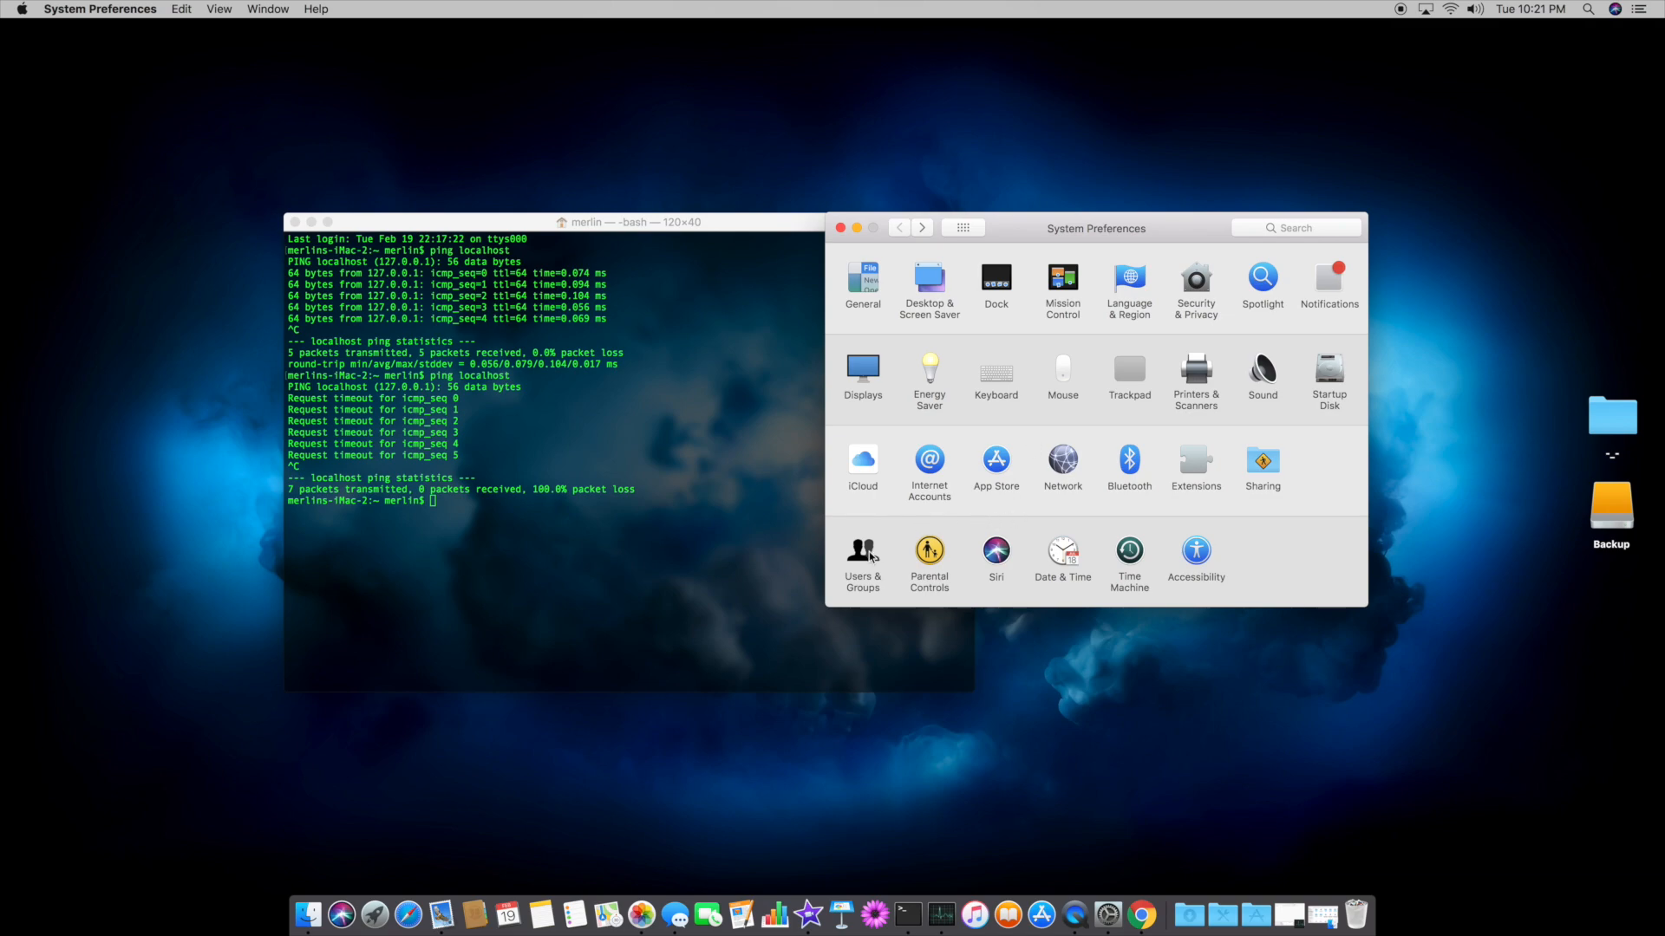
click(862, 554)
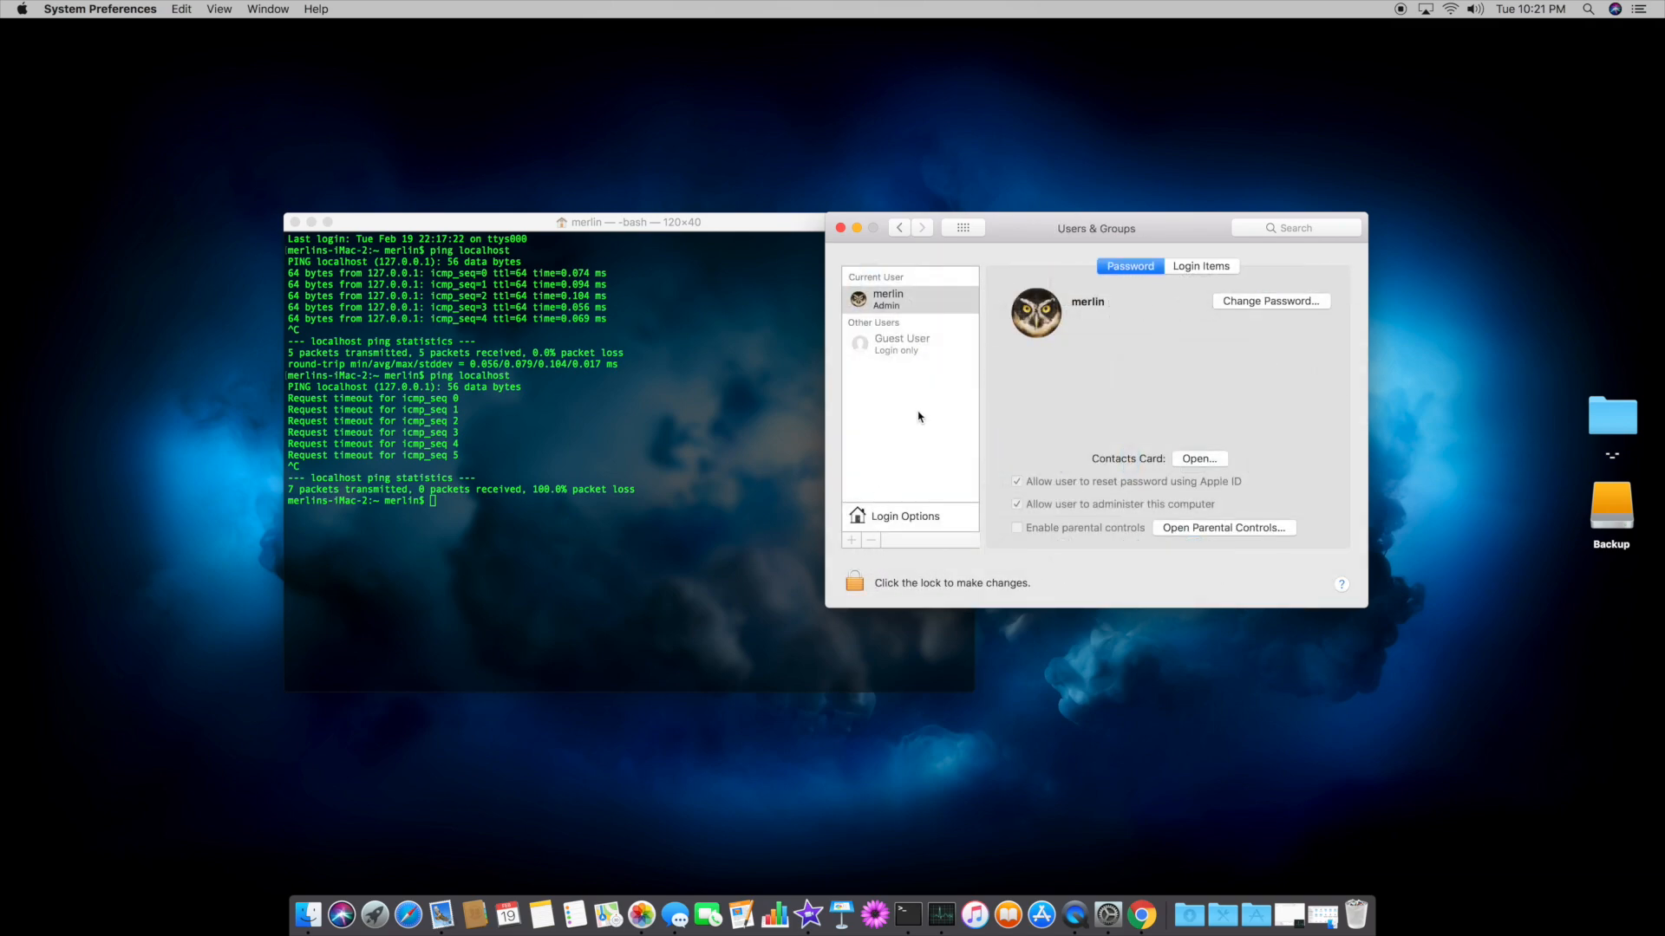
- Unlock Users & Groups and uncheck 'Allow guests to log in' for Guest User
click(908, 299)
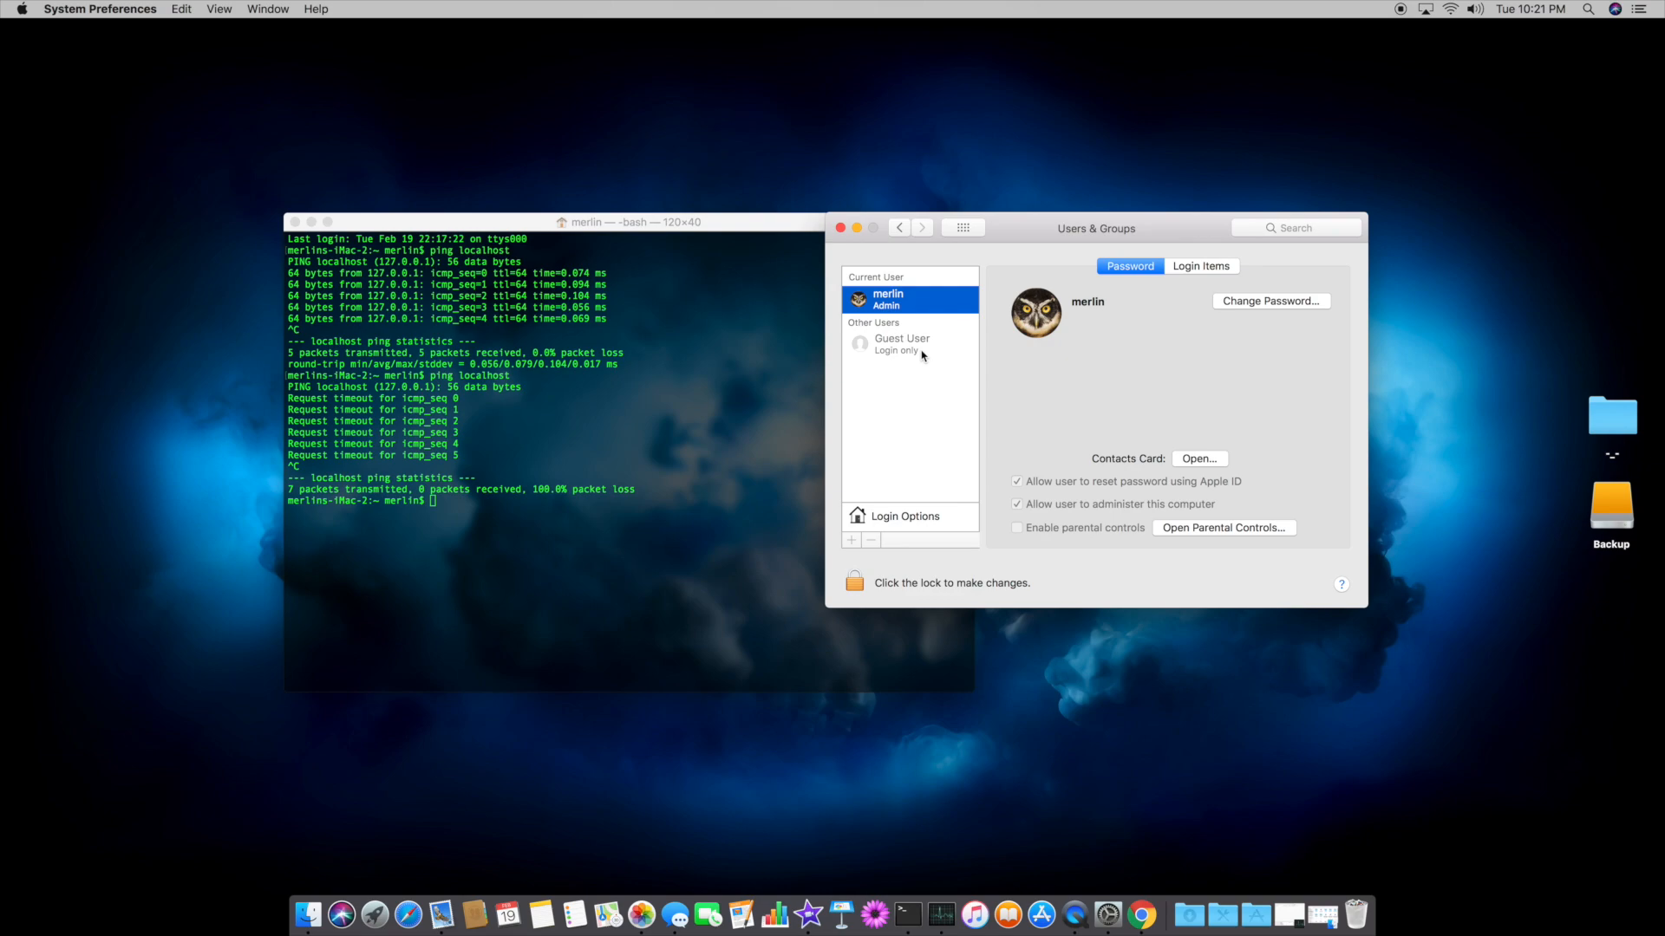
mouse_move(856, 460)
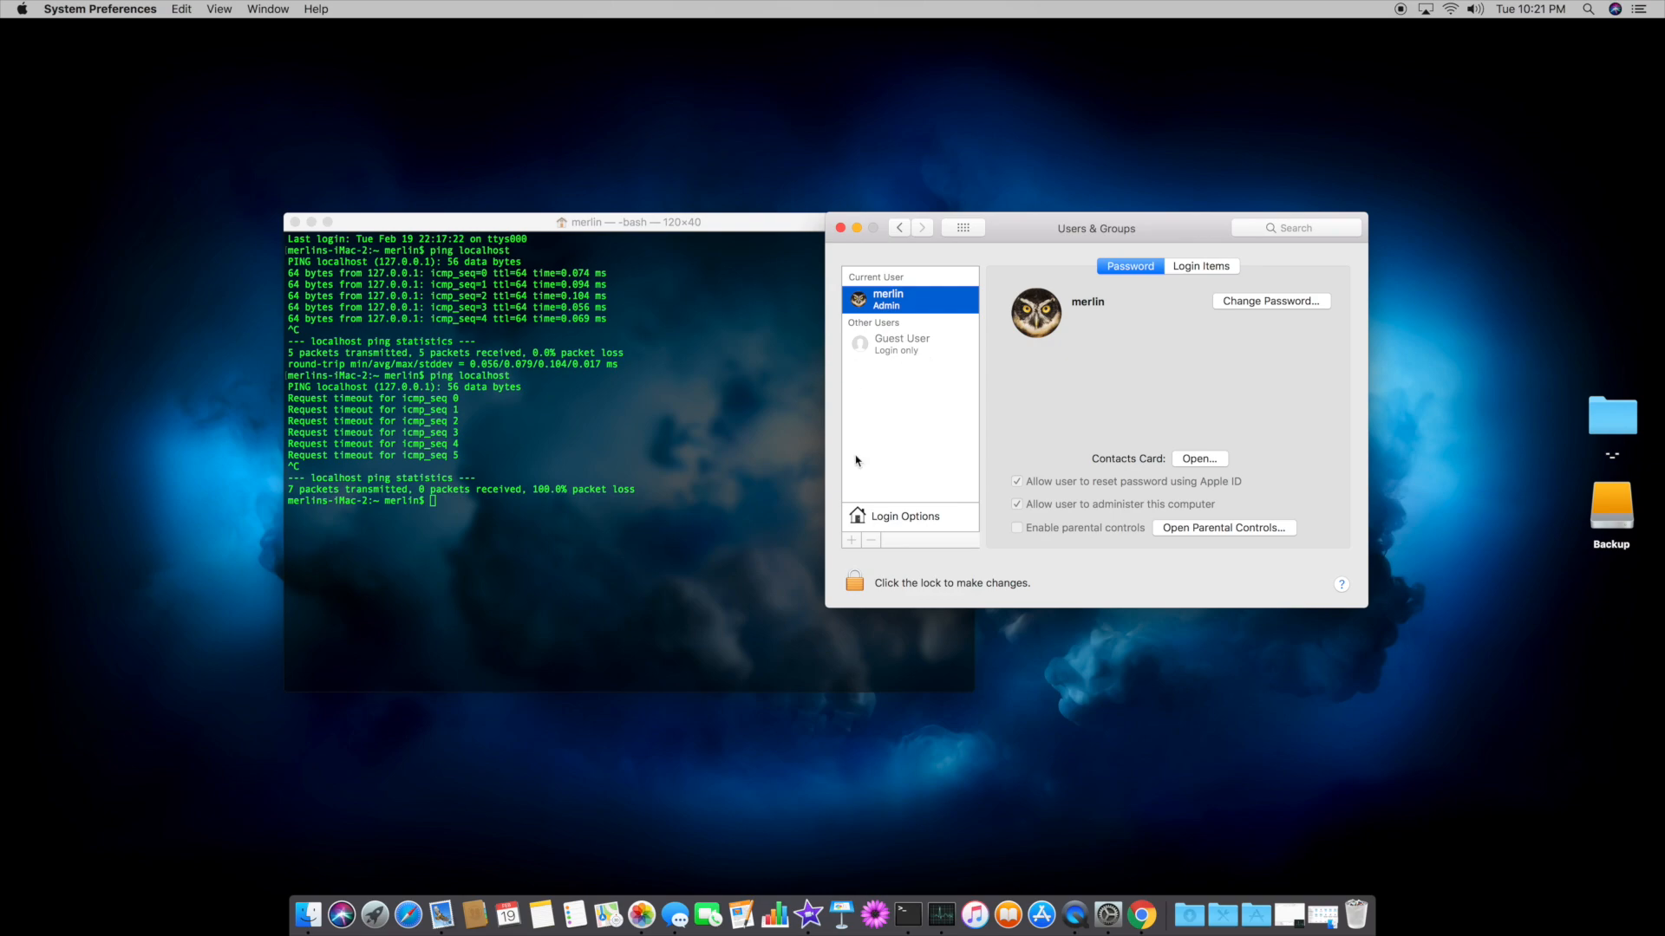
click(854, 582)
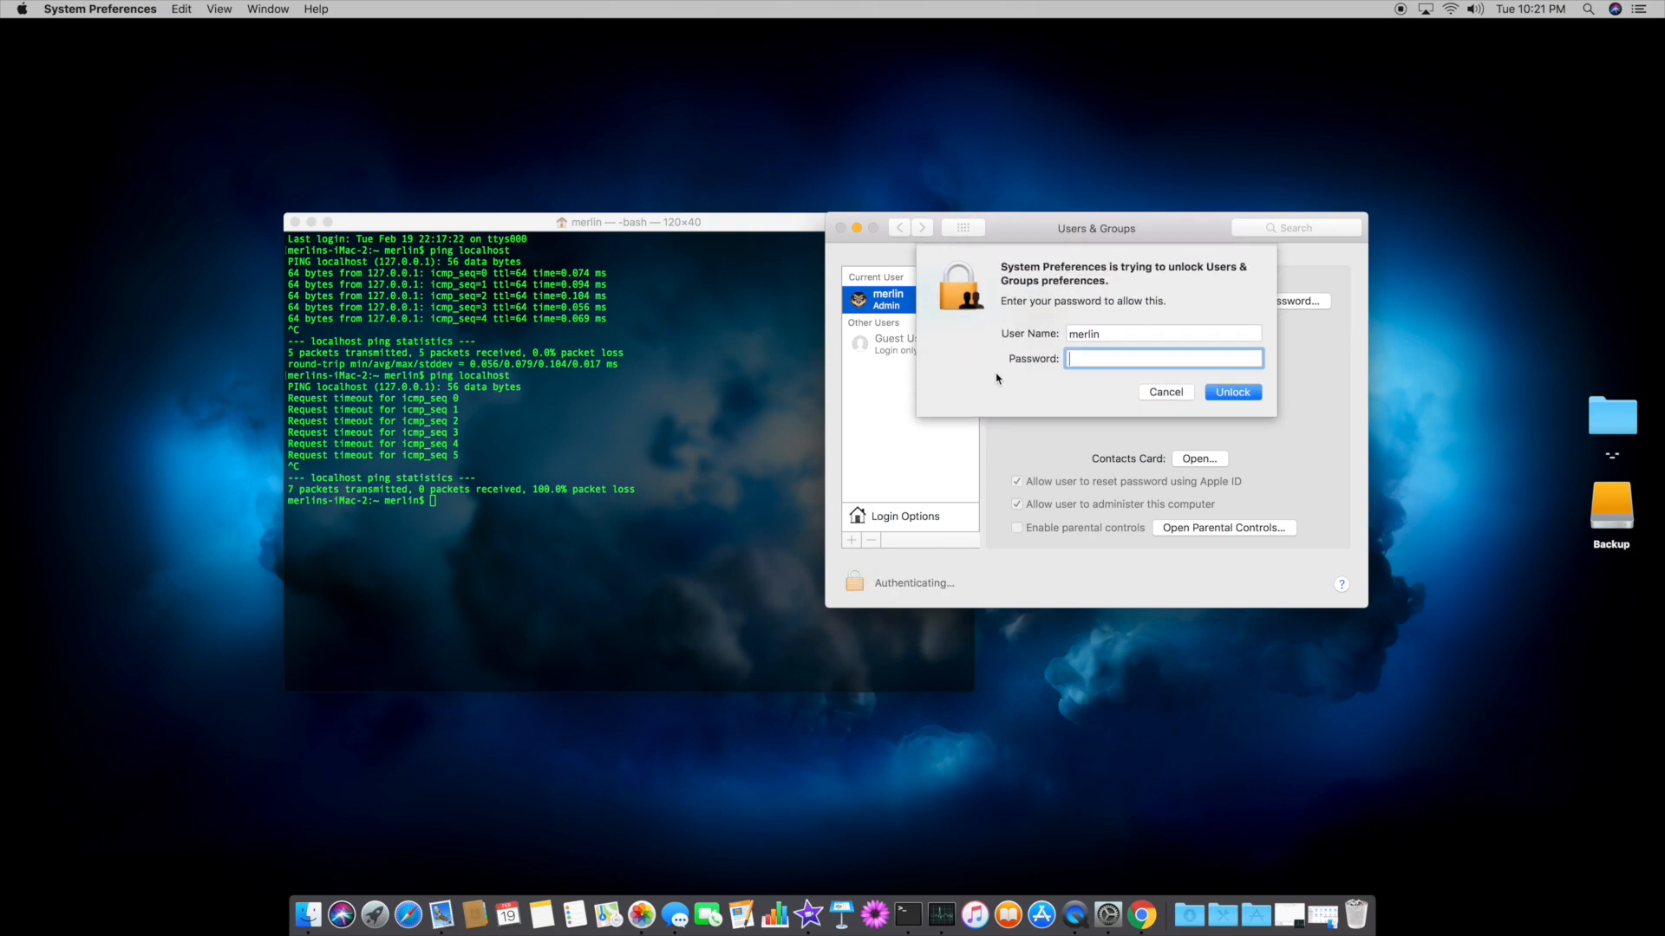
click(1162, 358)
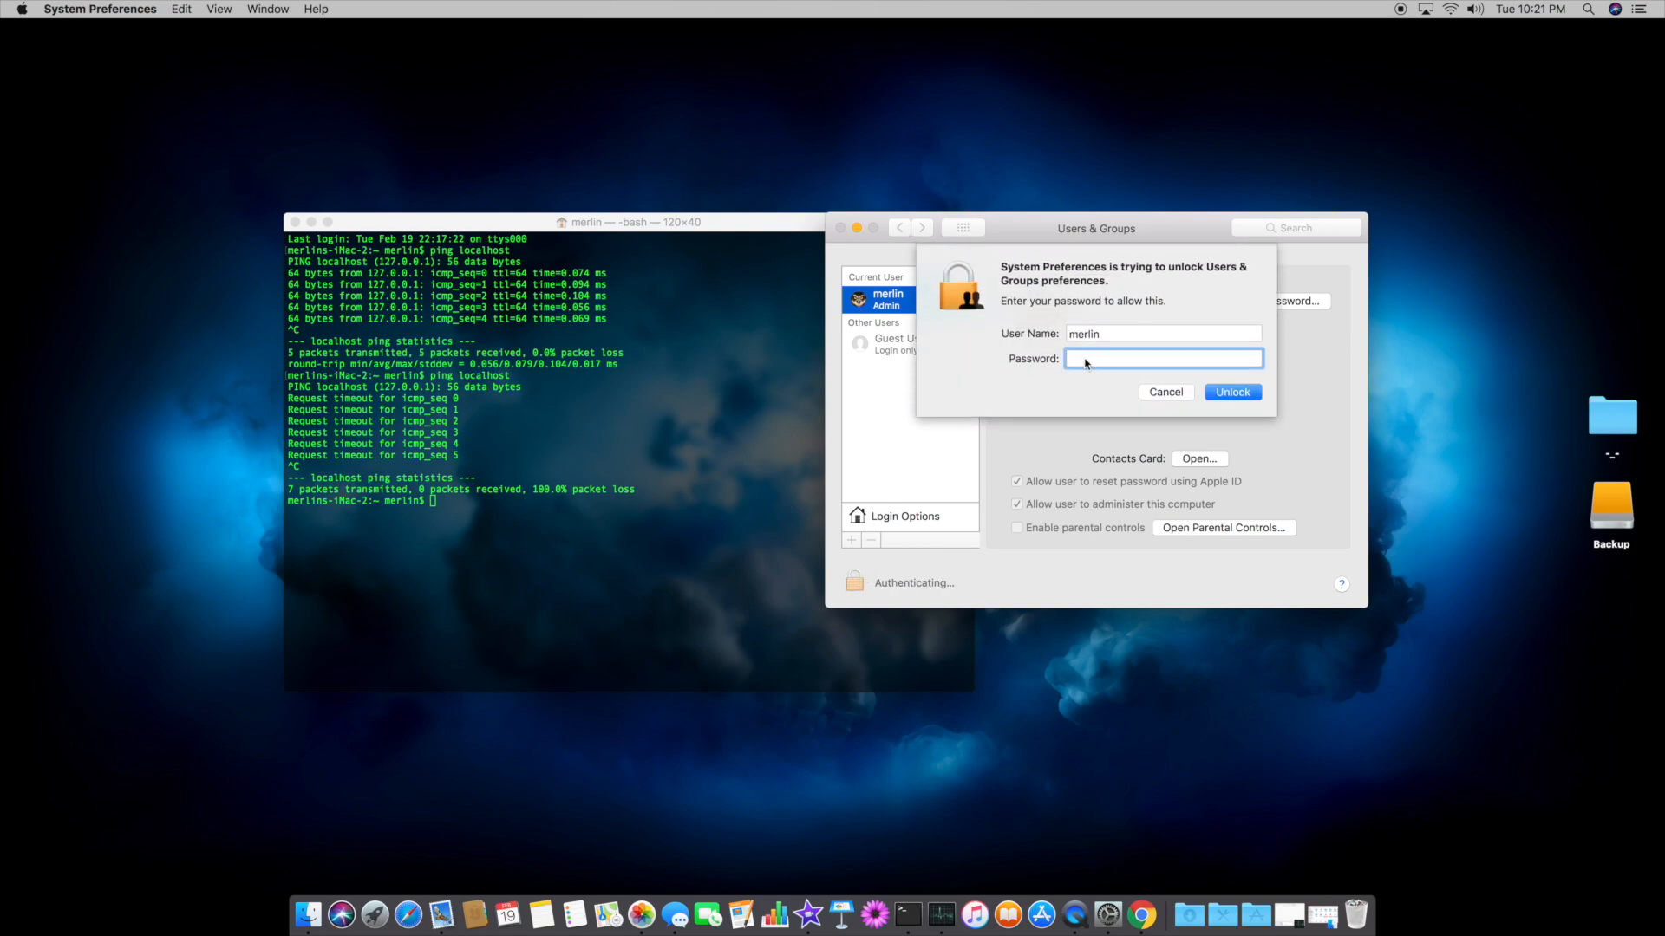
click(1230, 392)
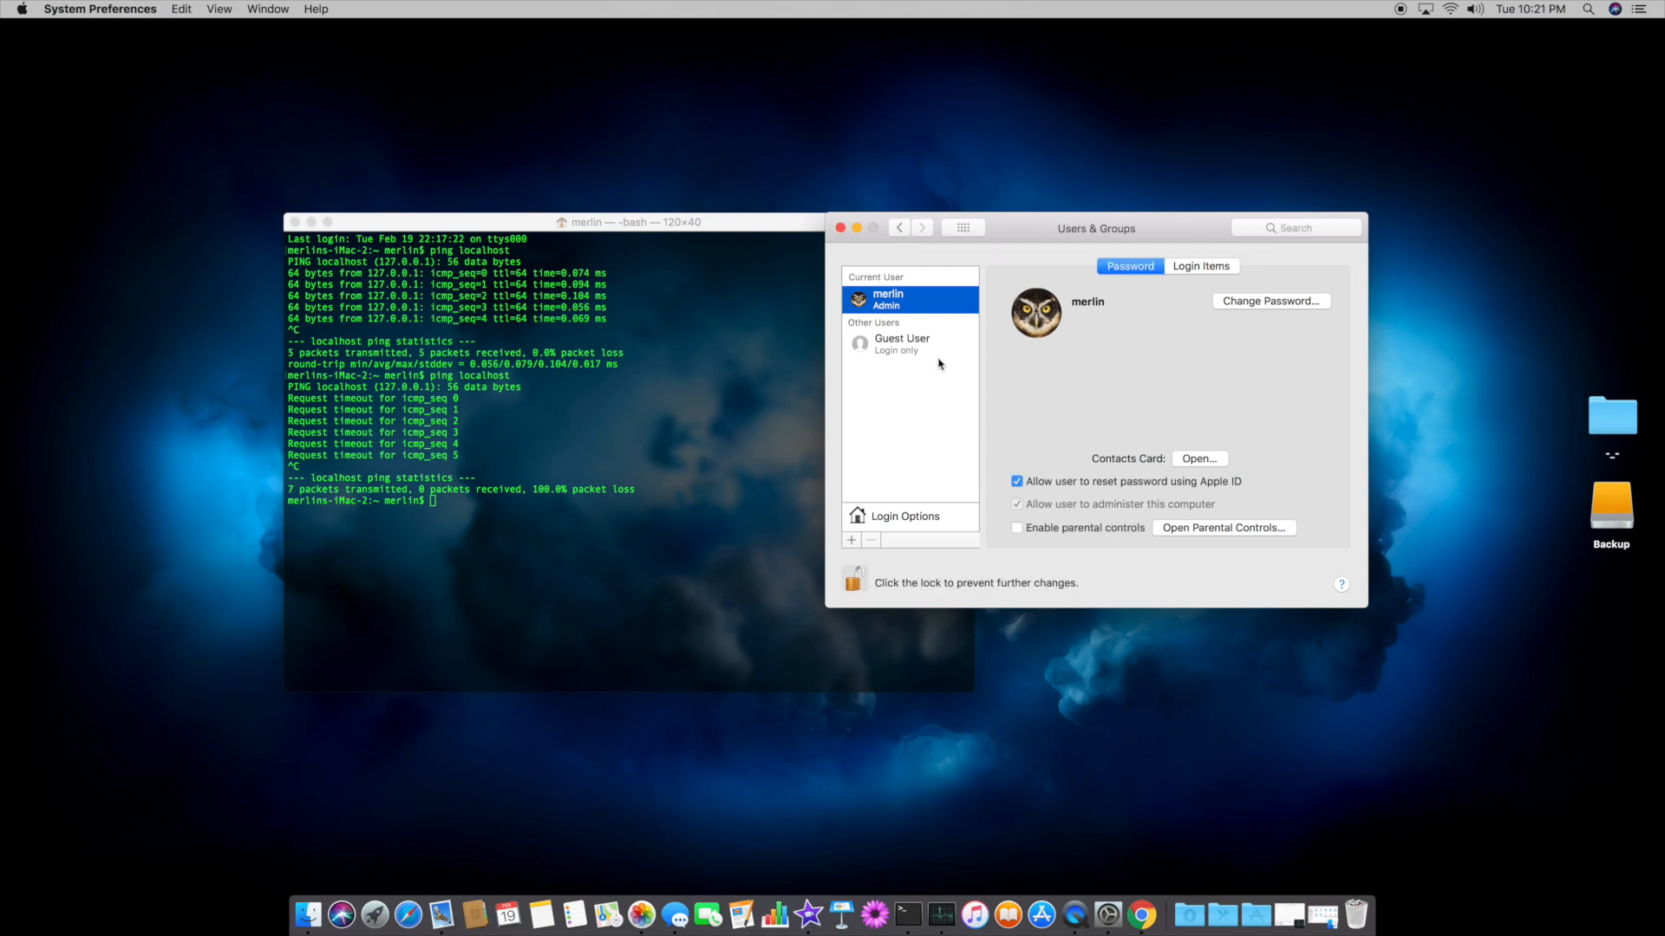
click(902, 344)
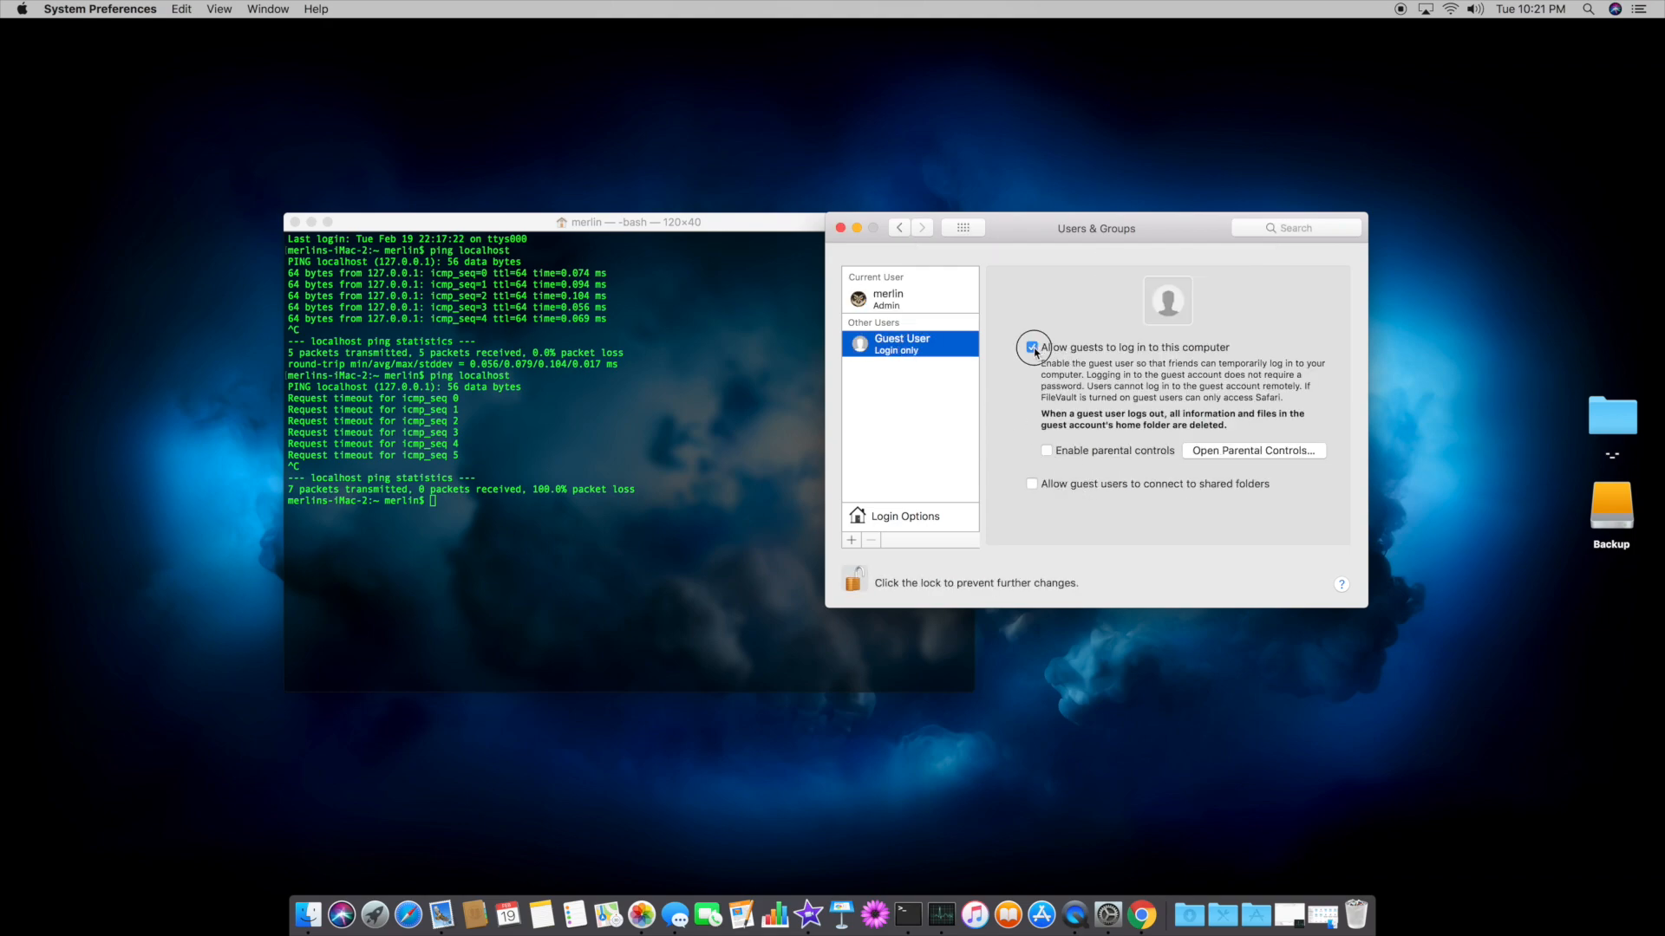
click(1032, 347)
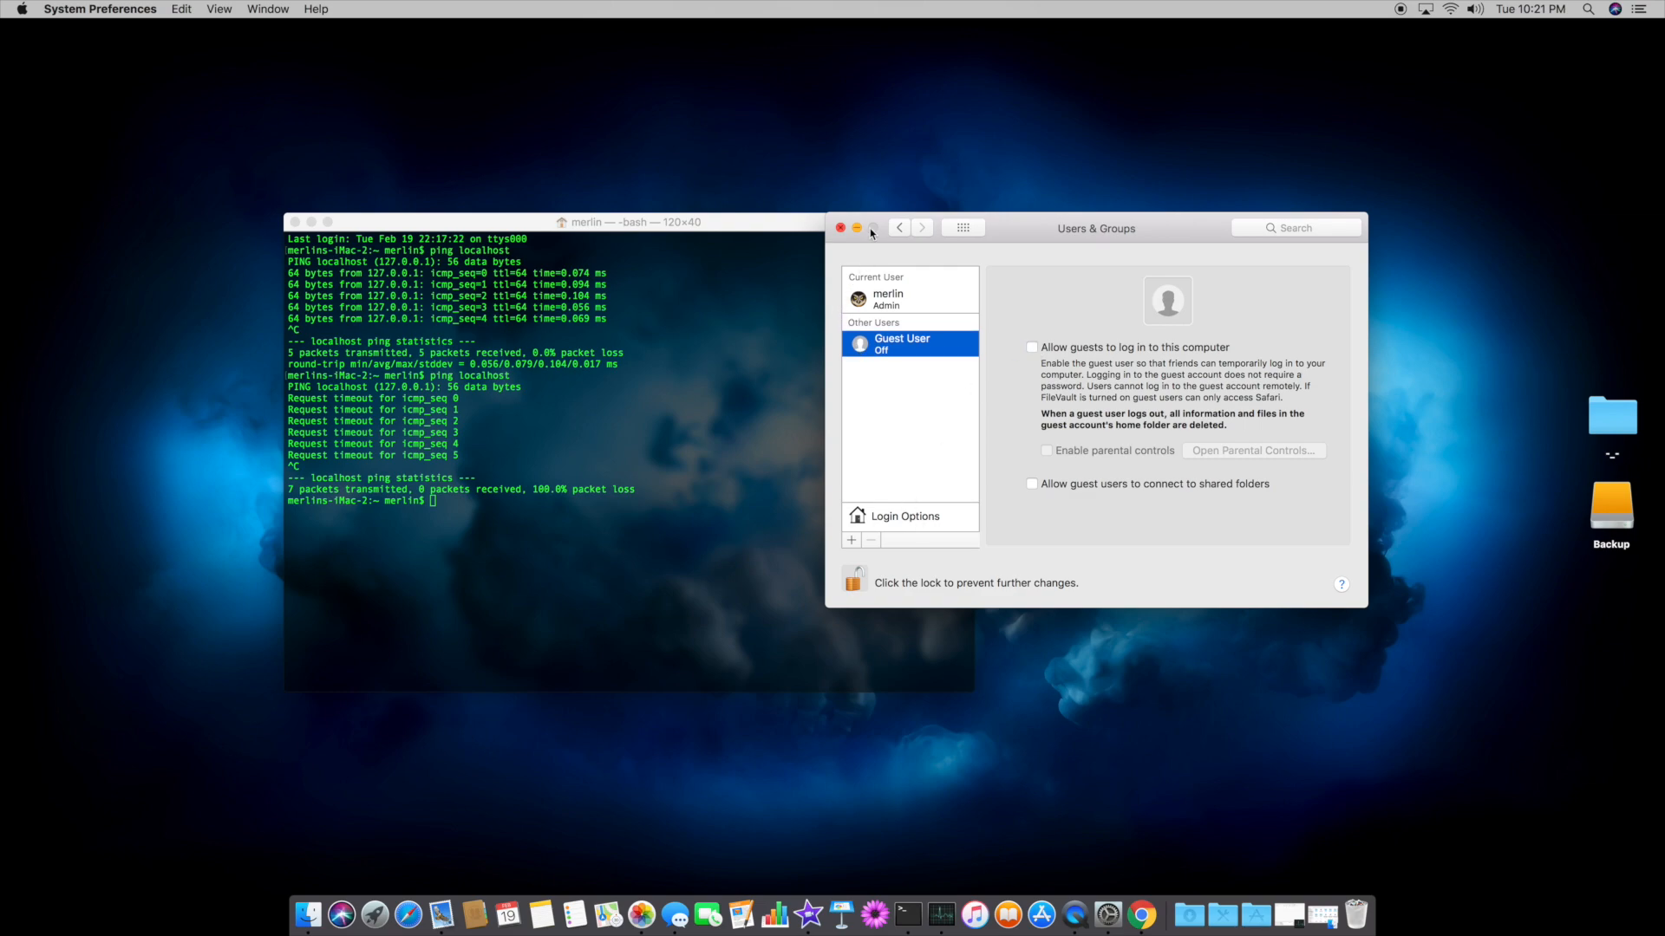
mouse_move(899, 302)
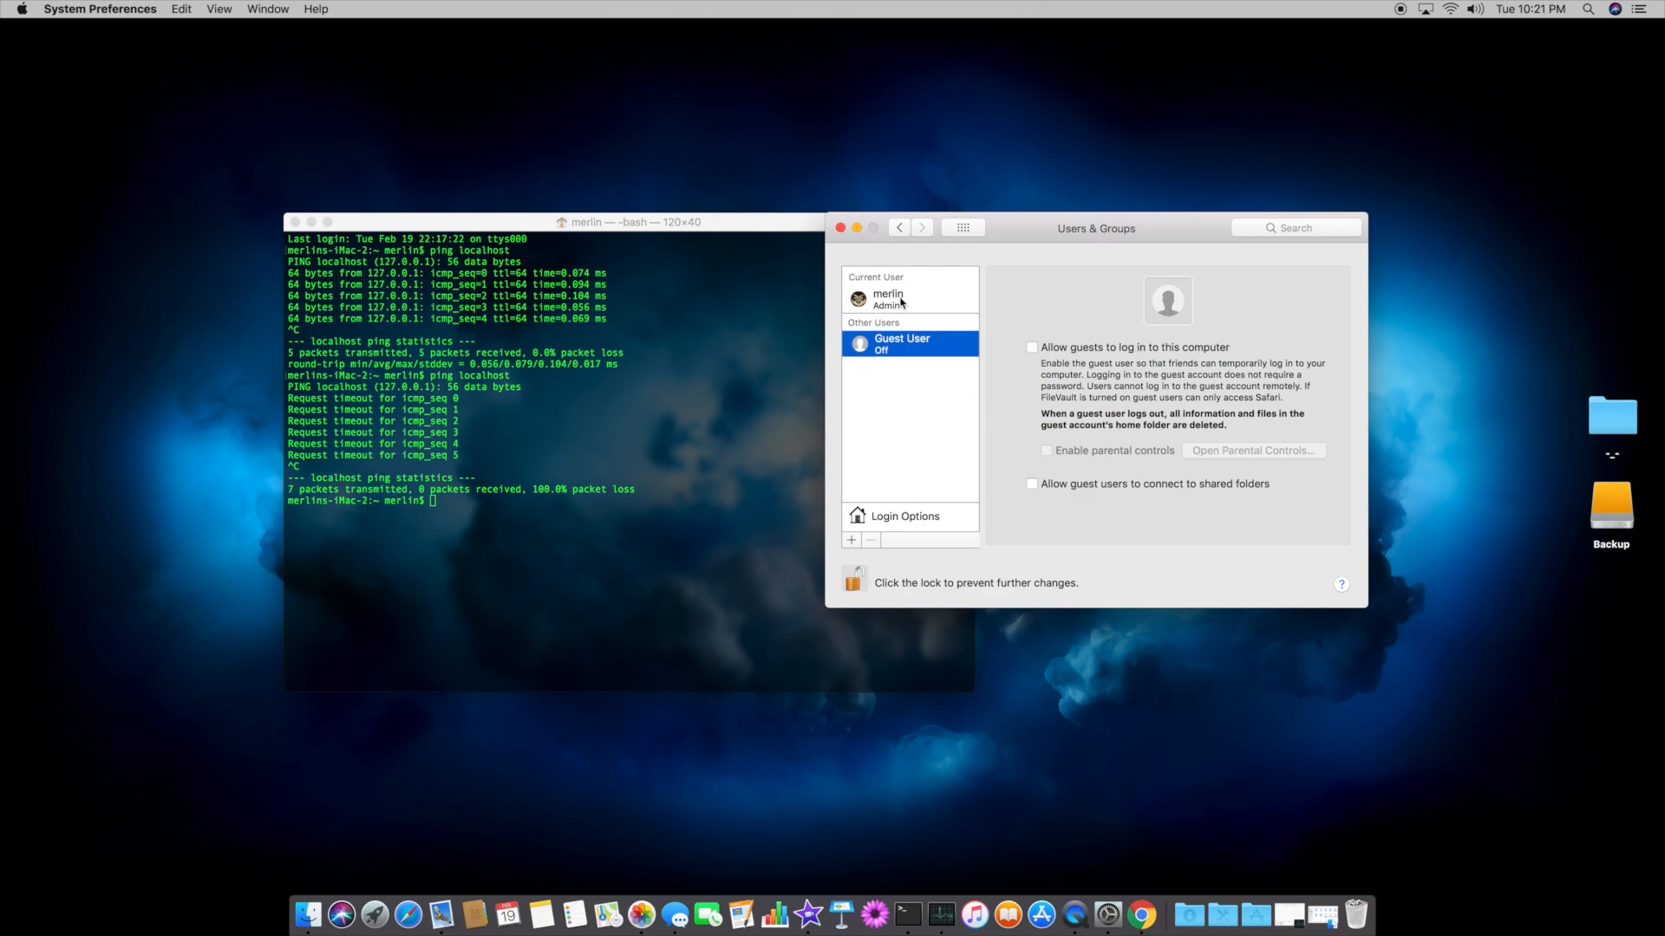
click(961, 227)
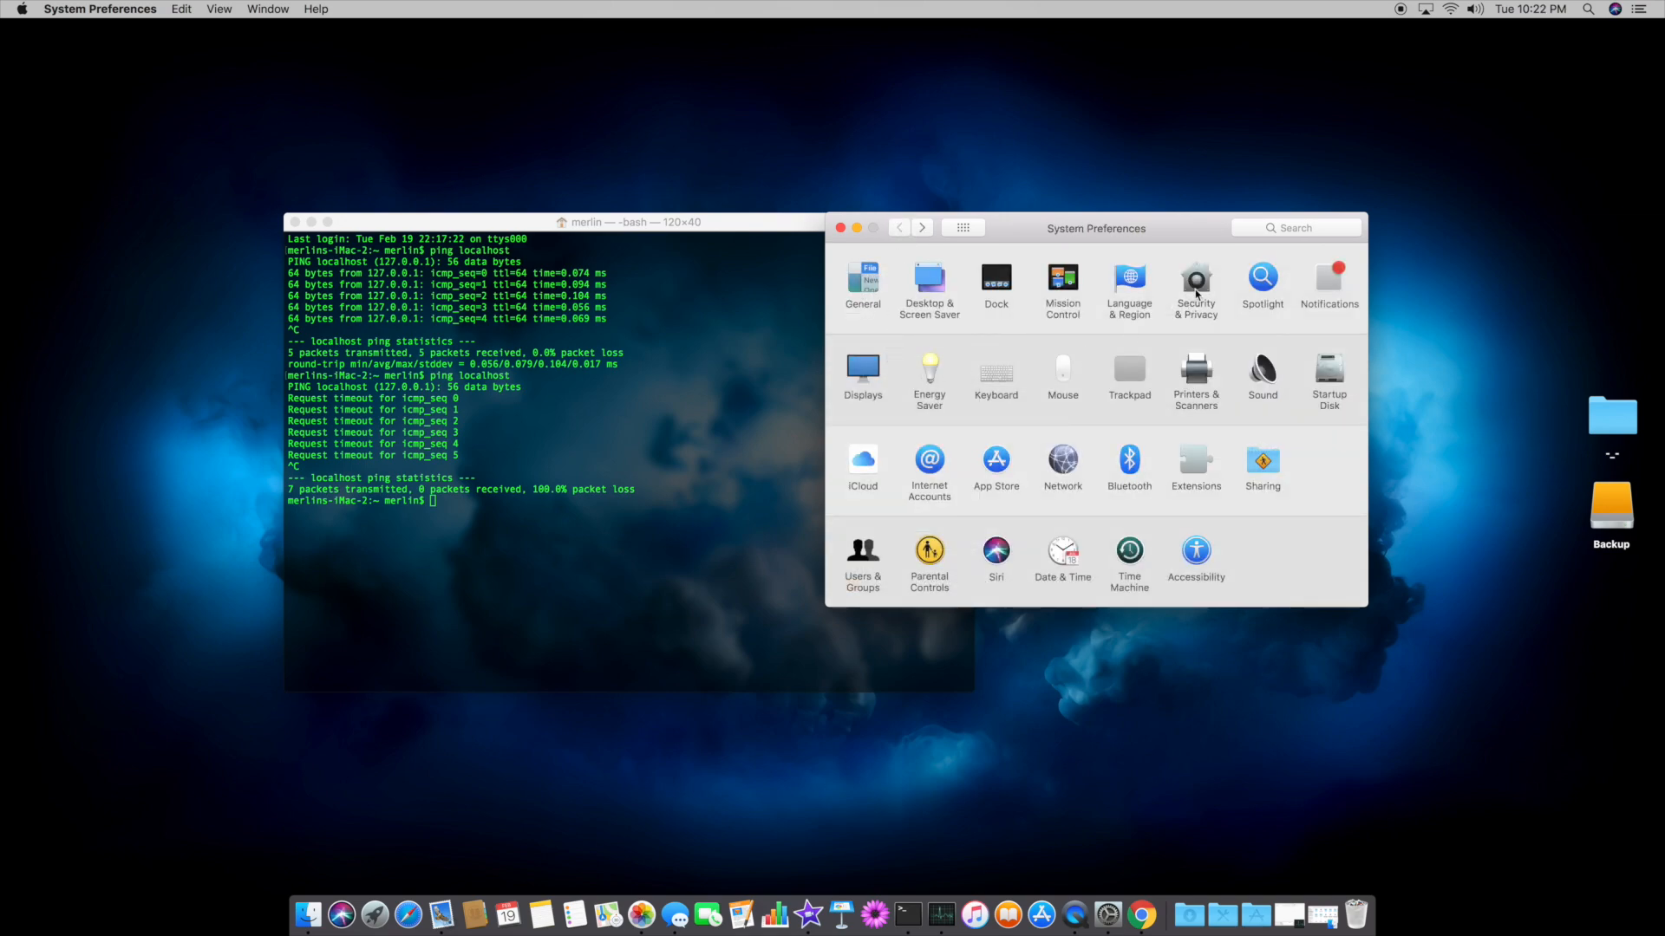
- Reopen Security & Privacy and confirm the Firewall tab shows Firewall: On
click(1196, 285)
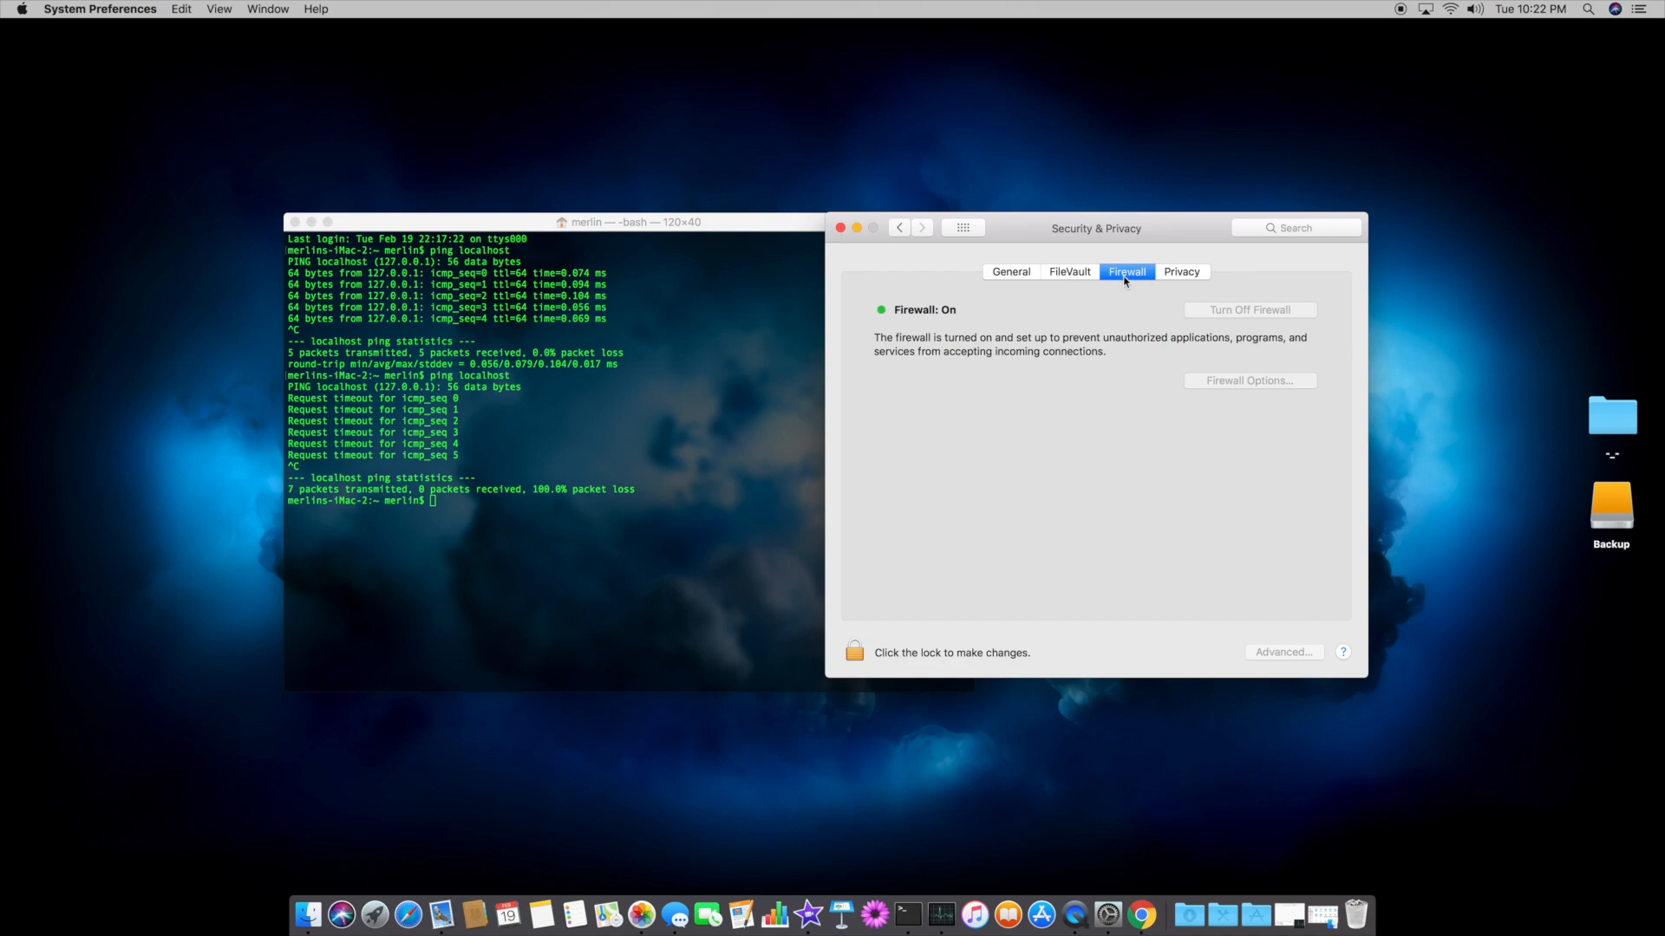
click(1069, 271)
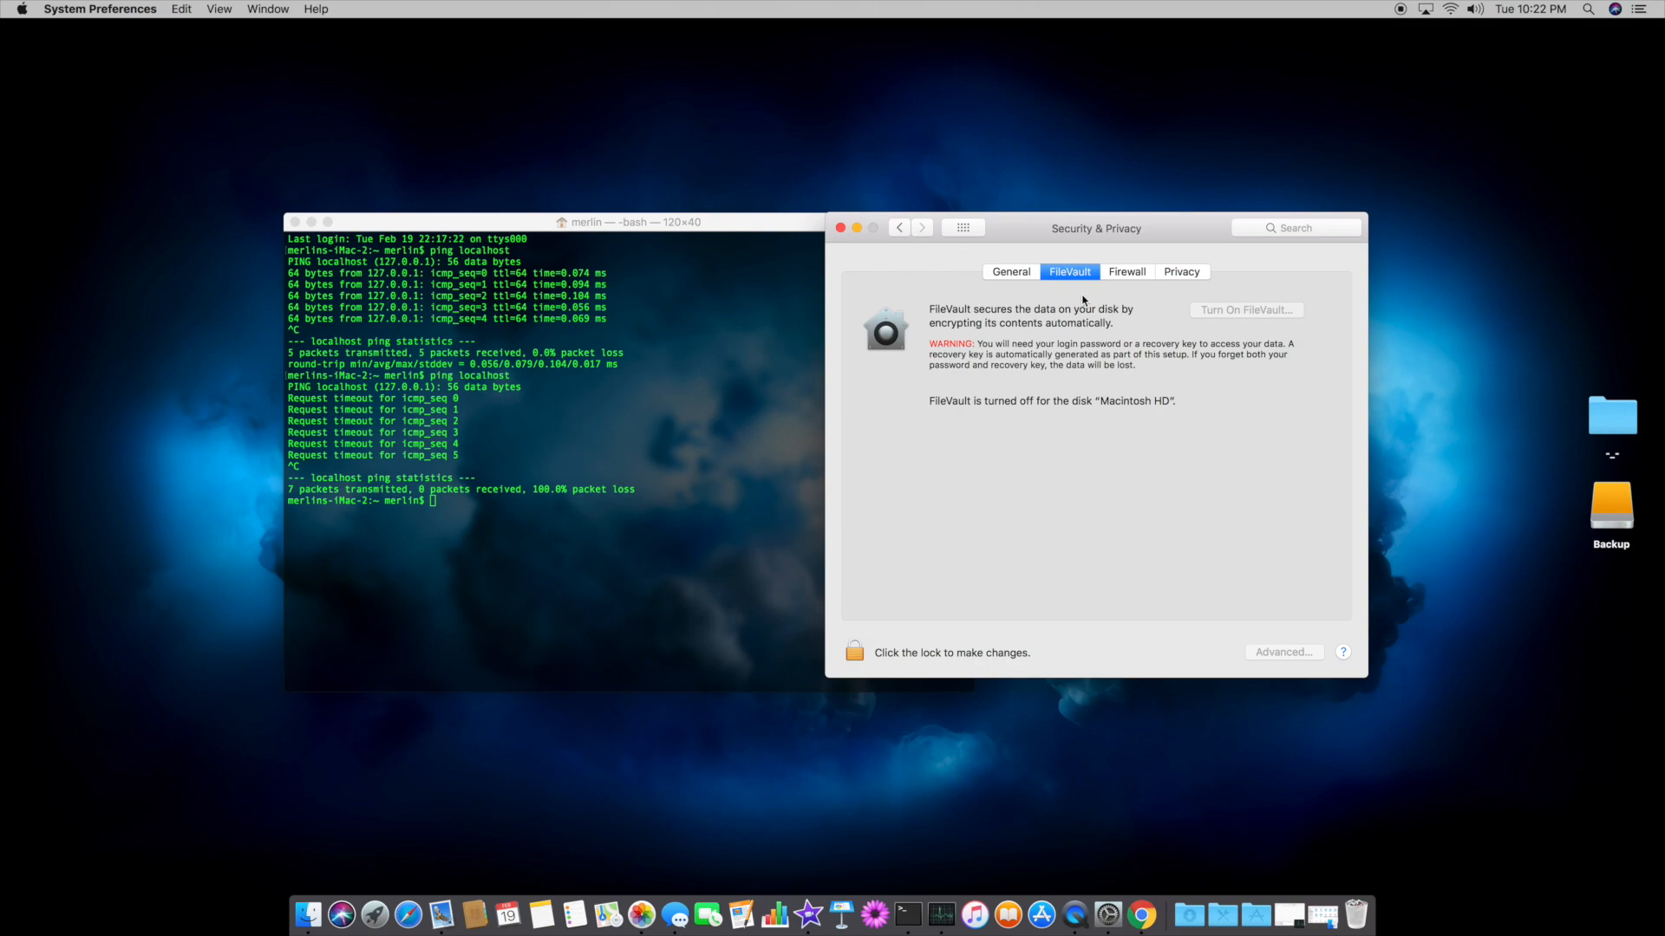
mouse_move(1065, 297)
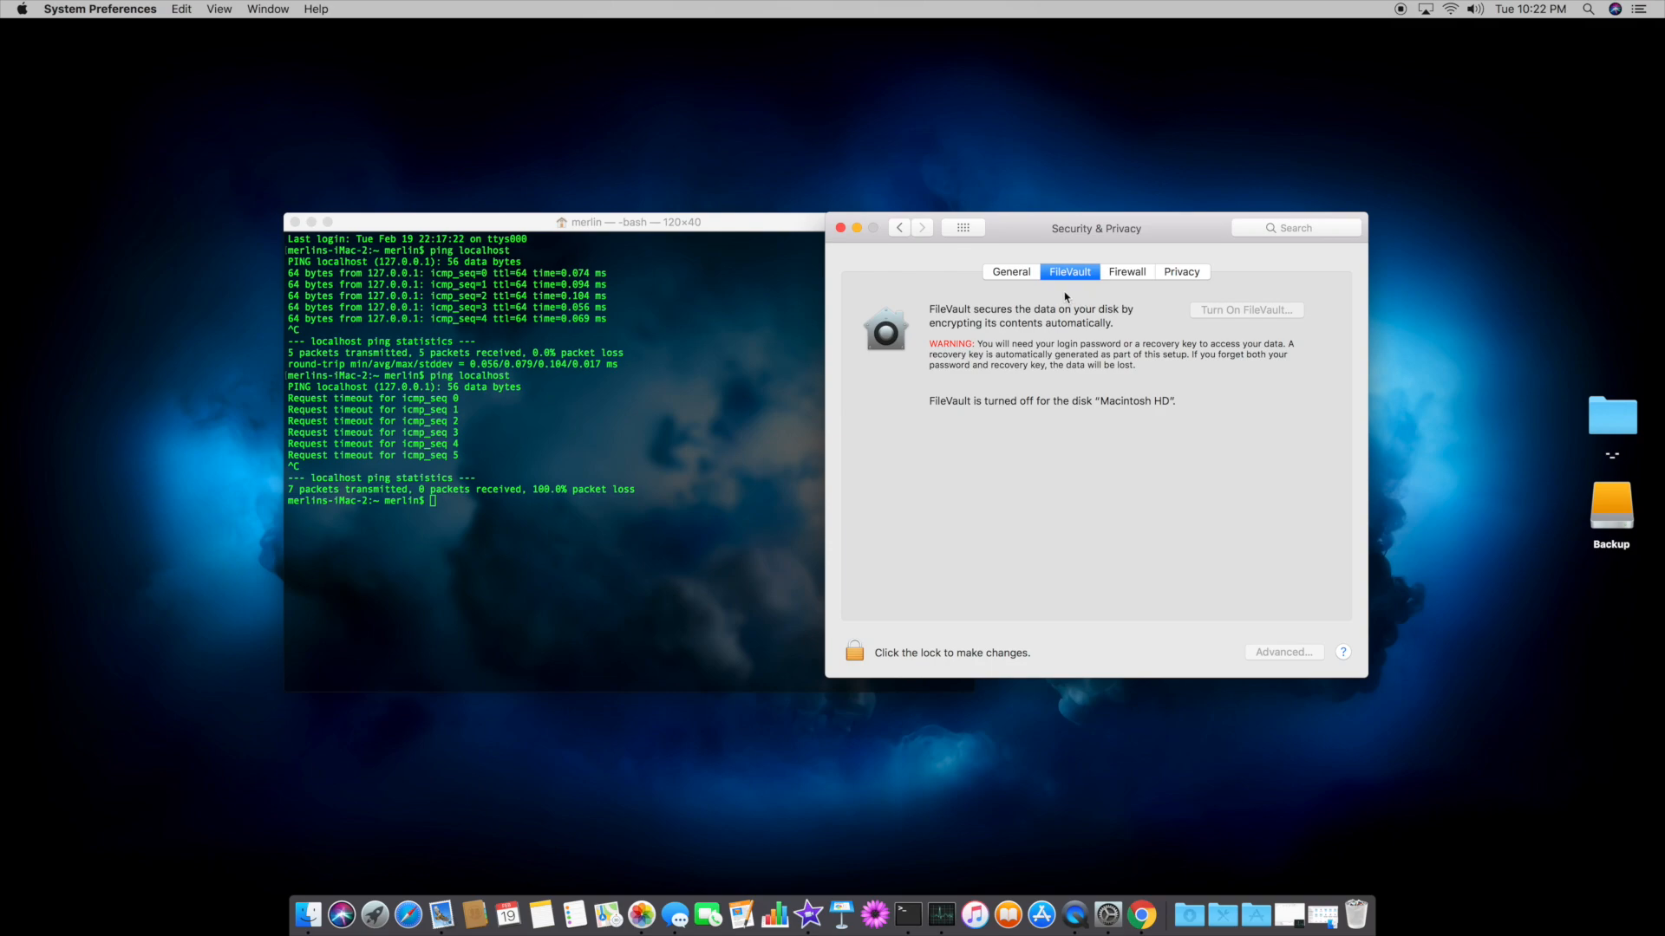
- Unlock security settings, start FileVault setup, review recovery key options, then cancel
click(855, 652)
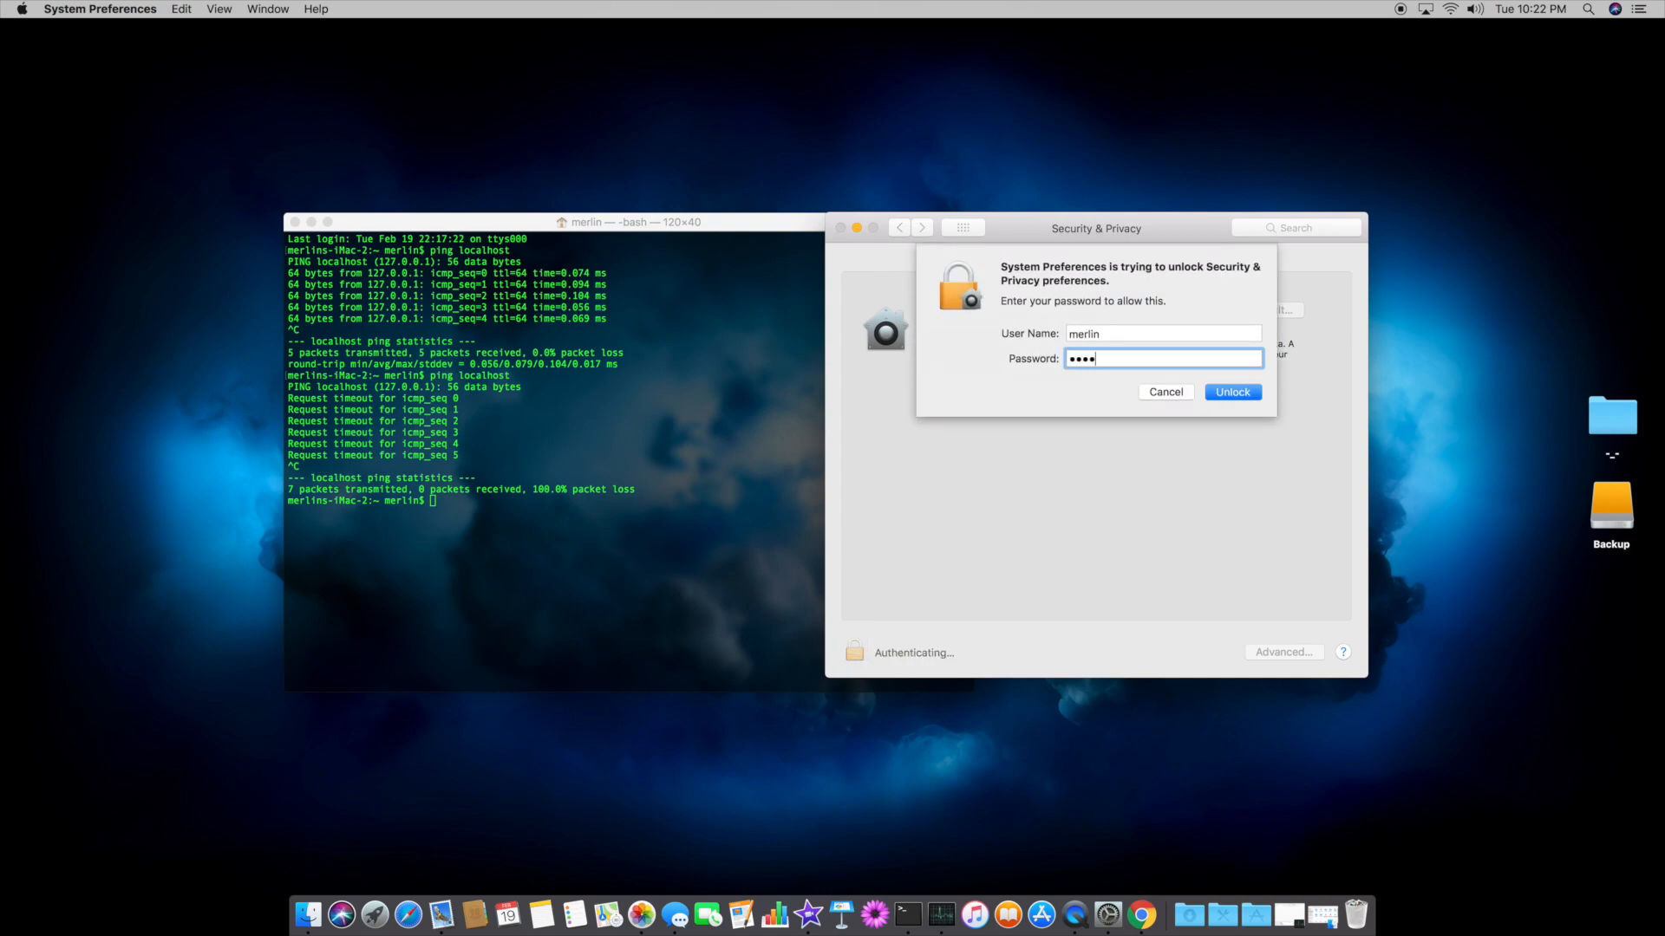
click(1231, 392)
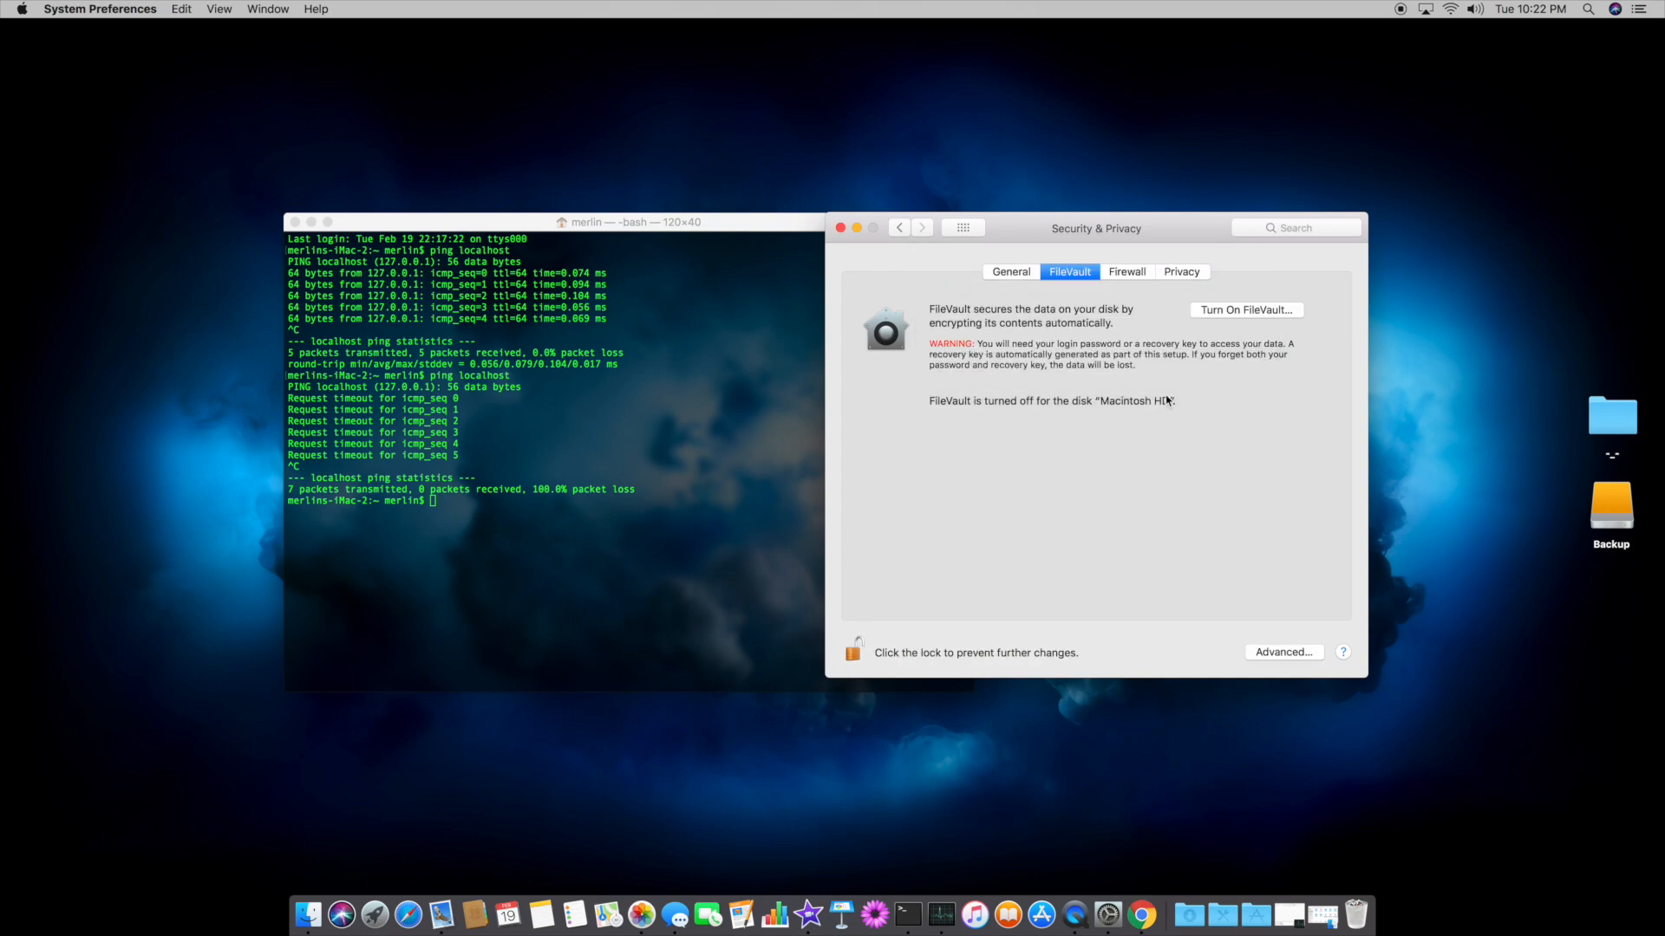
click(1245, 308)
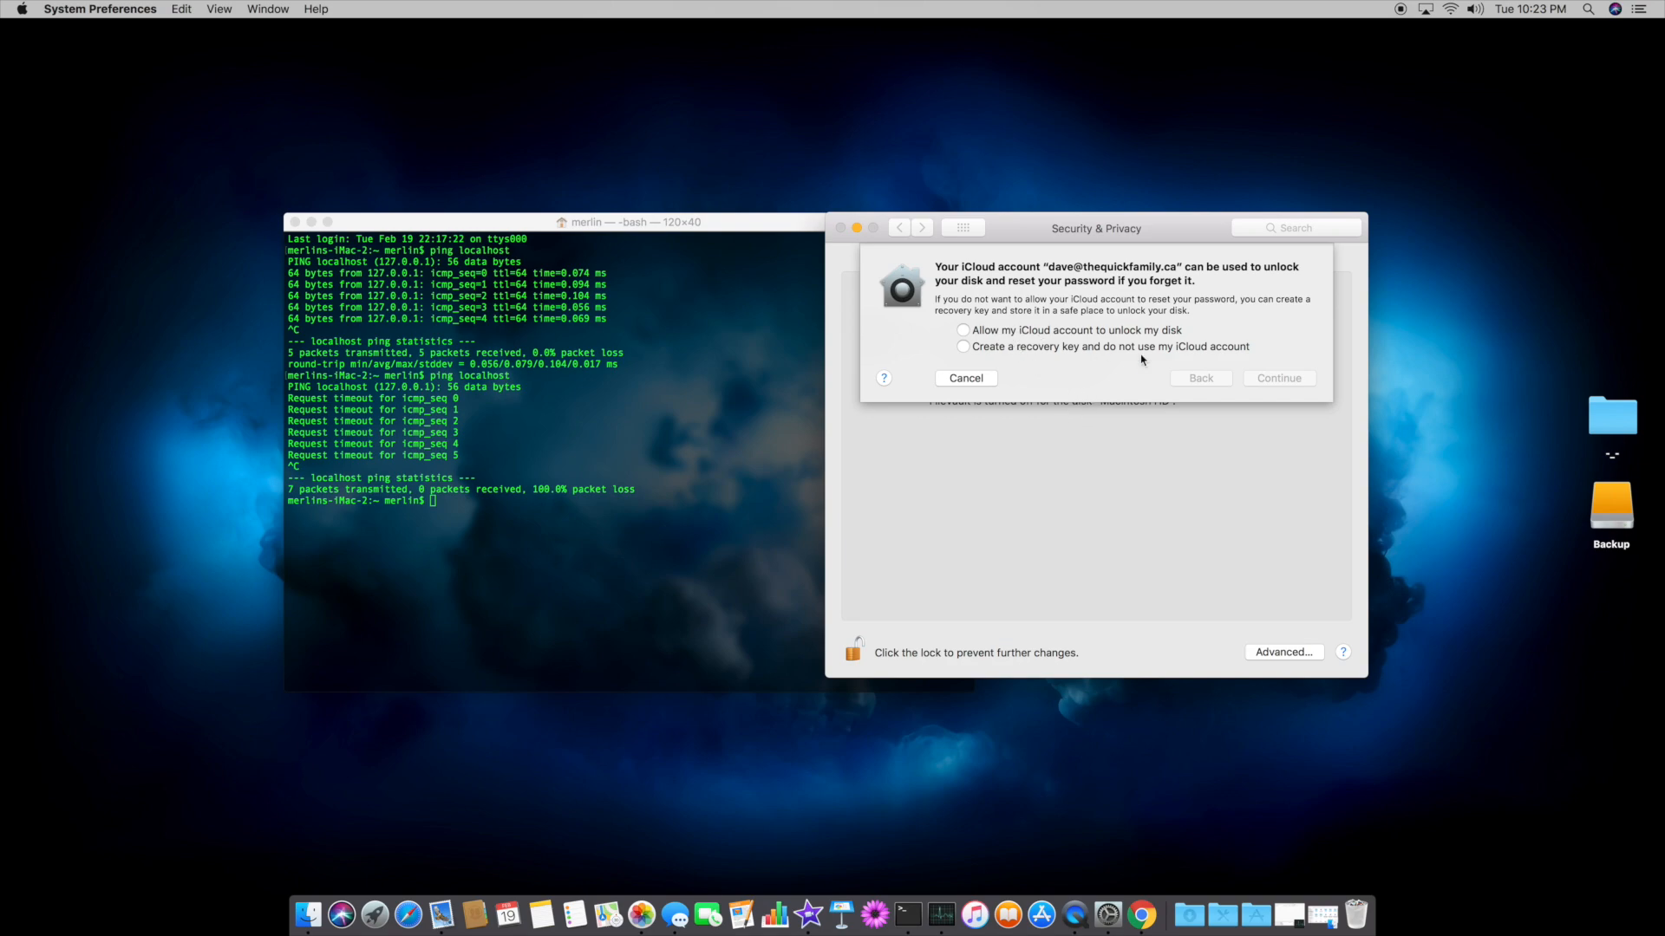
mouse_move(973, 379)
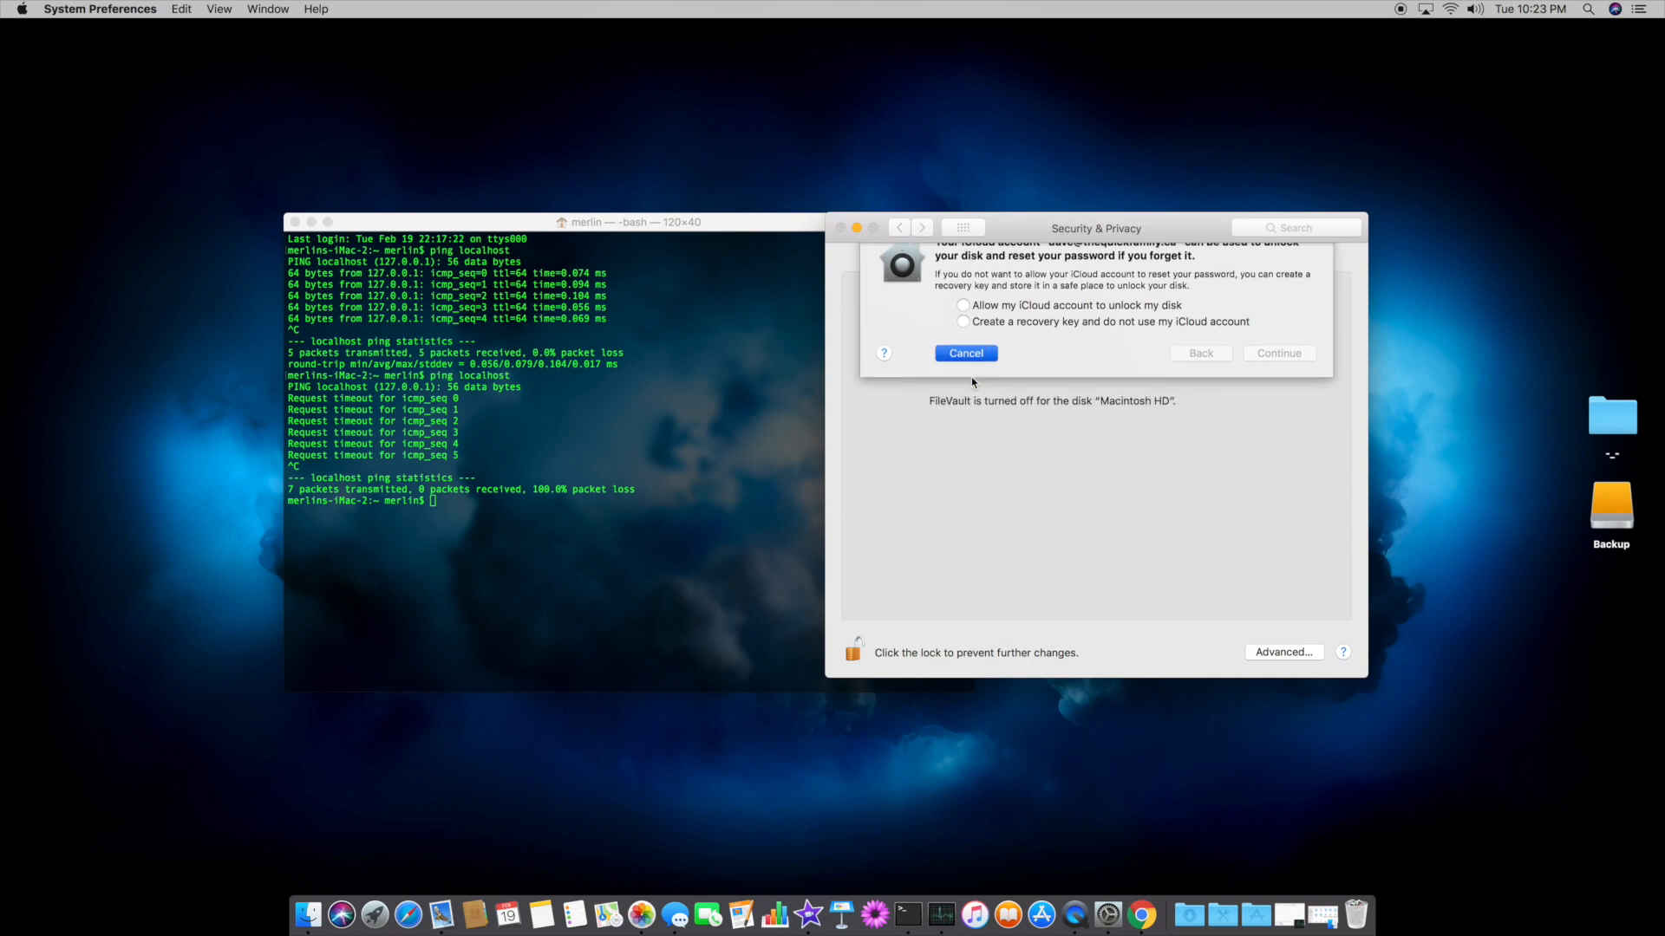
click(964, 353)
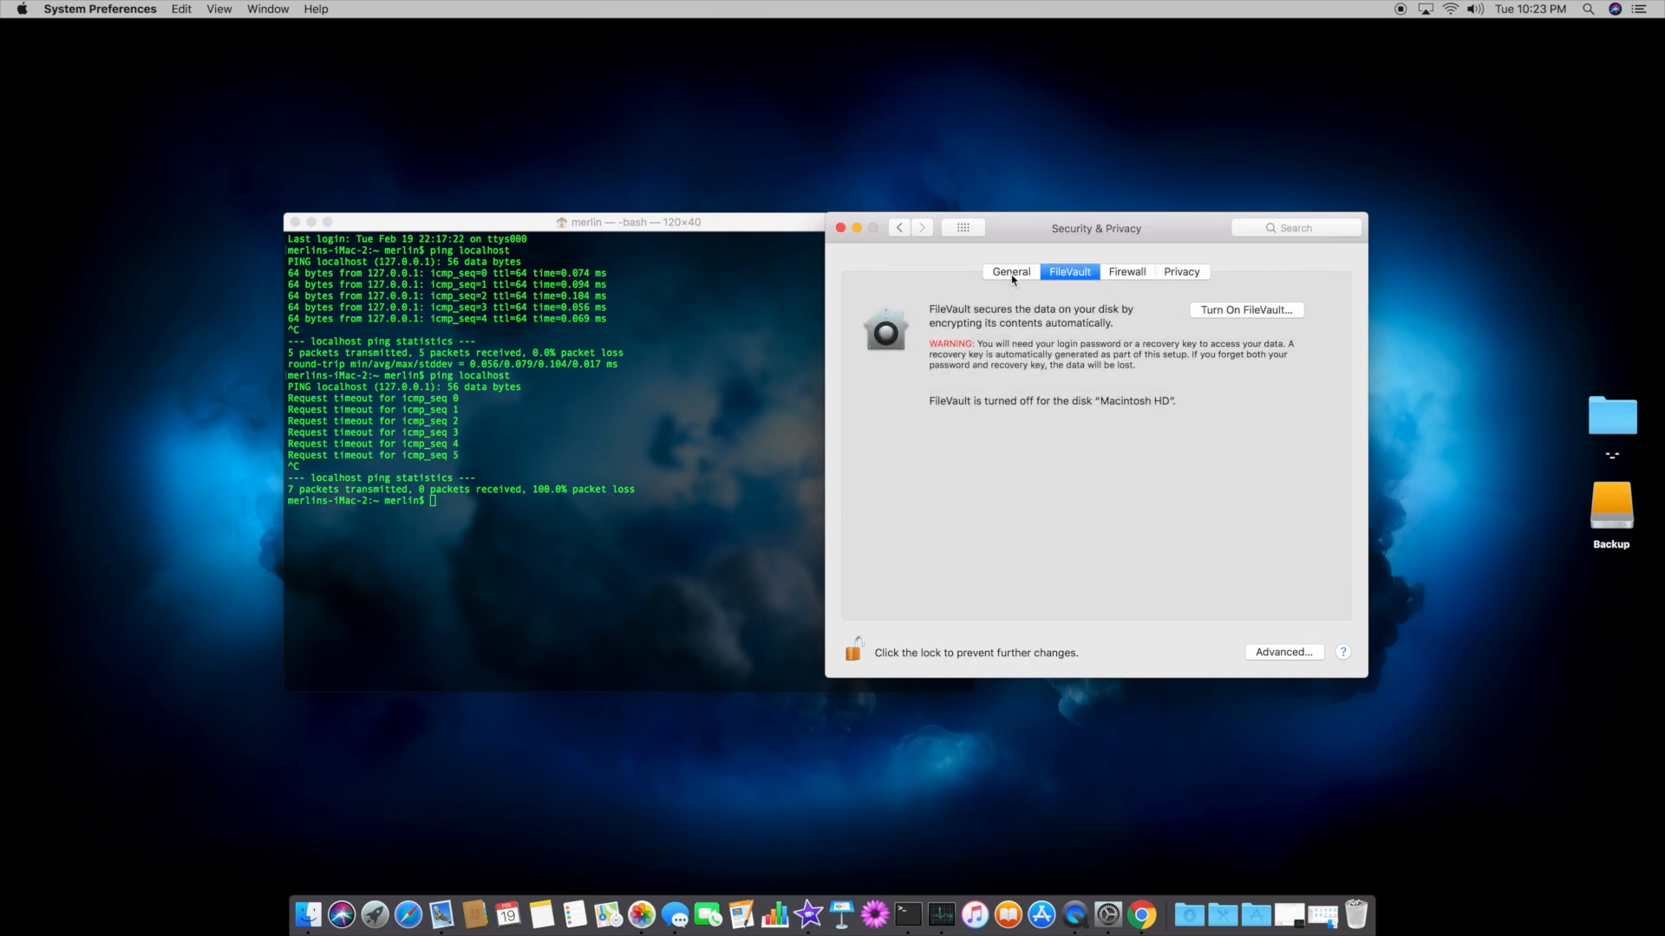
- On the General tab, review the password-delay options and keep 5 minutes
click(1009, 271)
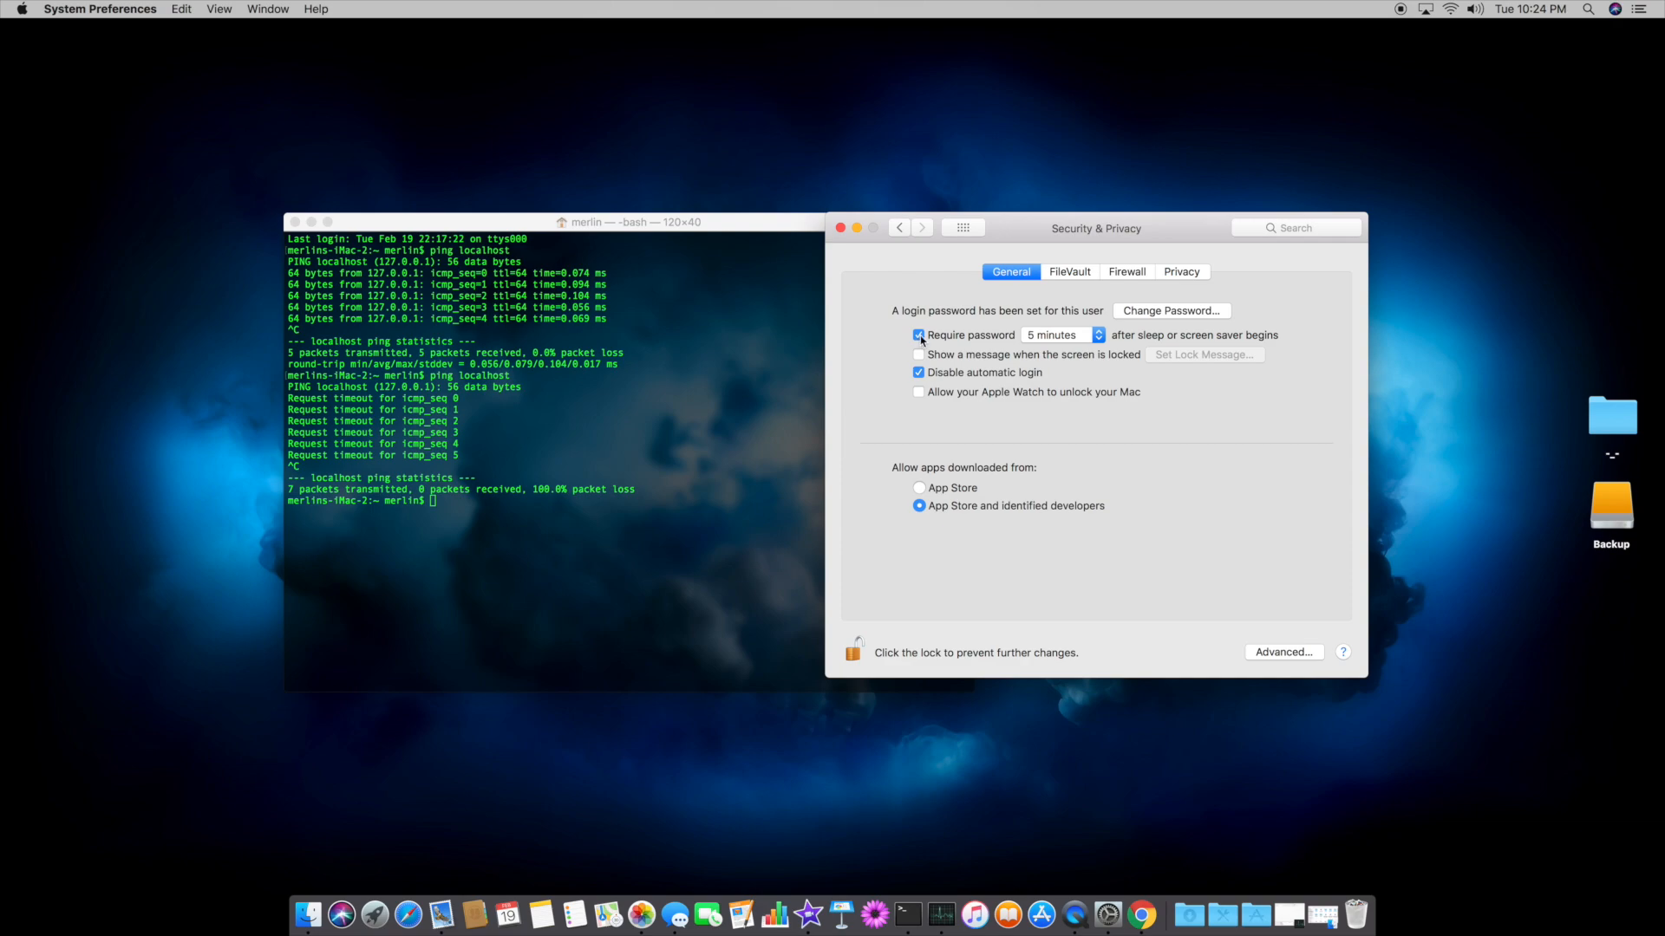
mouse_move(919, 336)
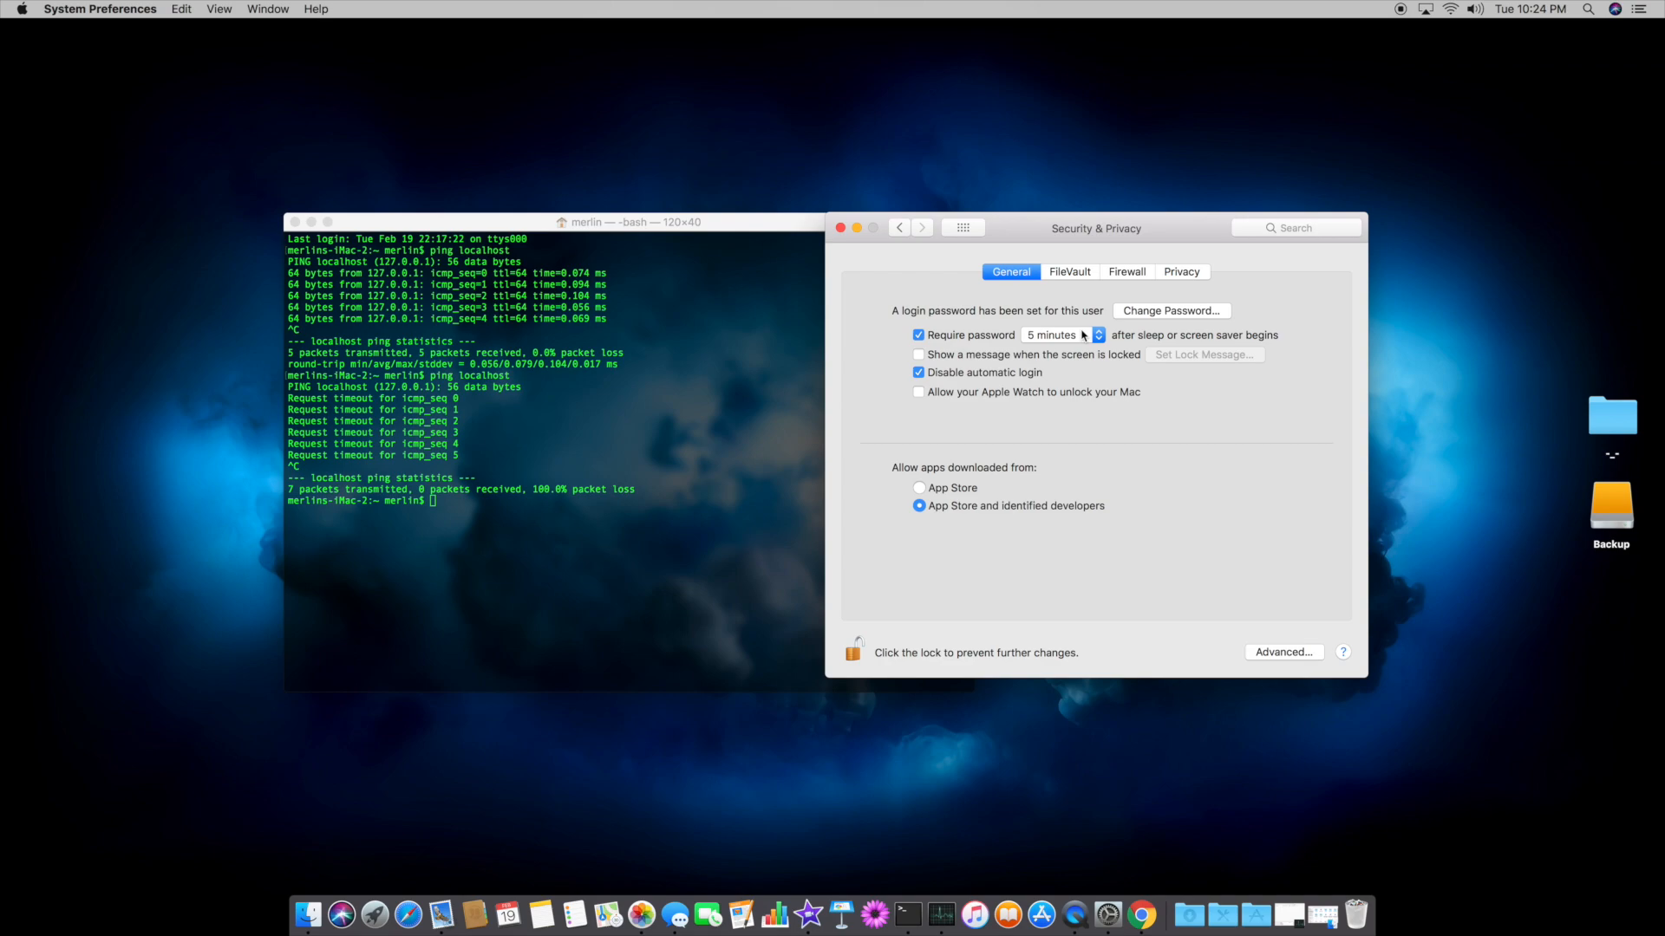
click(1061, 335)
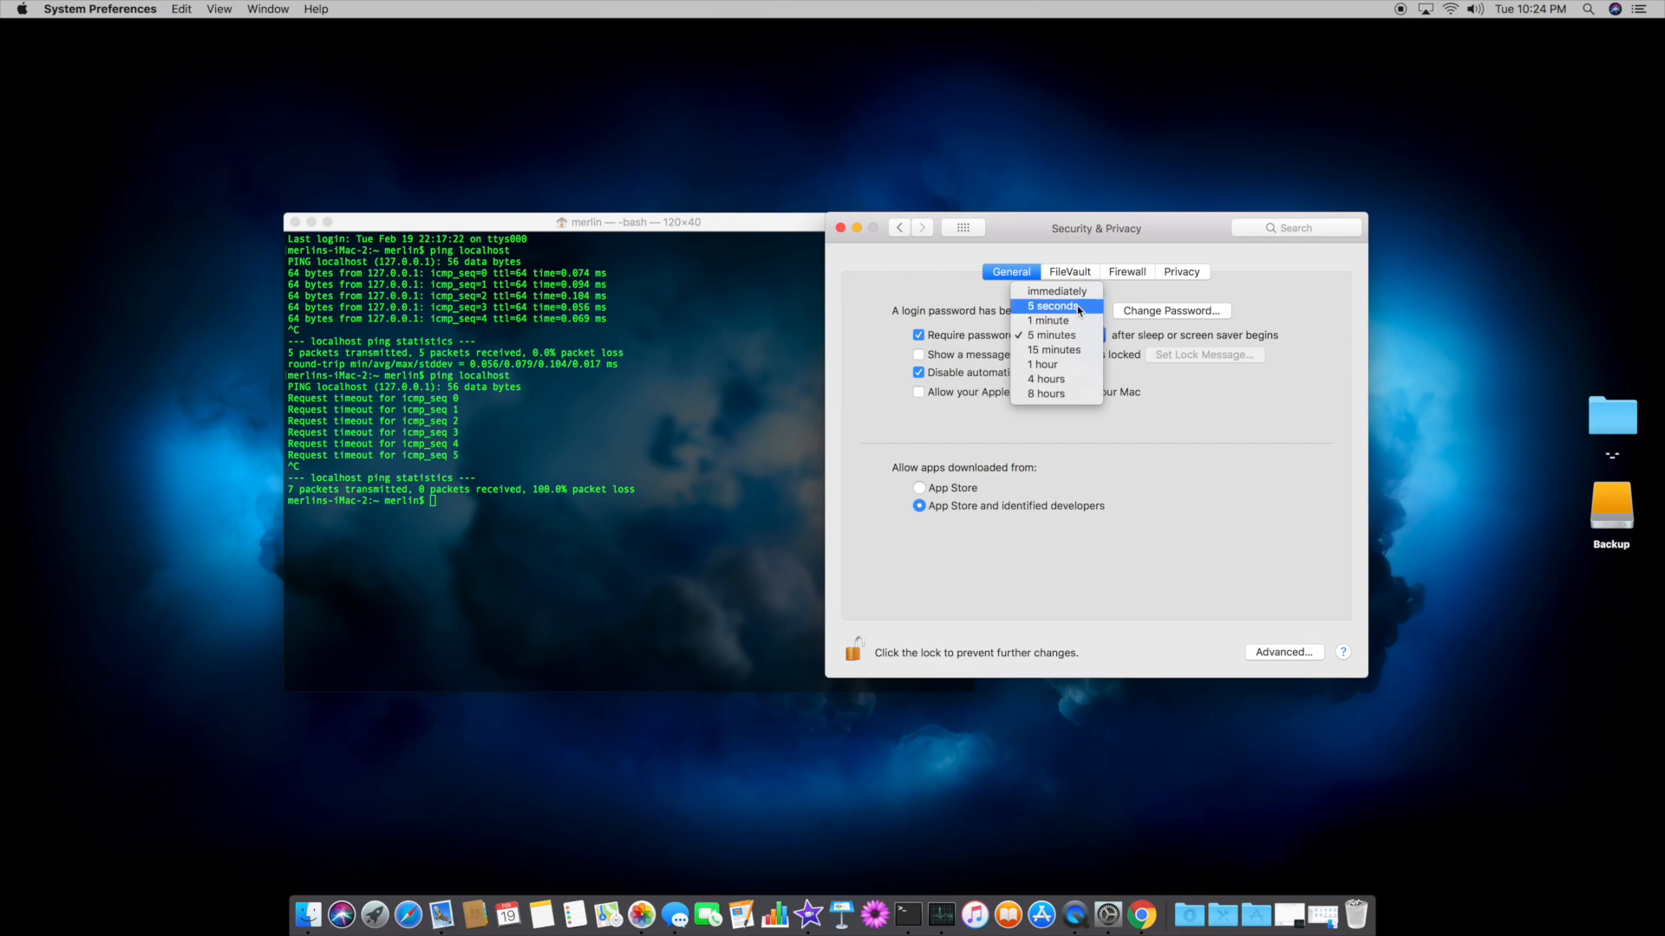
mouse_move(1045, 379)
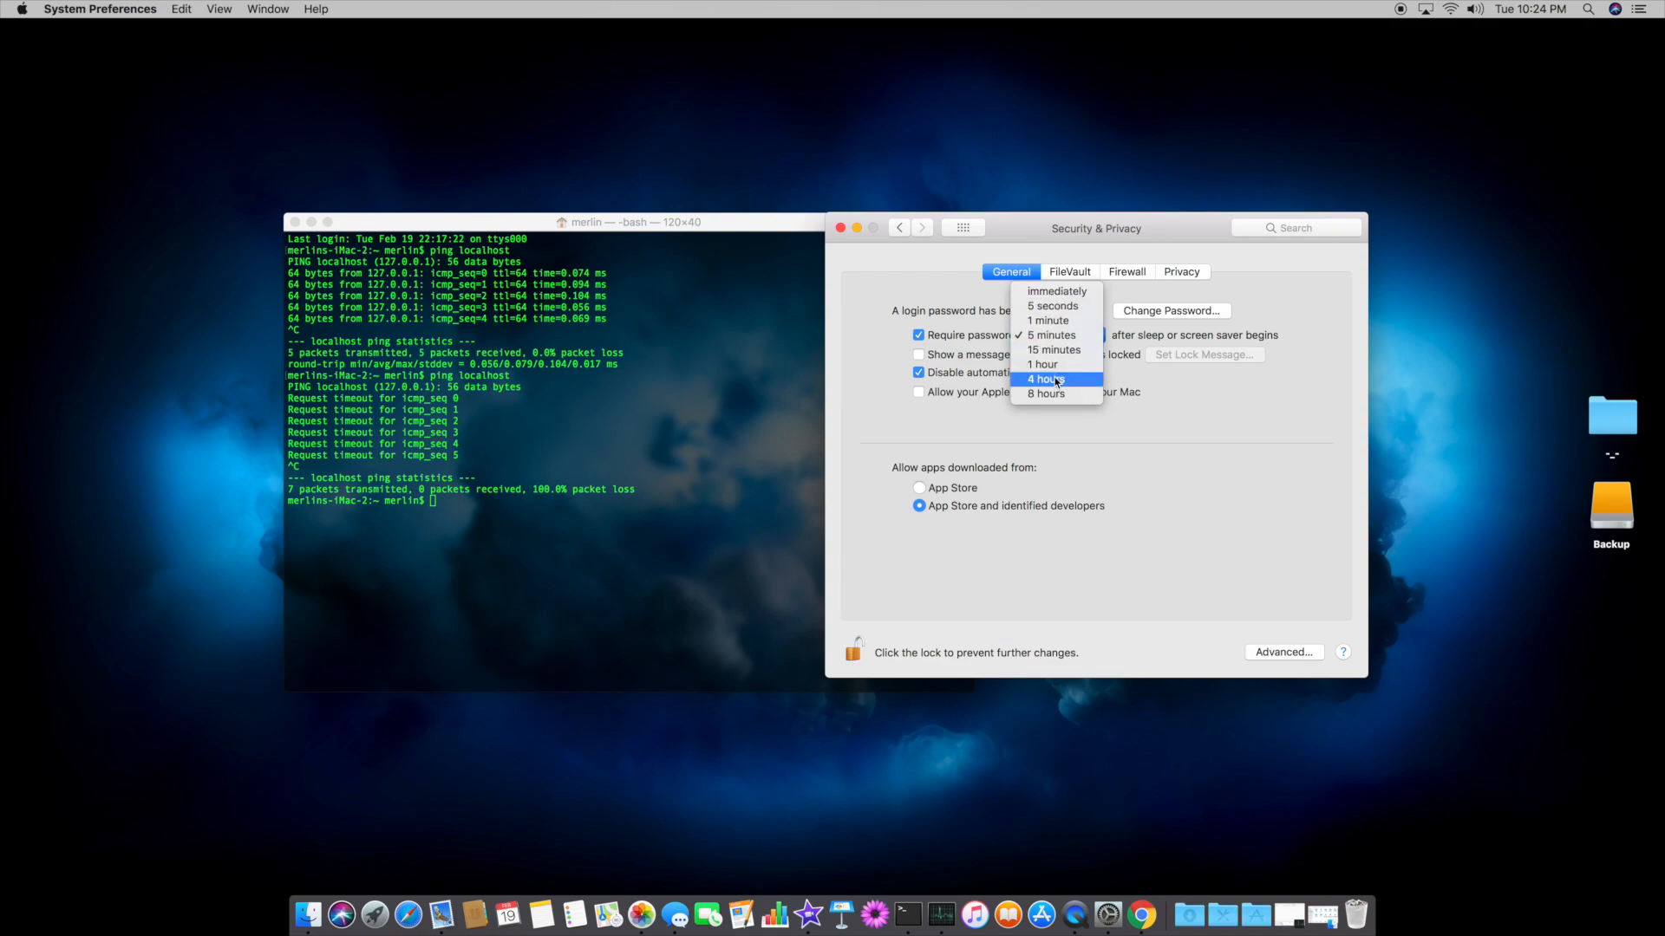
mouse_move(1056, 351)
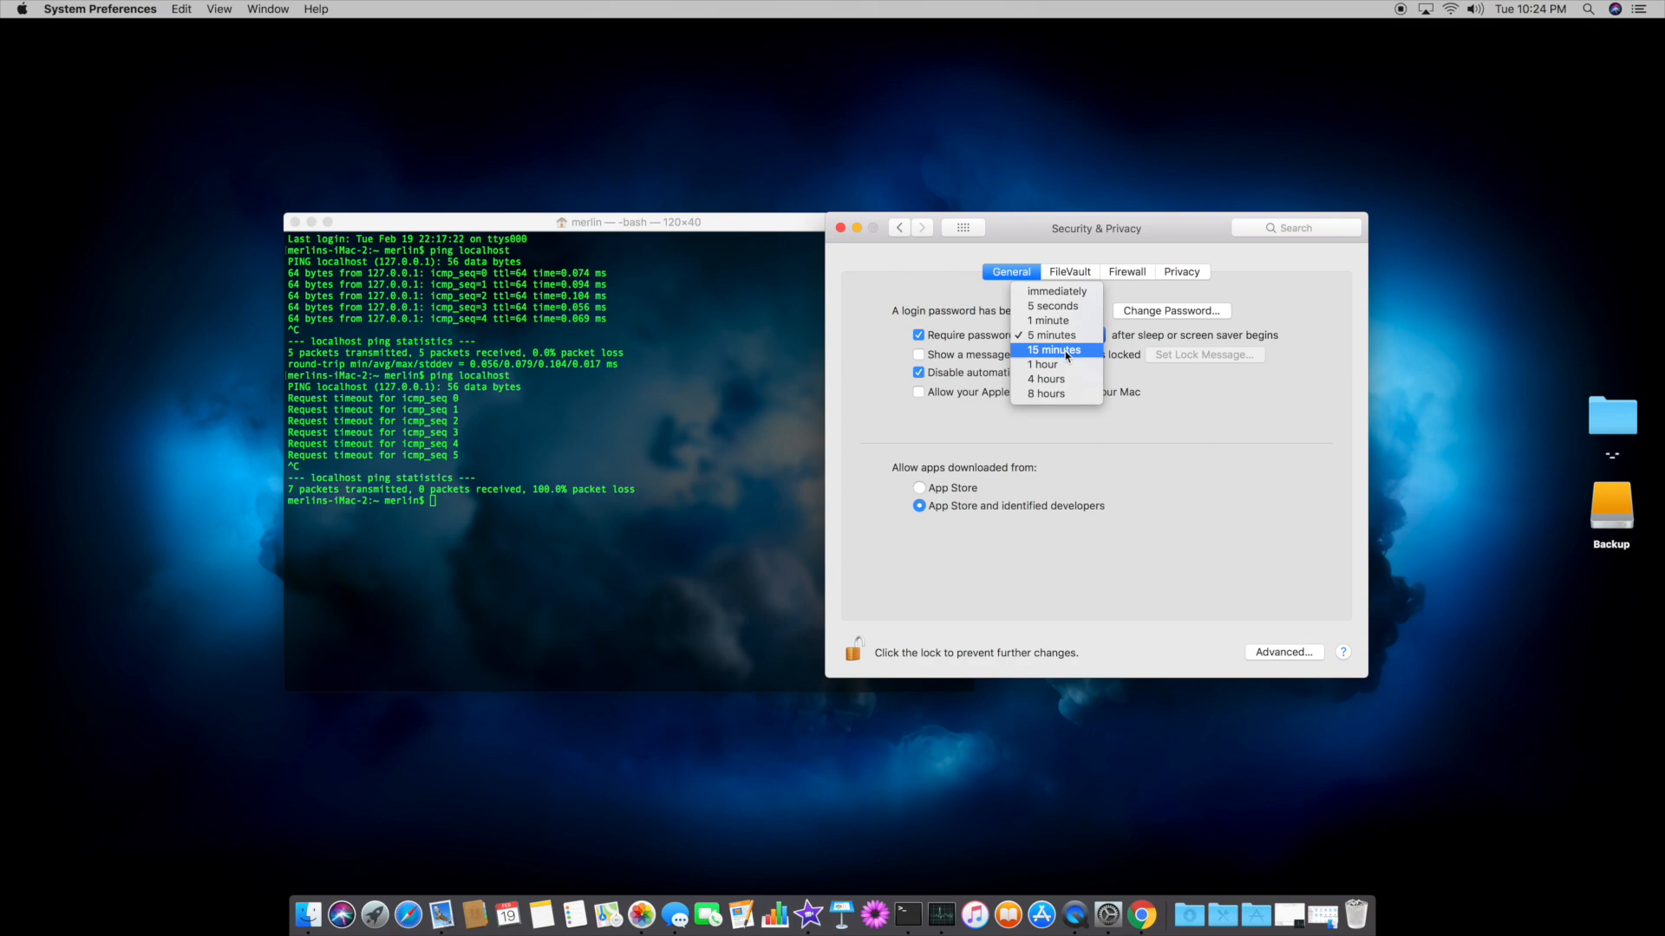
mouse_move(1063, 351)
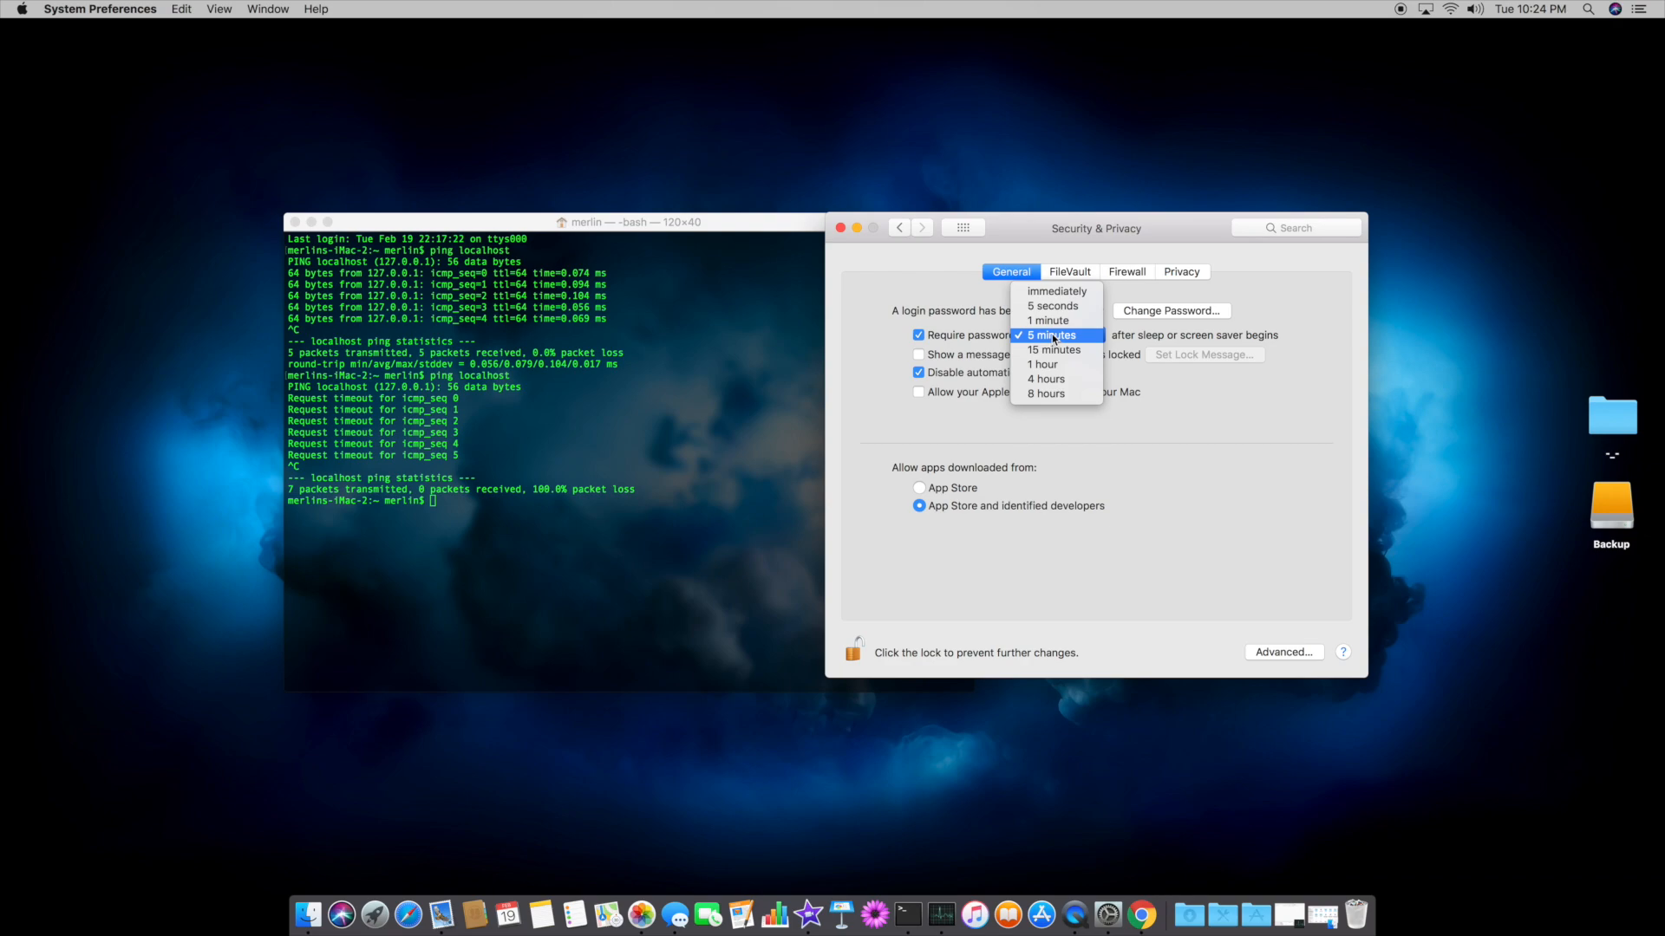
click(1050, 335)
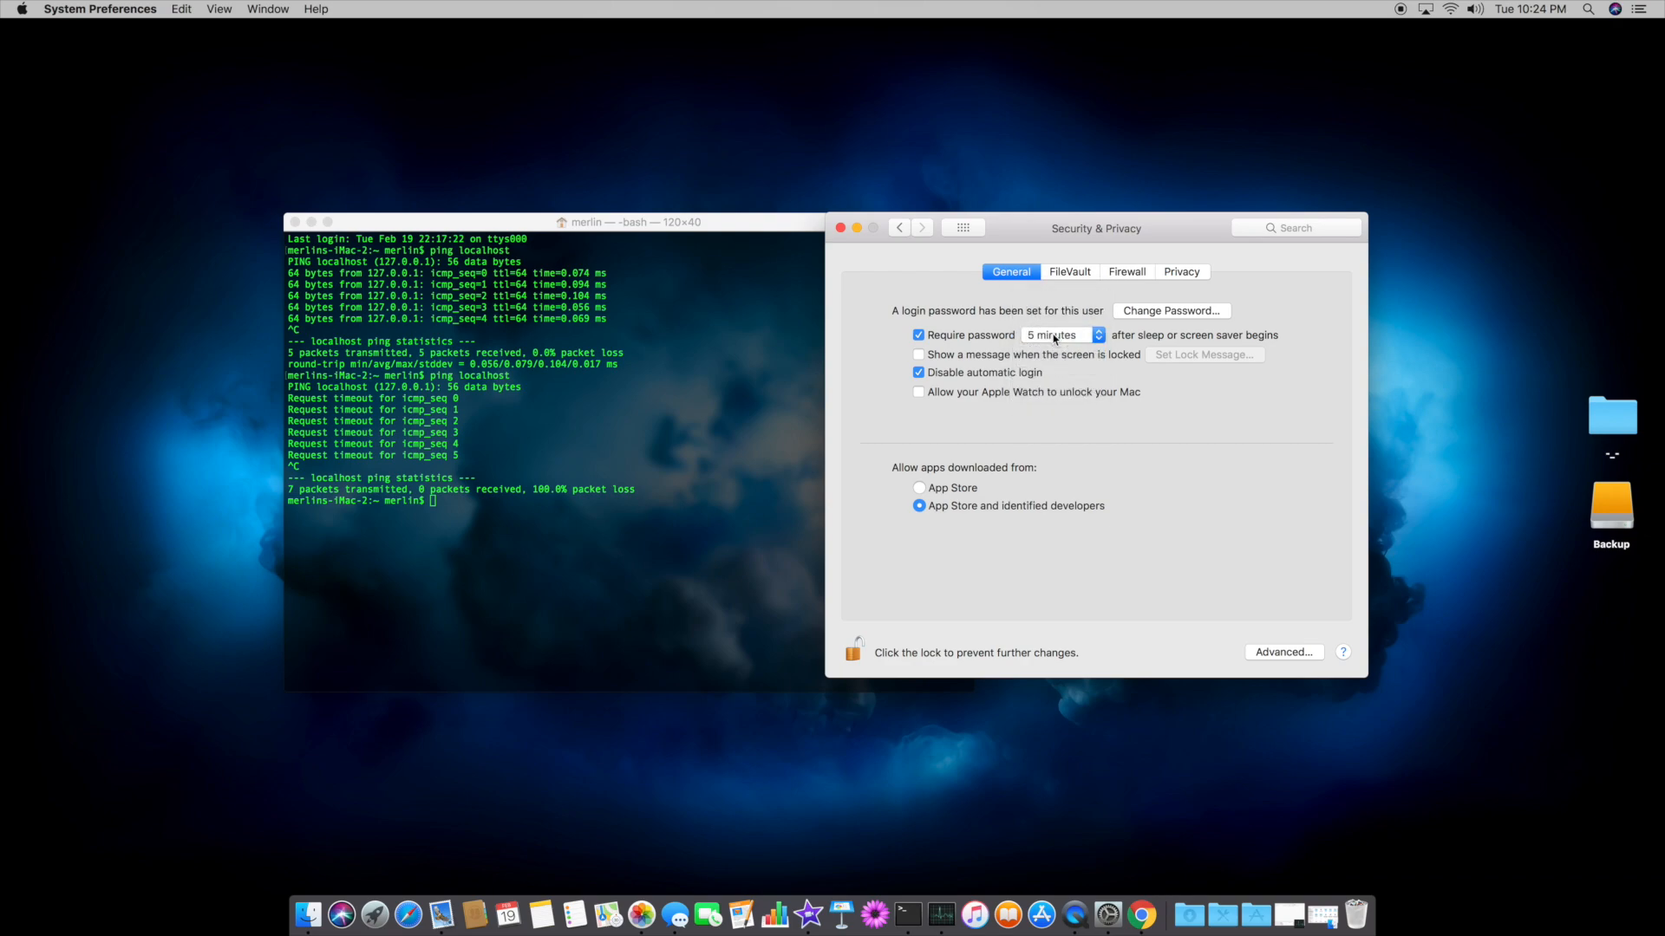